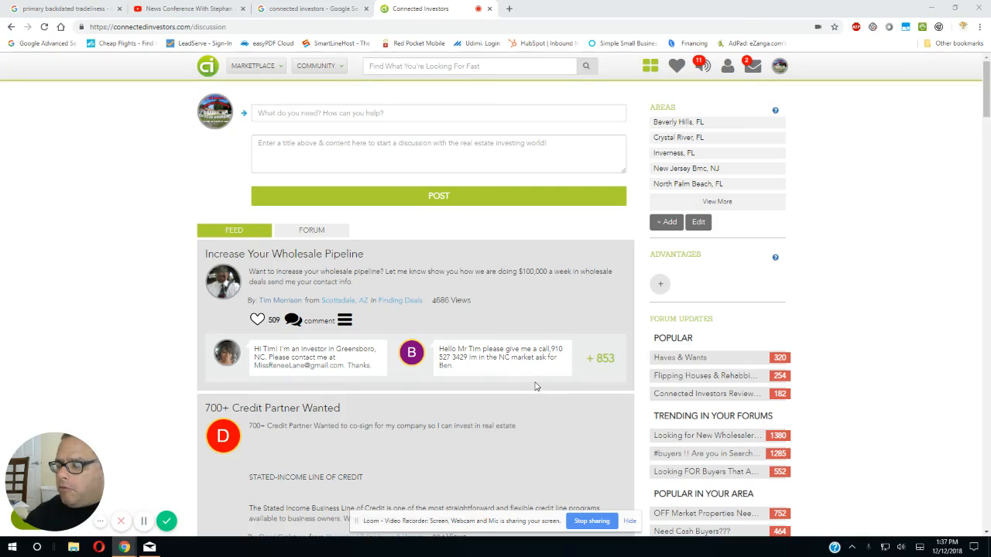
mouse_move(520, 345)
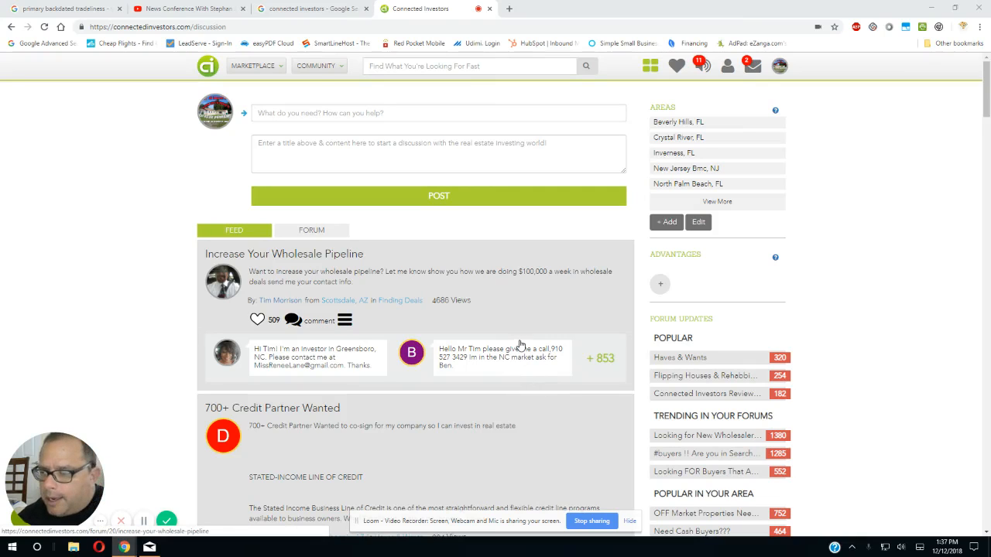
mouse_move(512, 281)
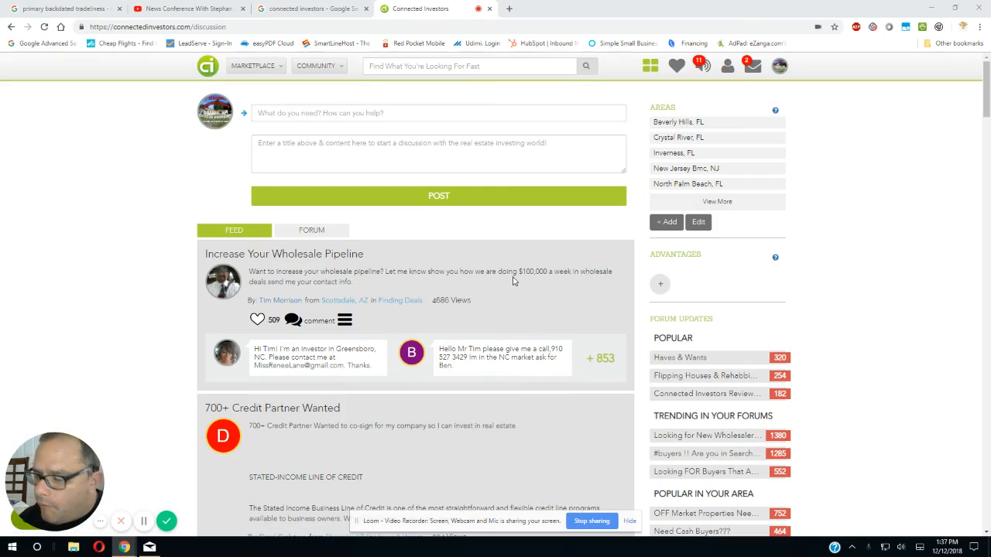
mouse_move(511, 279)
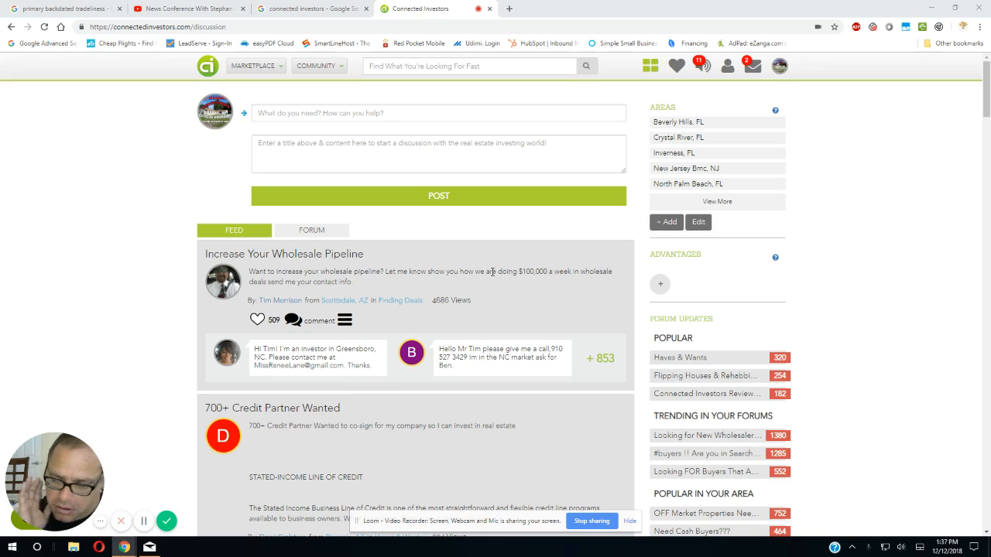
mouse_move(486, 258)
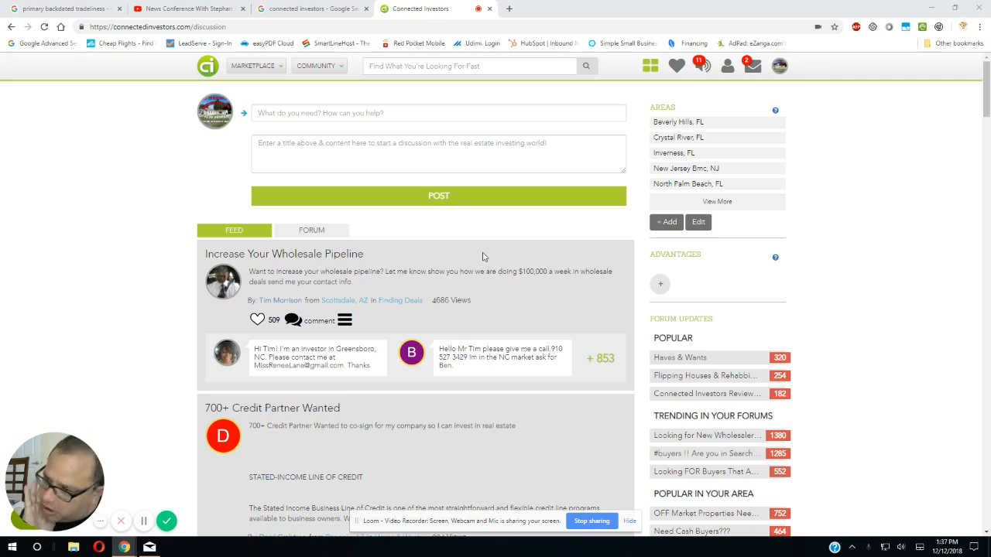
mouse_move(468, 255)
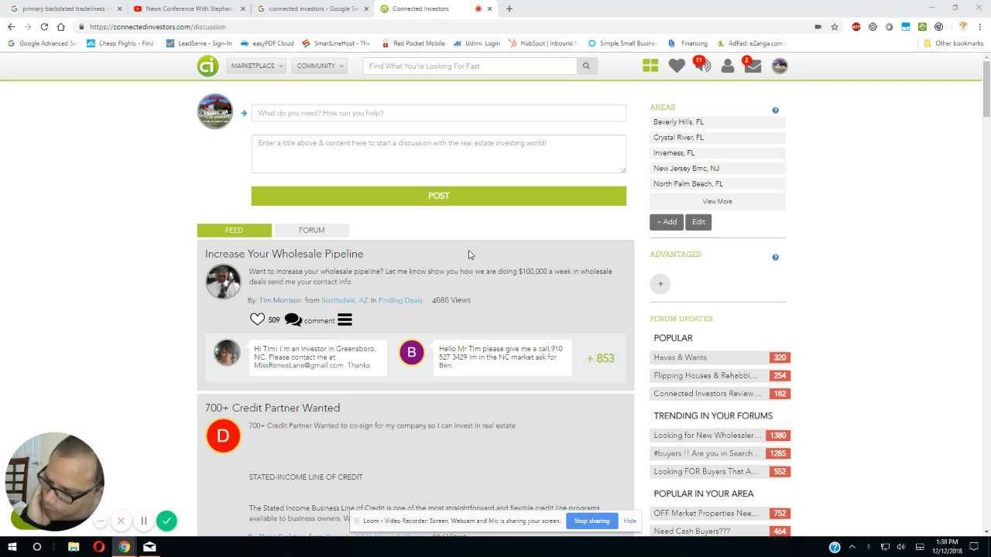
mouse_move(451, 231)
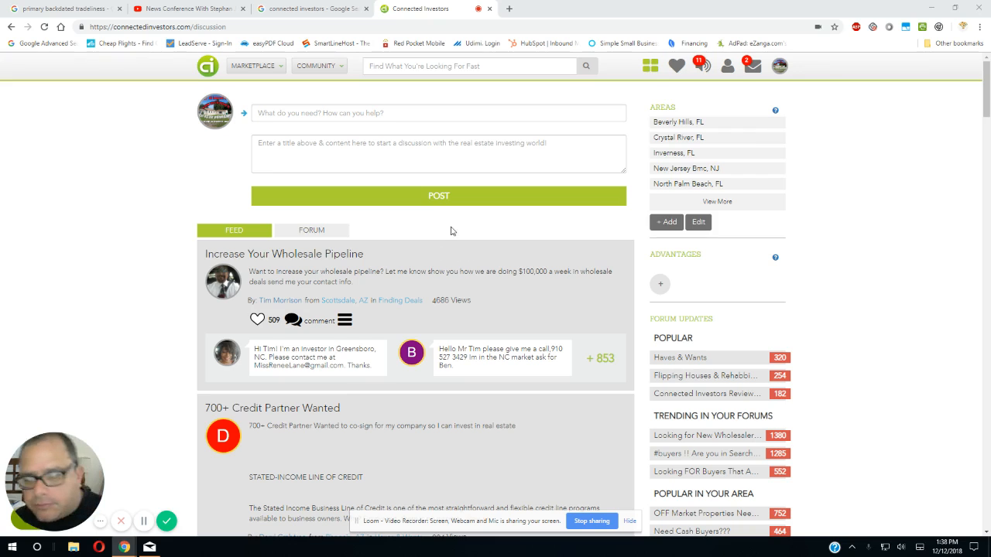
mouse_move(432, 220)
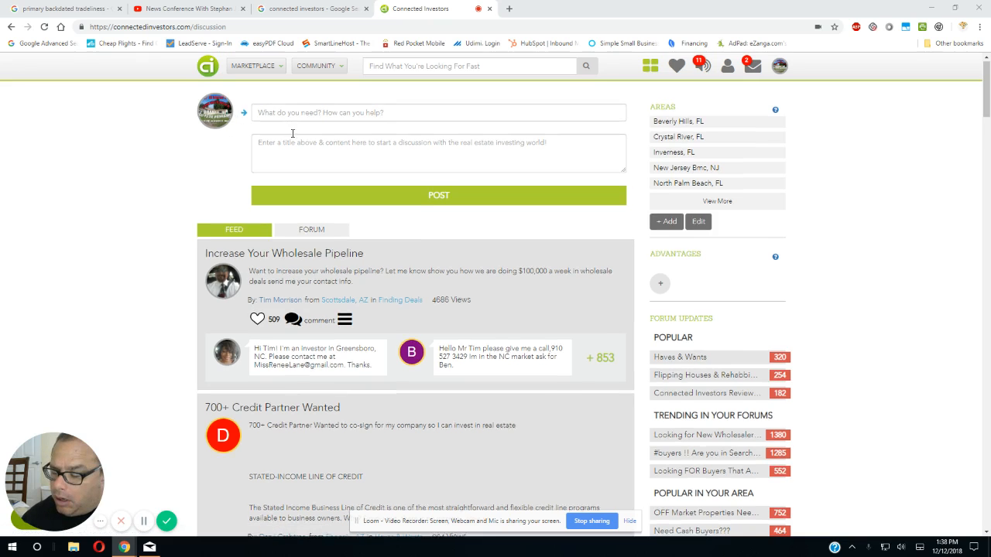
- Scroll down the feed and highlight the 'Need Cash Buyers???' post title
scroll("down", 3)
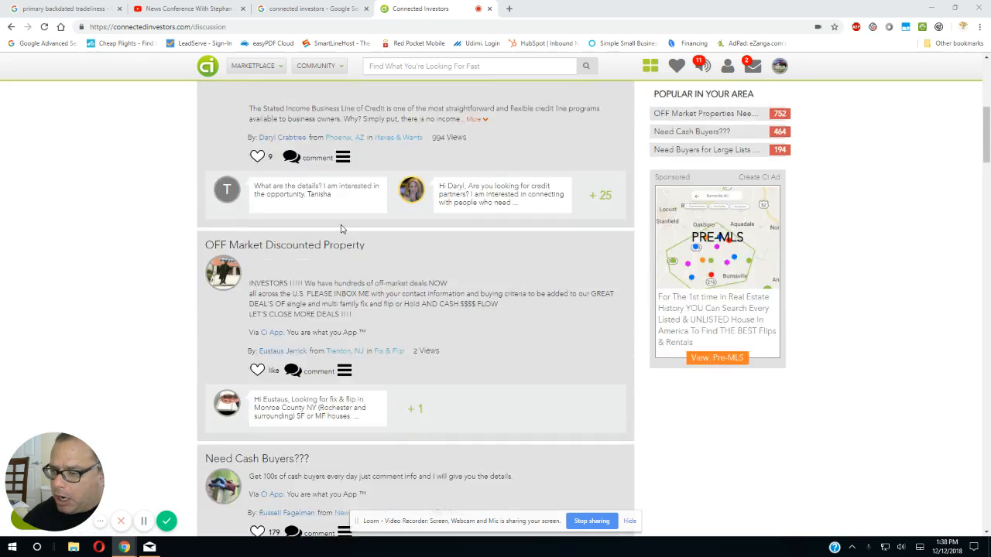
scroll("down", 3)
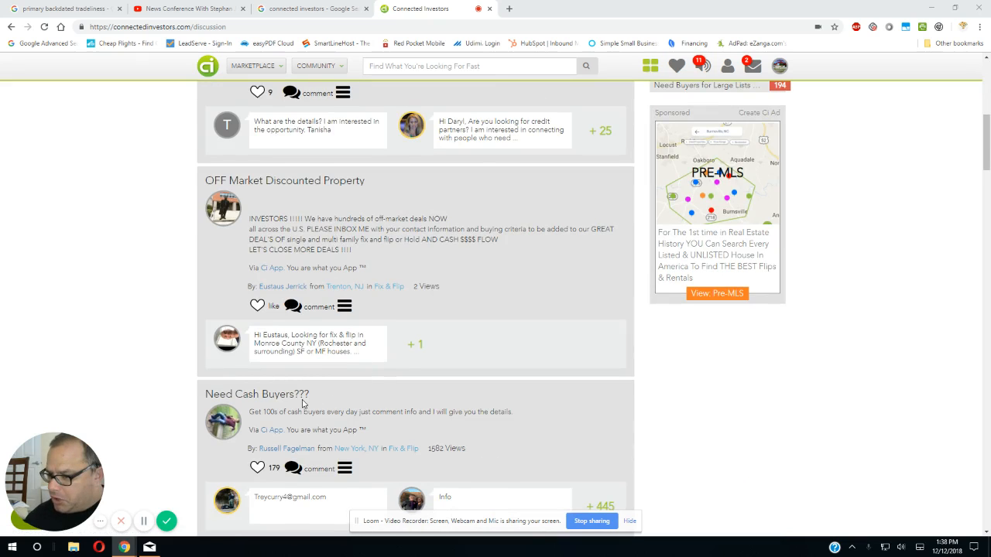
scroll("down", 3)
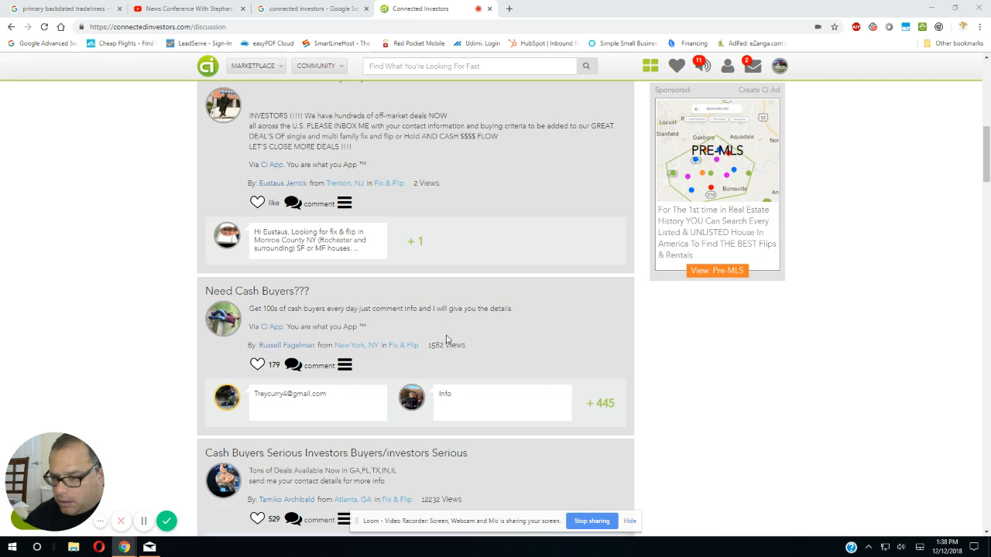
mouse_move(217, 300)
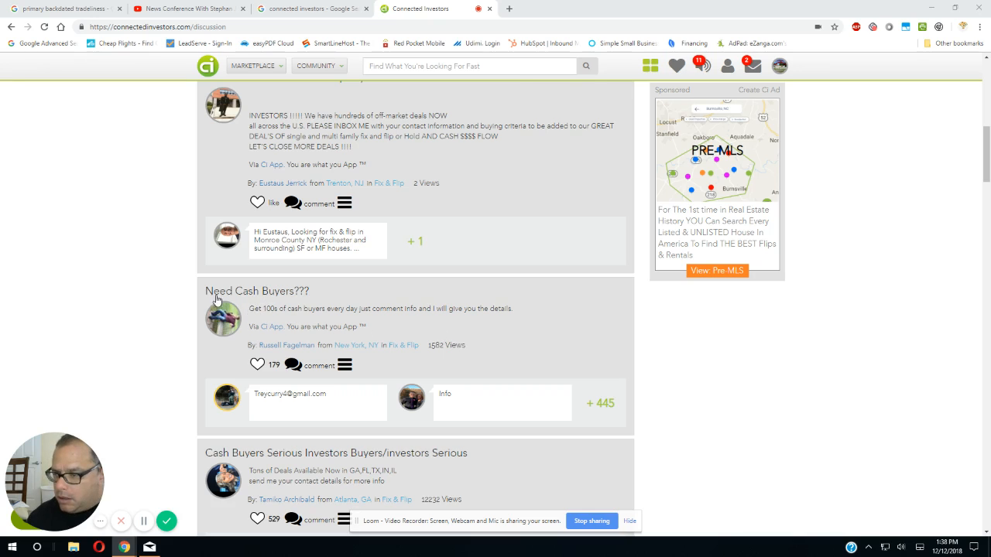
double_click(218, 290)
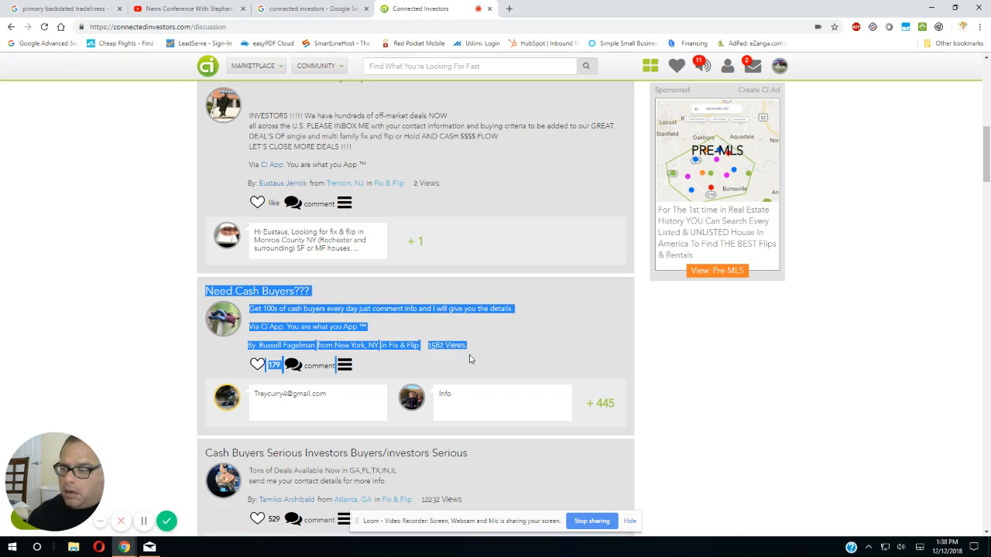
mouse_move(455, 370)
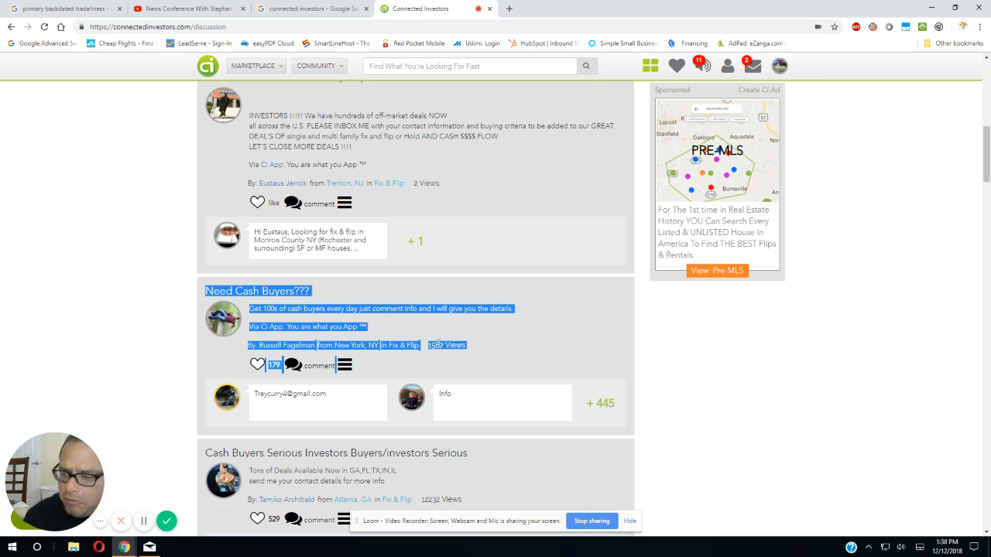
mouse_move(341, 444)
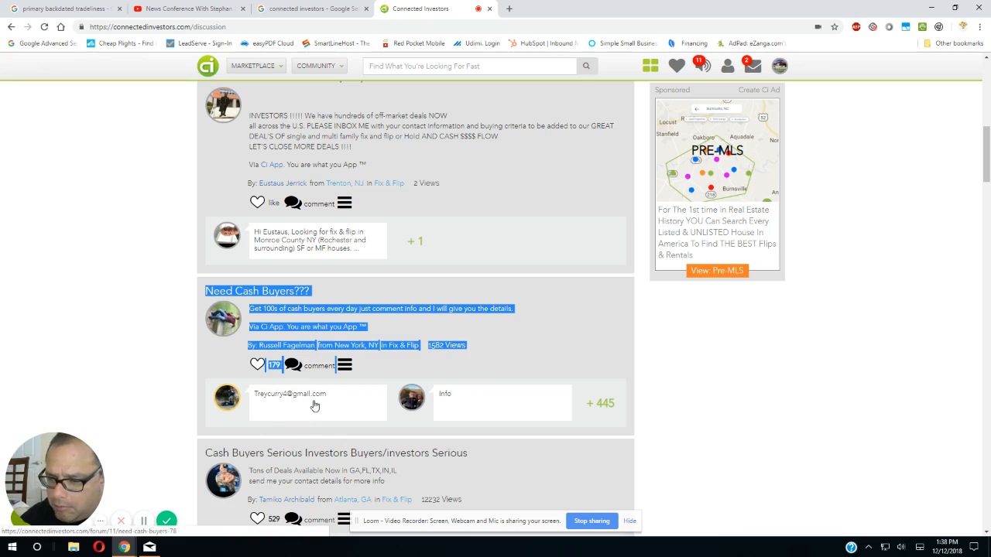
mouse_move(317, 437)
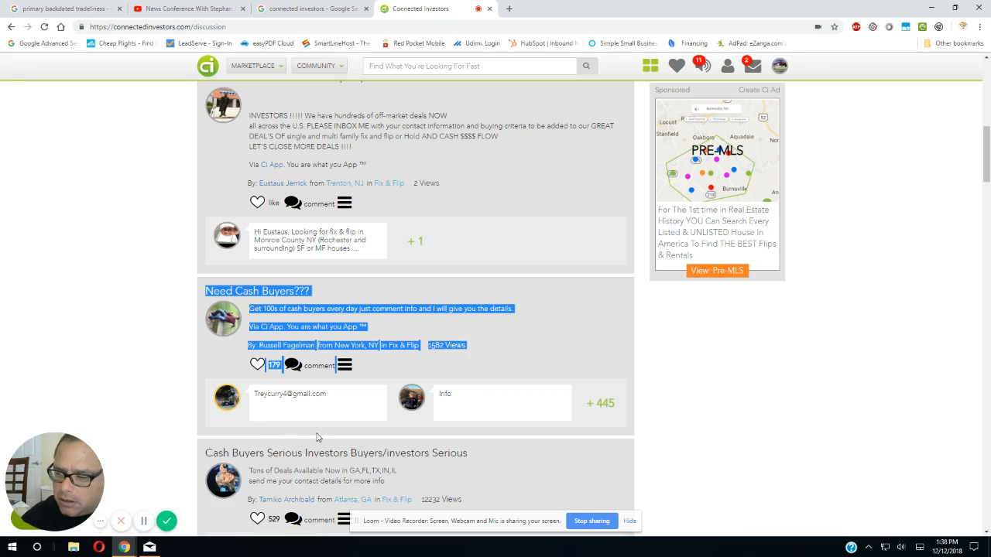
- Scroll further past the off-market deals posts to 'Join our Off Market Email List'
scroll("down", 3)
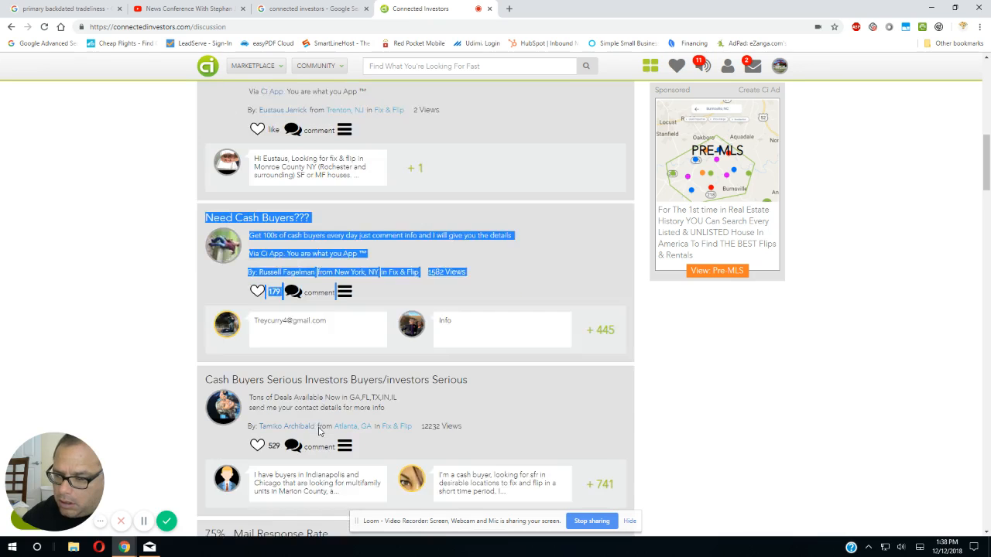
scroll("down", 3)
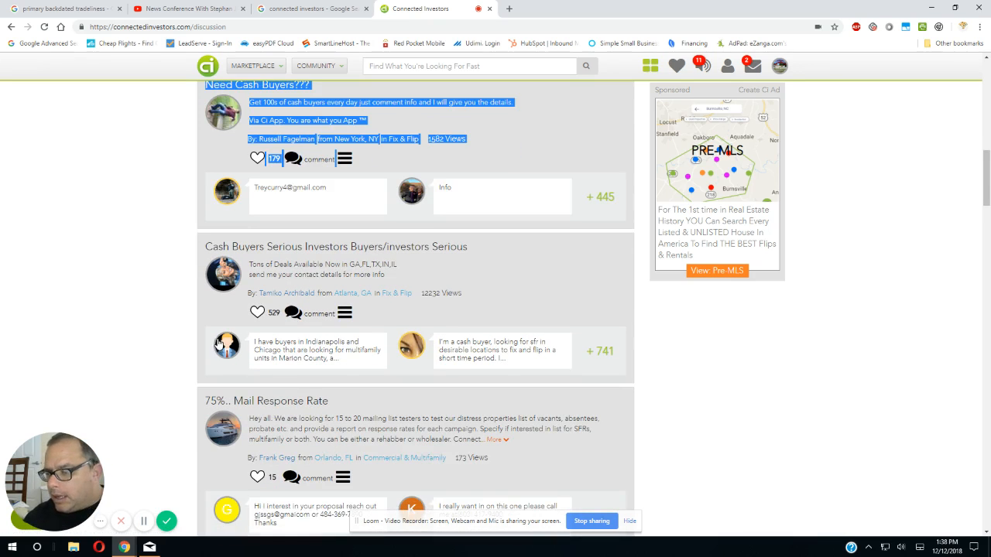
mouse_move(275, 410)
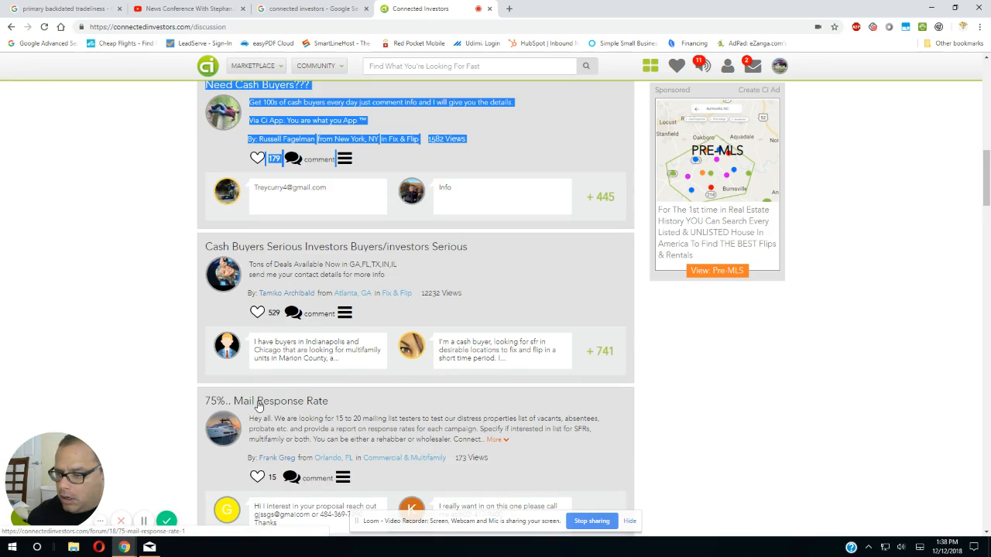
scroll("down", 3)
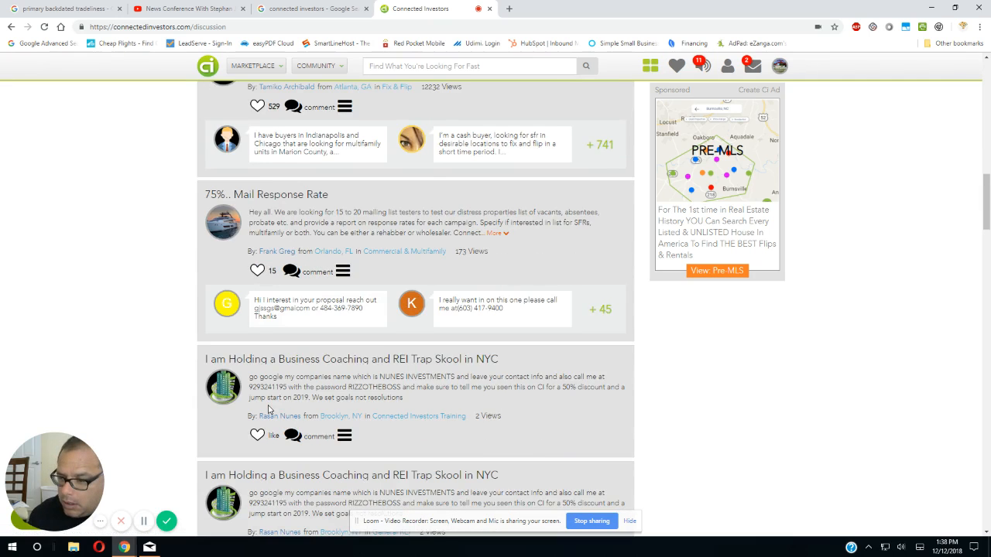
scroll("down", 3)
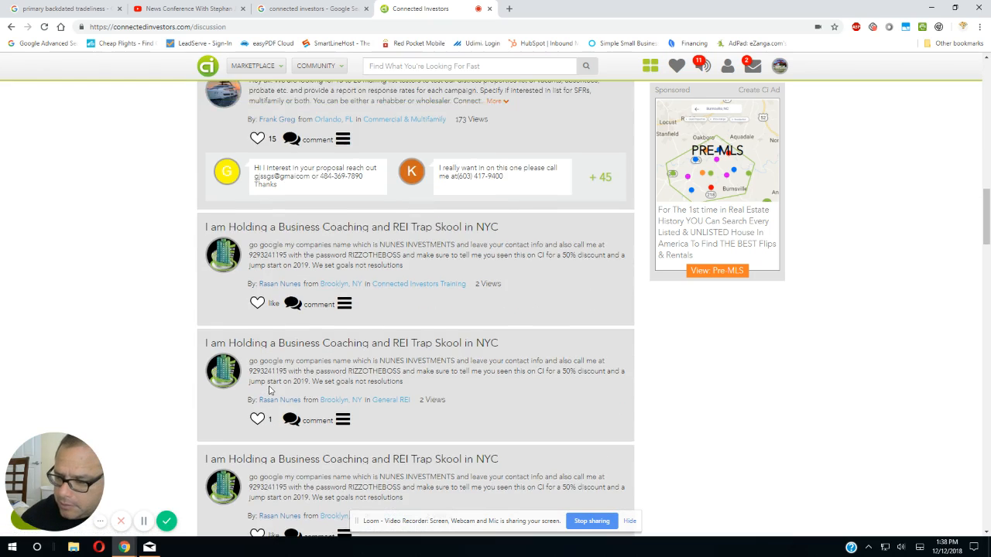
scroll("down", 3)
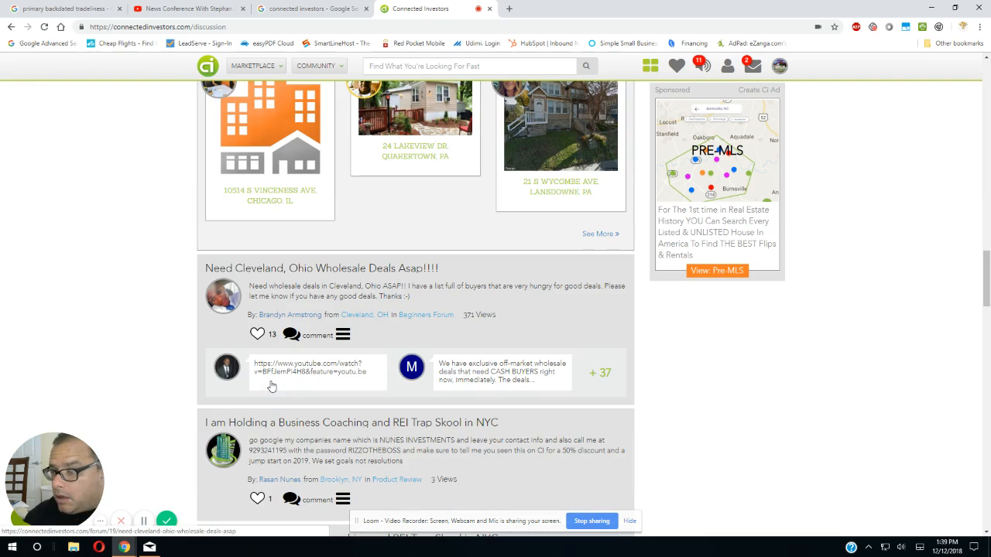
scroll("down", 3)
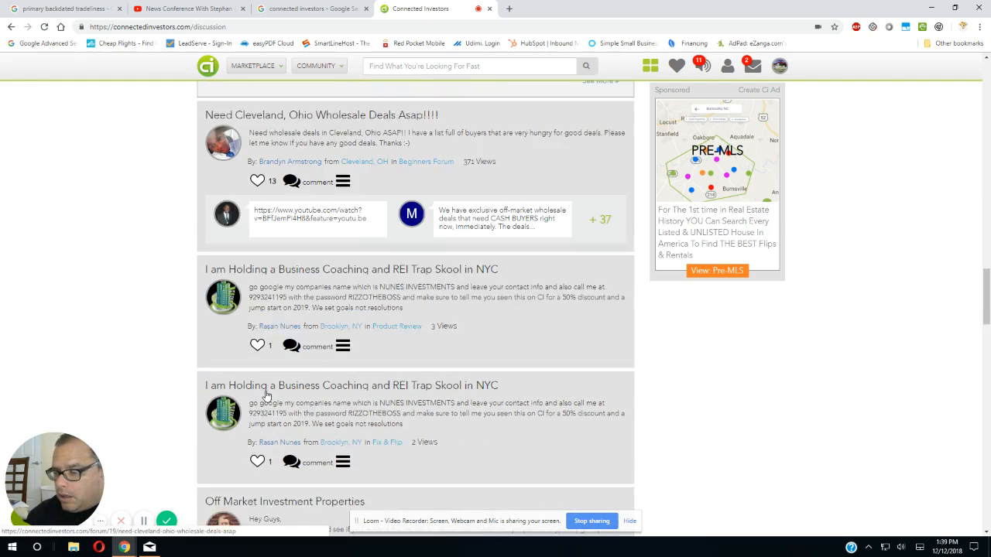
scroll("down", 3)
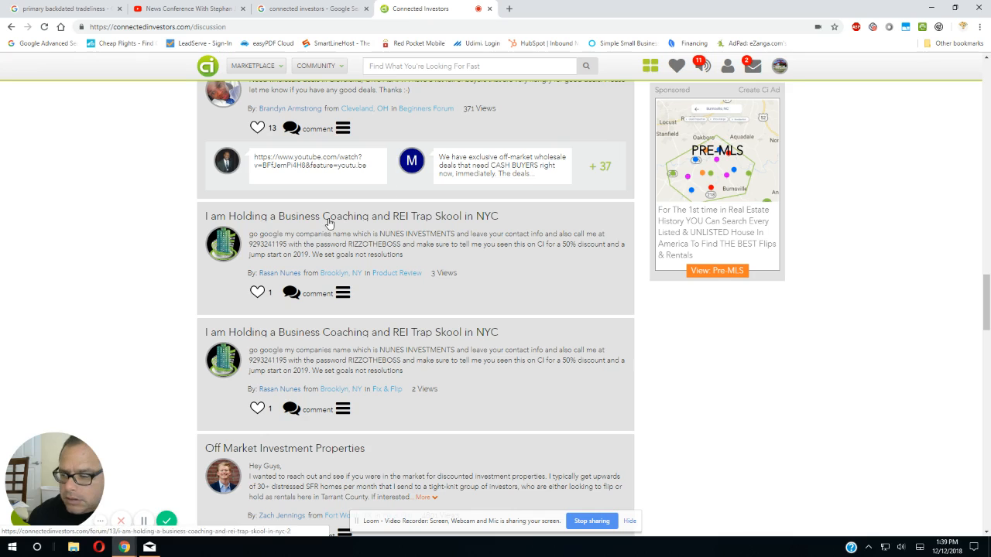
mouse_move(262, 271)
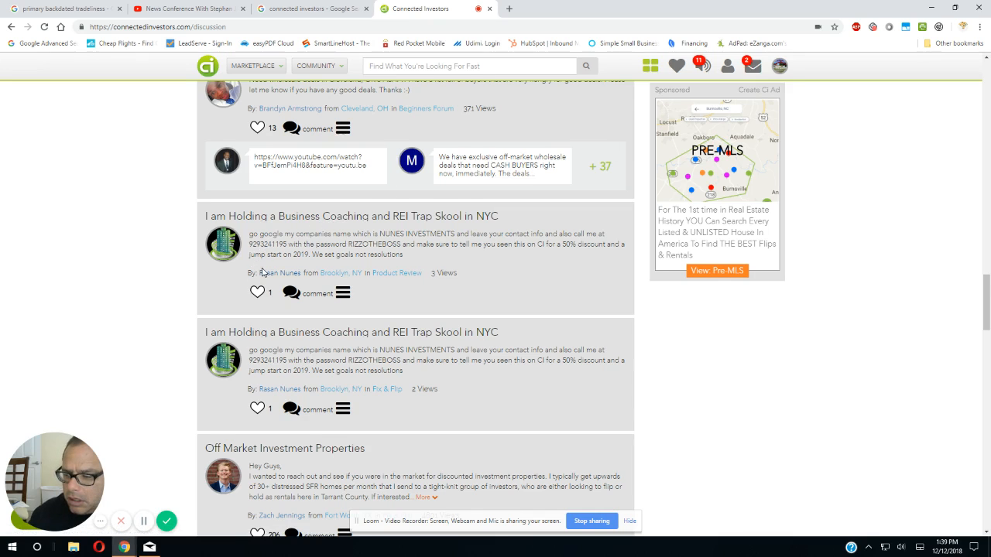
scroll("down", 3)
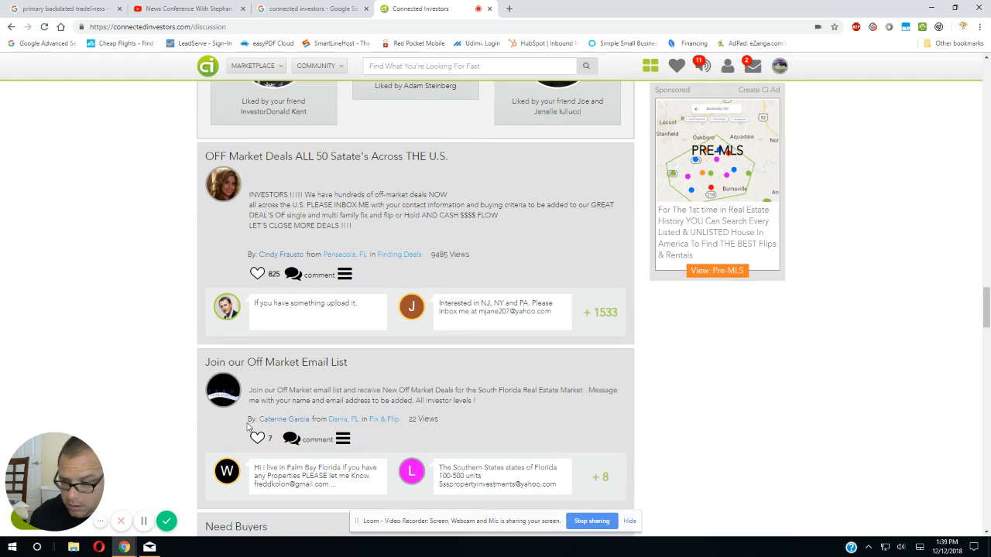
mouse_move(411, 550)
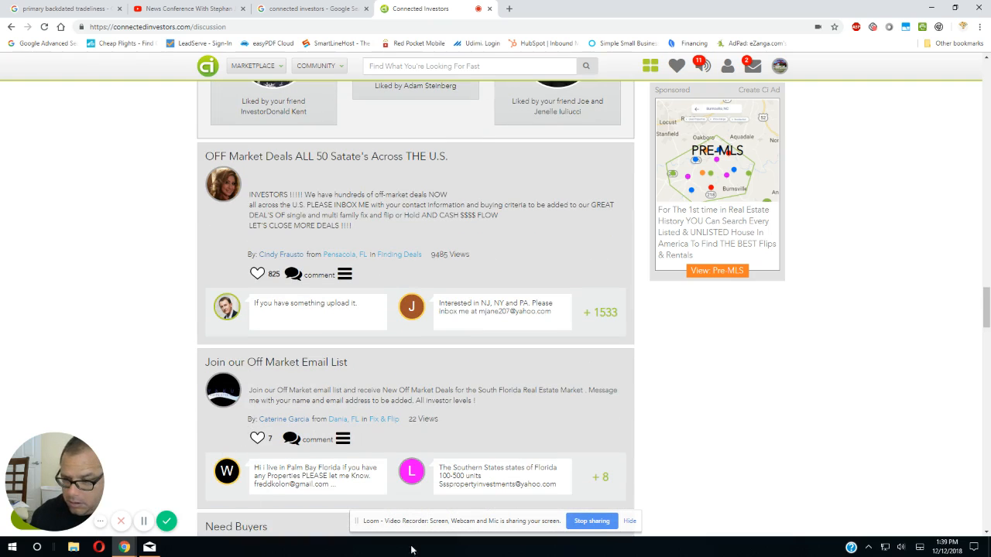
mouse_move(462, 538)
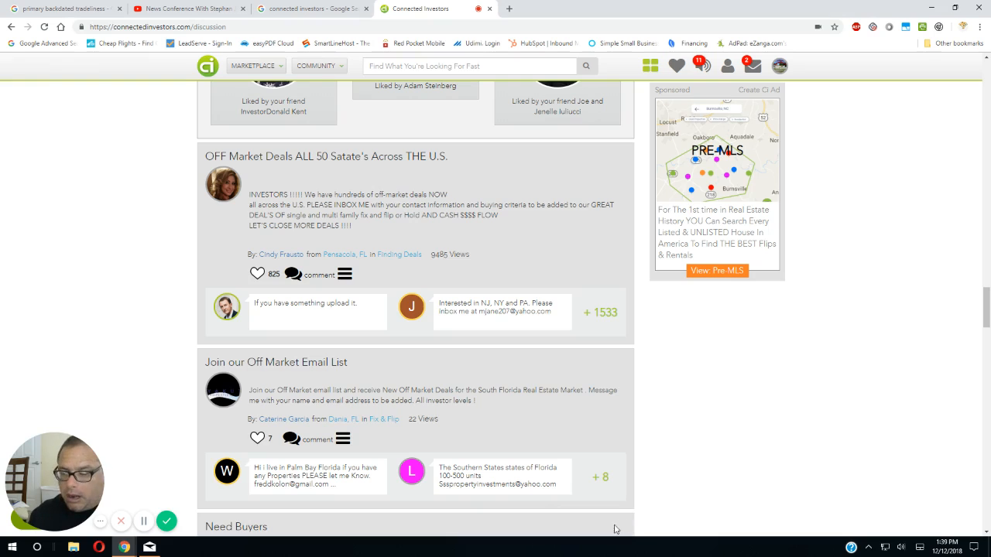
- Scroll past the Cleveland, Huntsville and Cincinnati listings and open 'Looking For Serious Cash Buyers In Alabama'
scroll("down", 3)
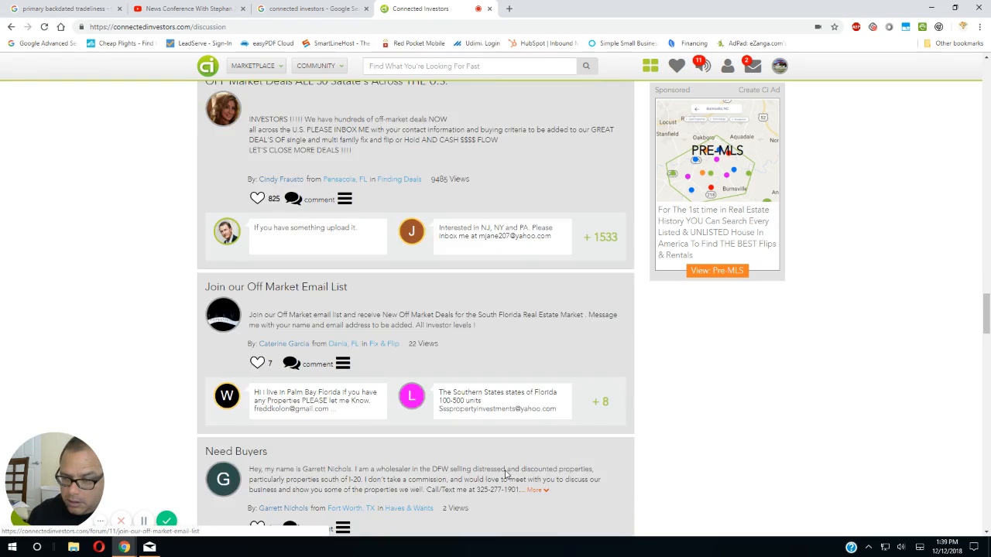
scroll("down", 3)
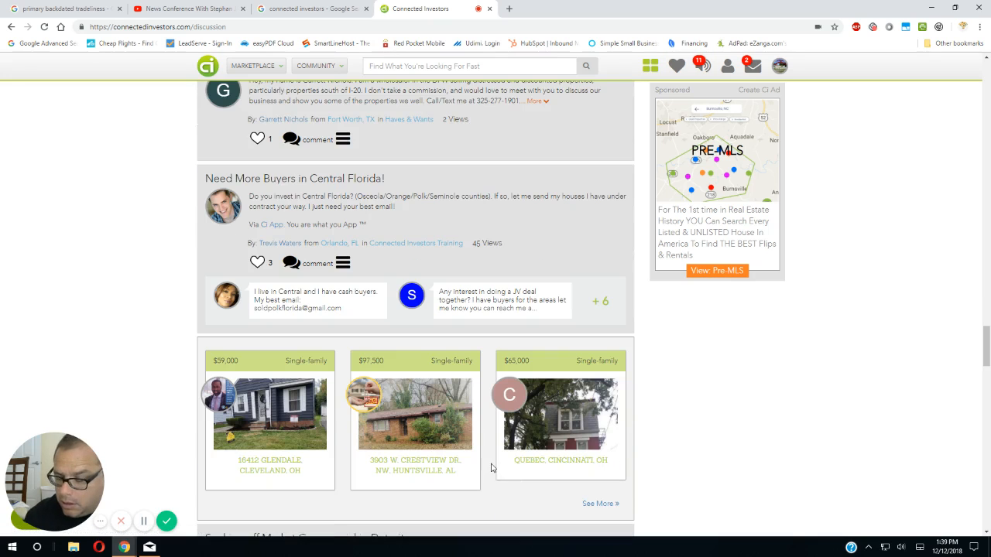
scroll("down", 3)
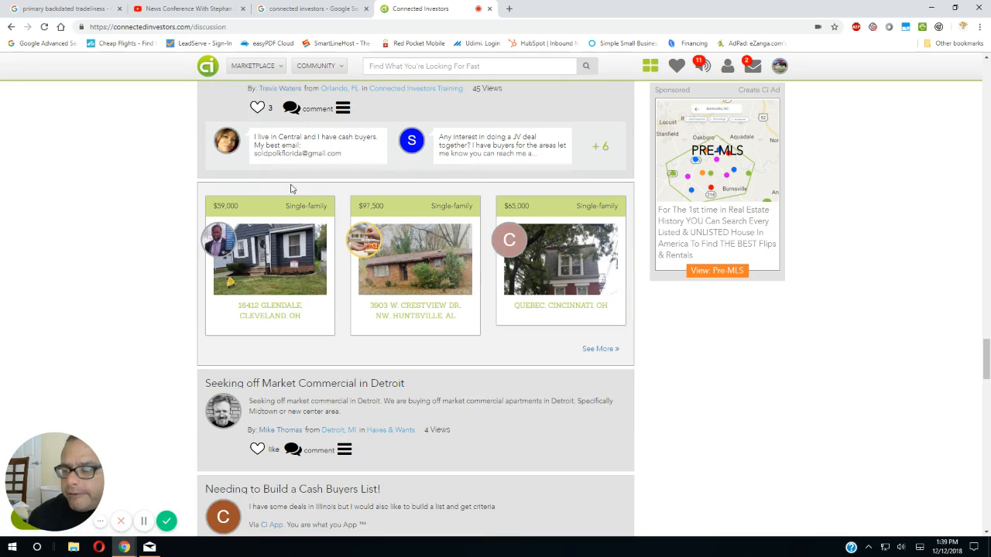
mouse_move(262, 195)
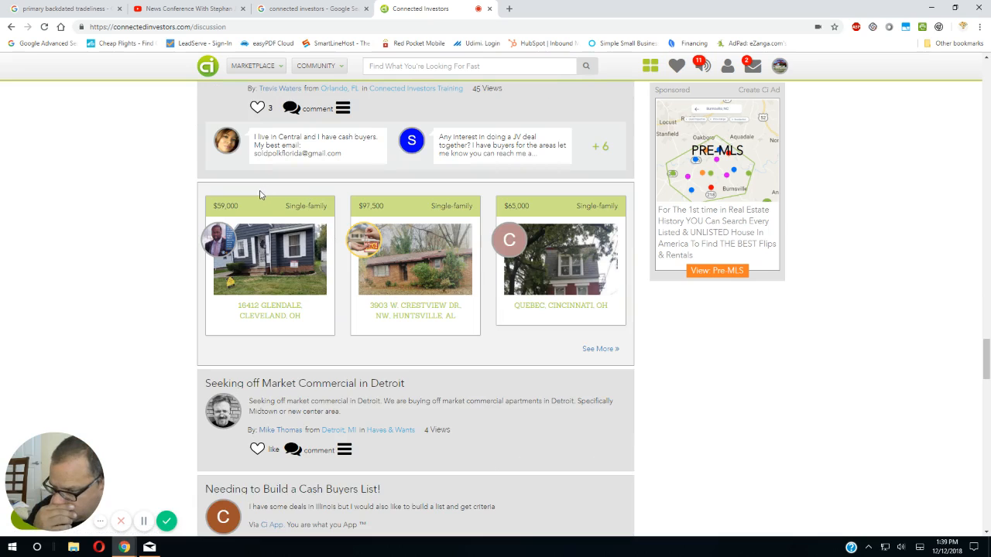
scroll("down", 3)
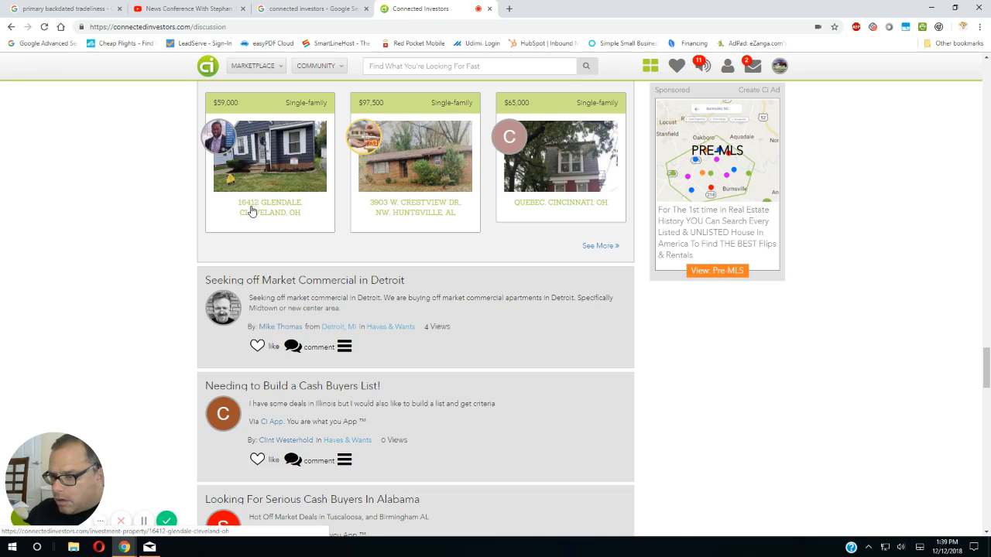
mouse_move(247, 226)
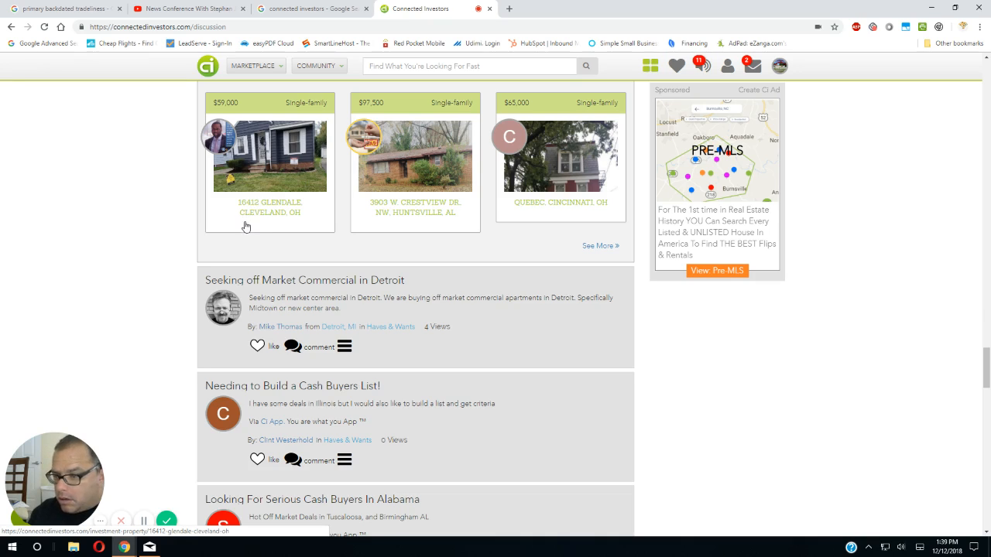
mouse_move(273, 266)
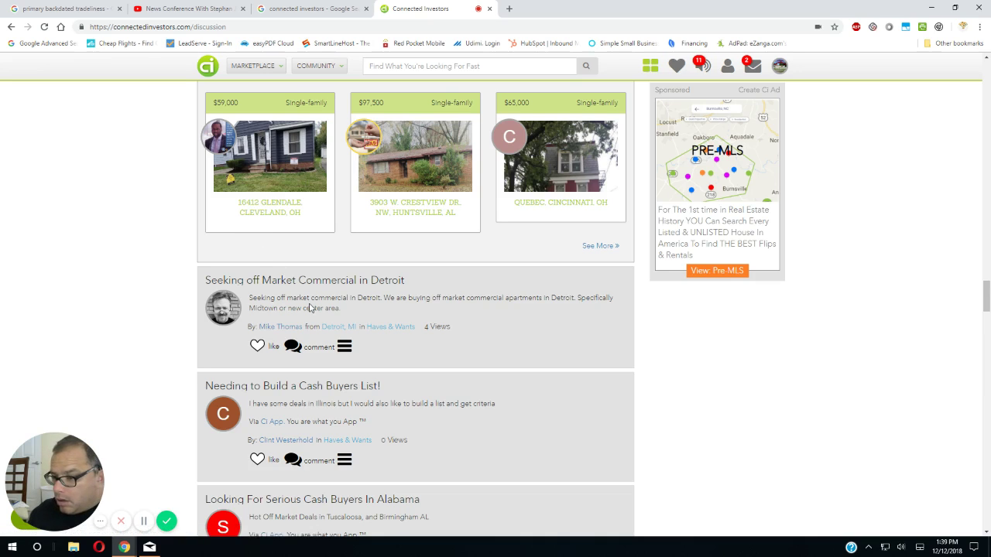
scroll("down", 3)
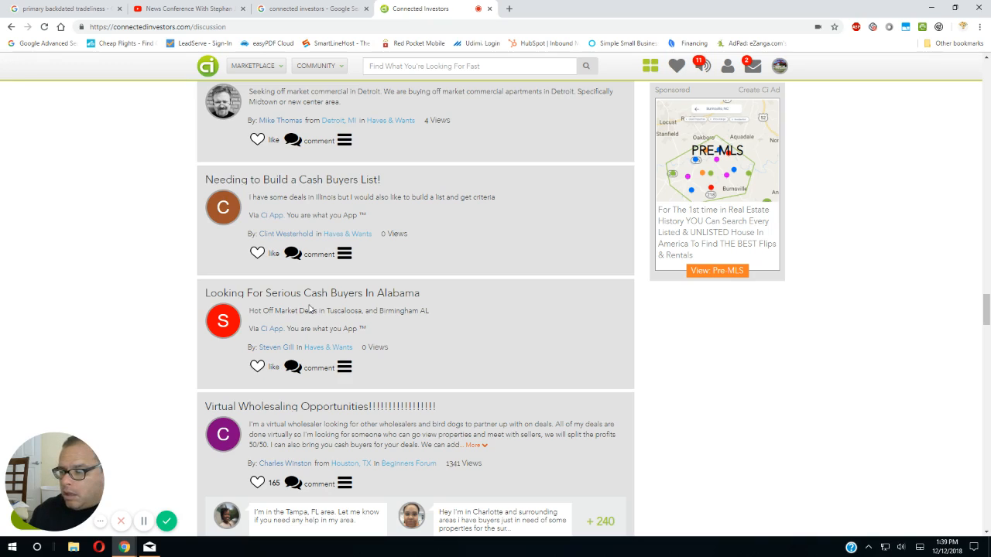
mouse_move(320, 386)
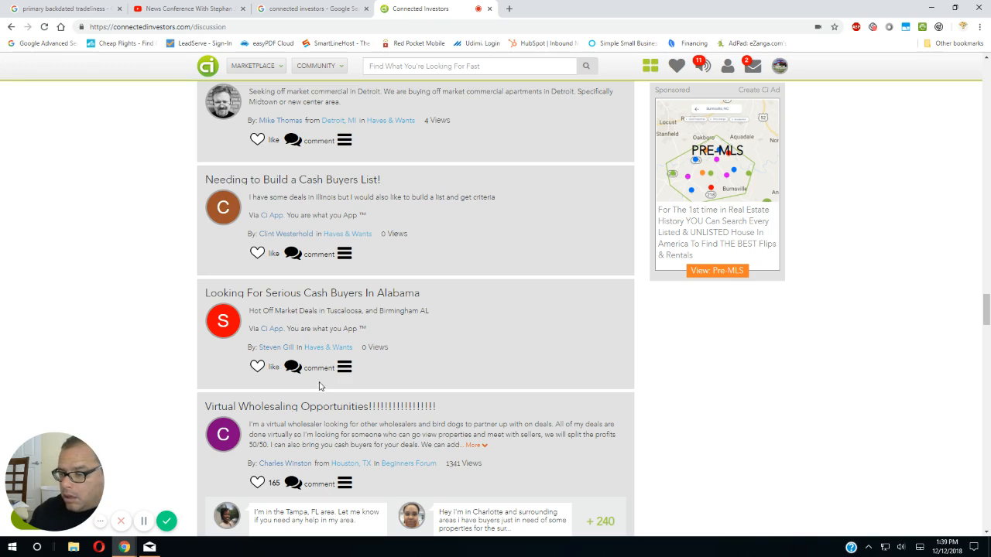
left_click(312, 292)
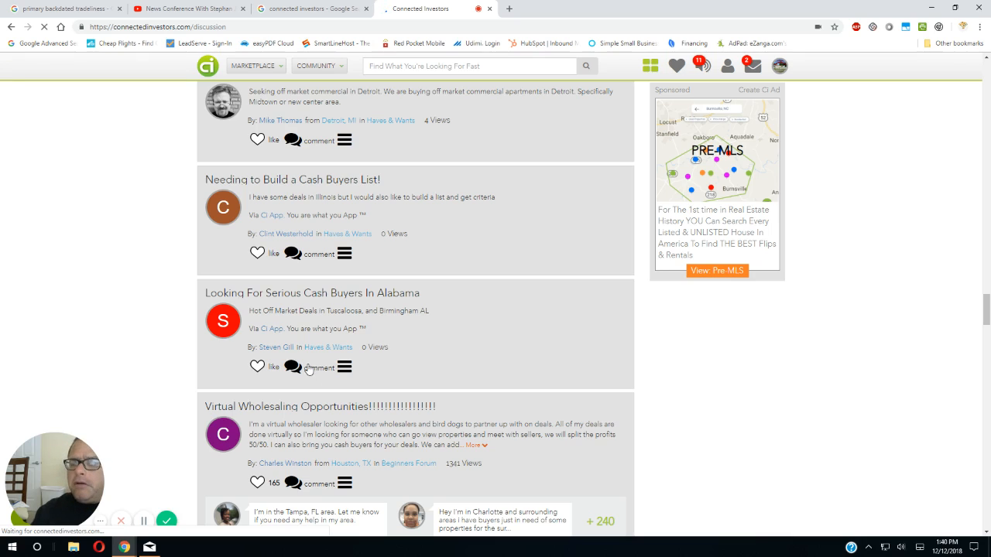
mouse_move(301, 361)
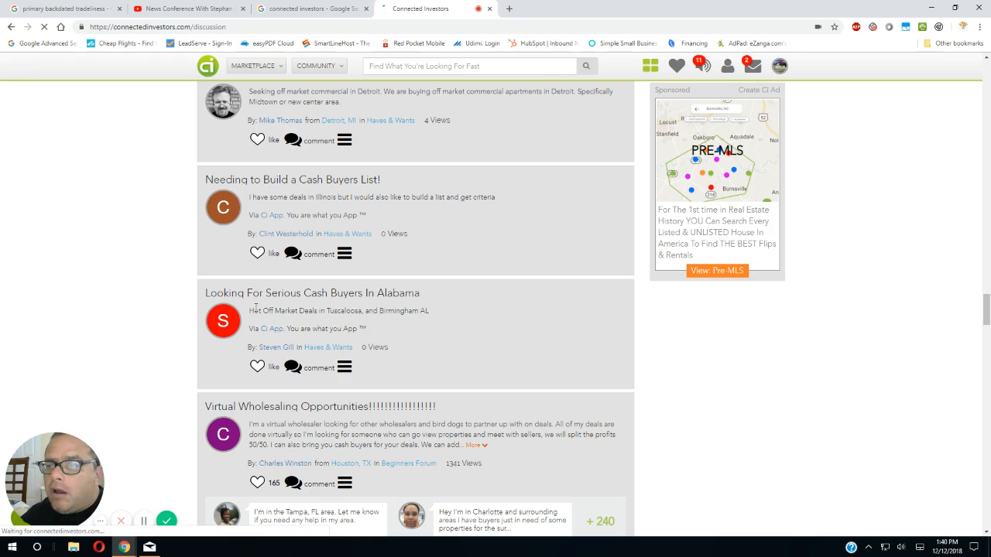
- Open the Alabama cash buyers post and scroll to the 'More in Haves & Wants' threads
left_click(311, 293)
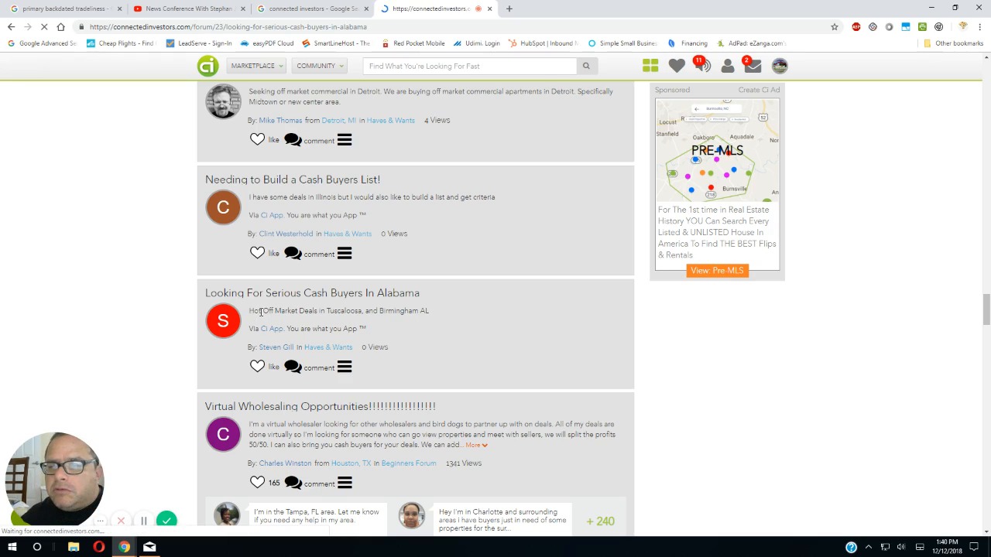
left_click(311, 293)
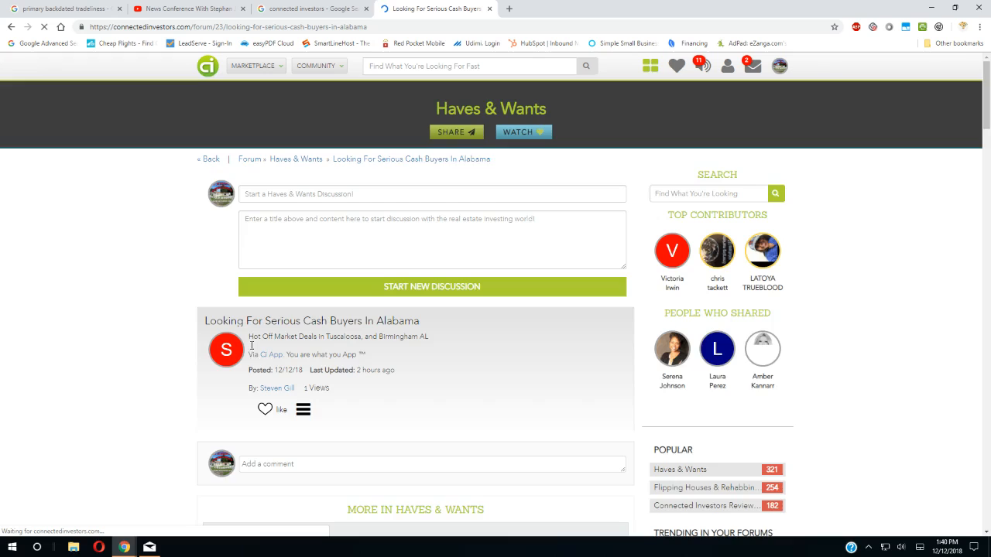
scroll("down", 3)
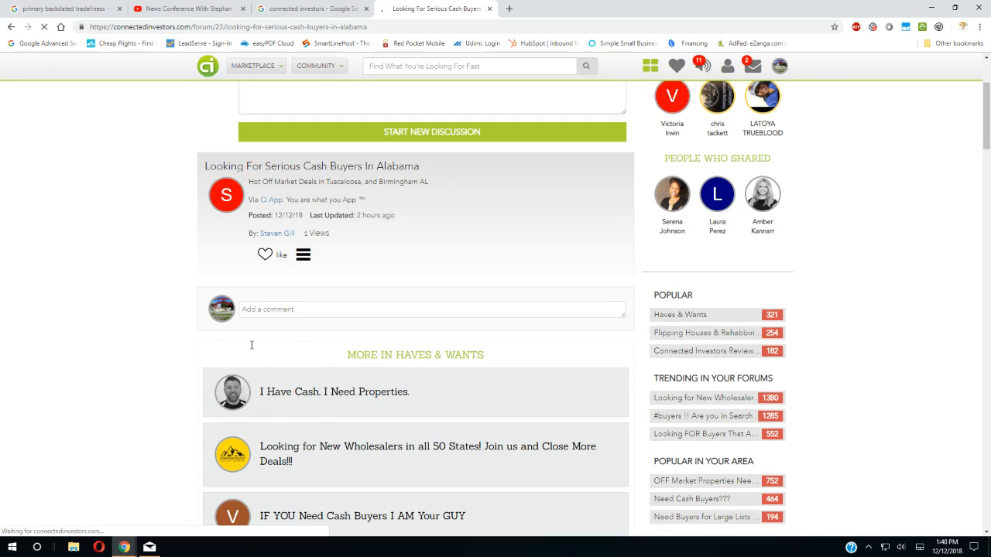
scroll("down", 3)
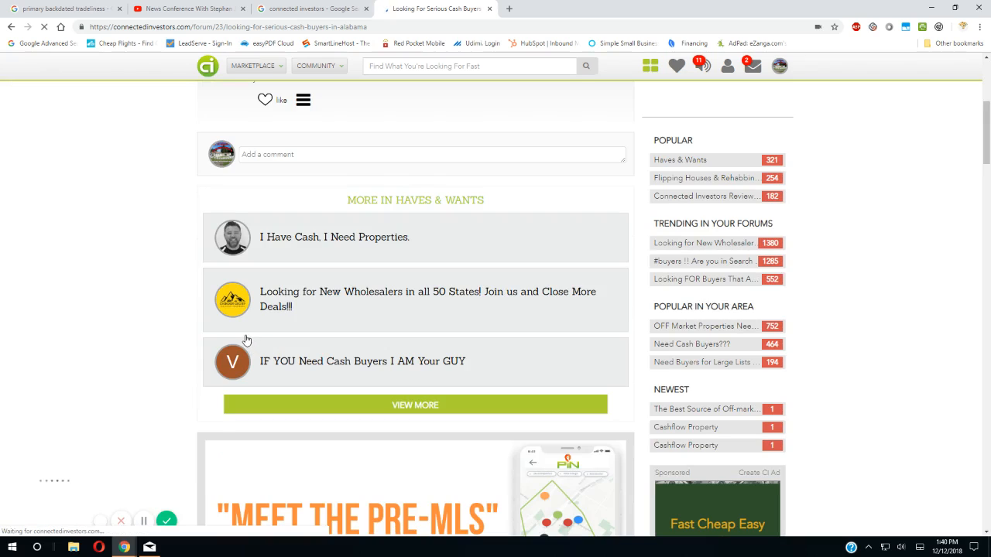
mouse_move(234, 321)
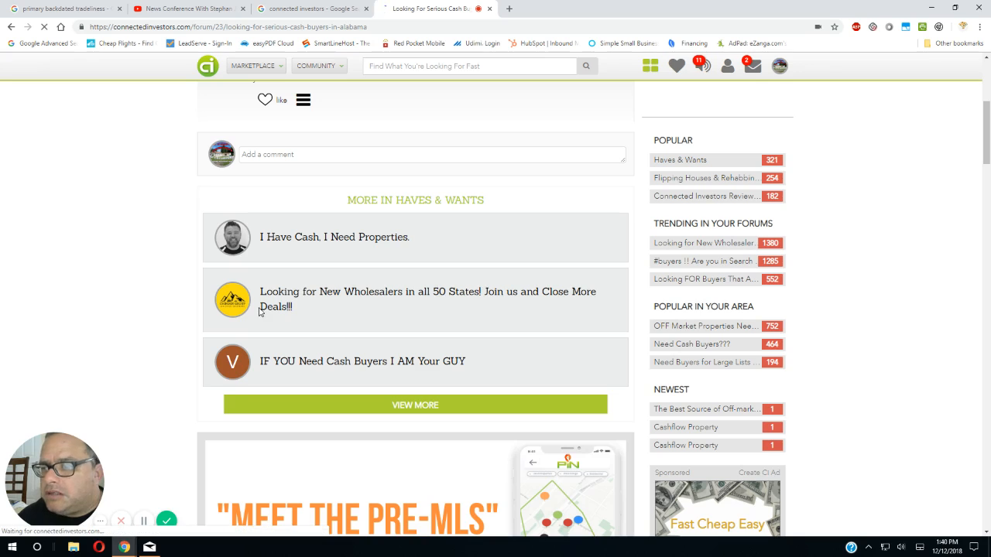
- Open 'Looking for New Wholesalers in all 50 States', read its replies, and return to the top
left_click(427, 299)
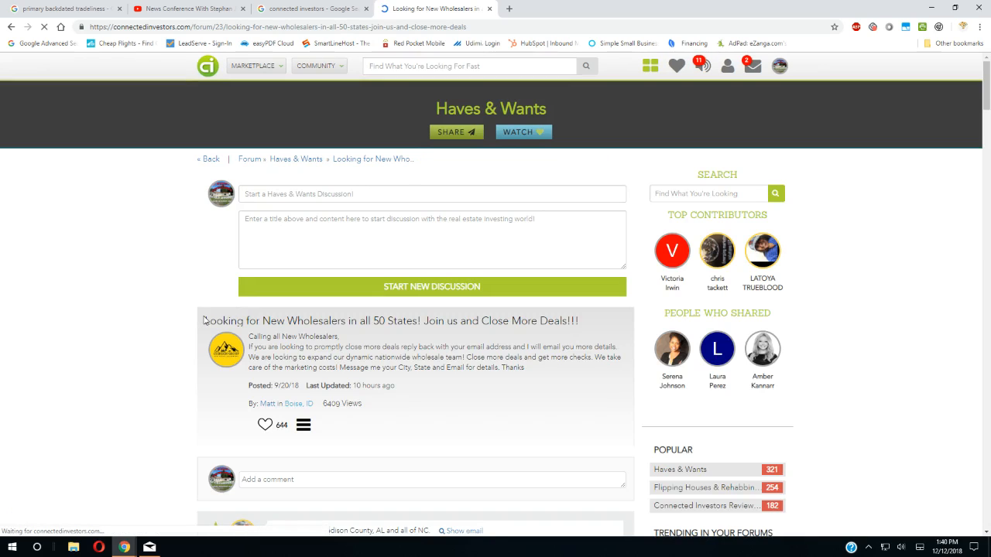
scroll("down", 3)
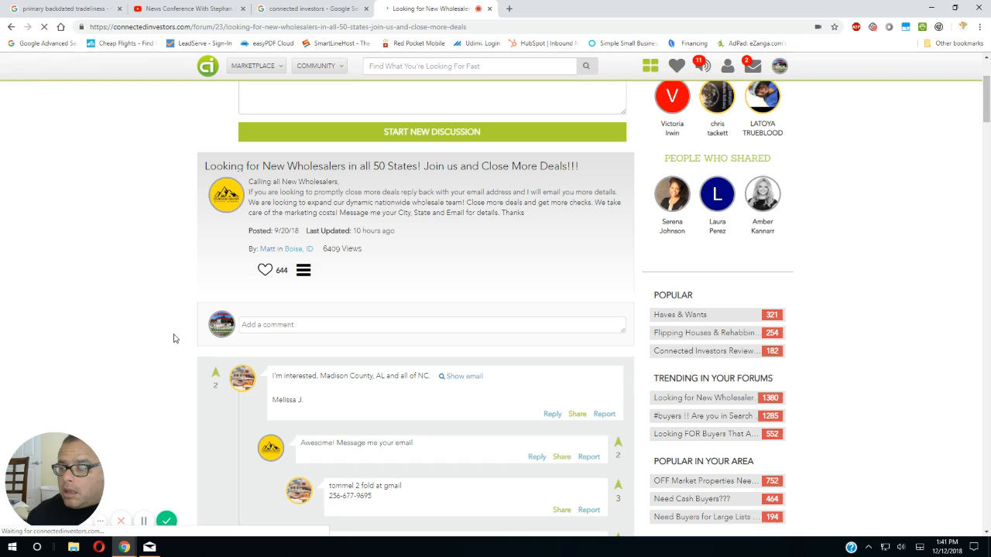
scroll("down", 3)
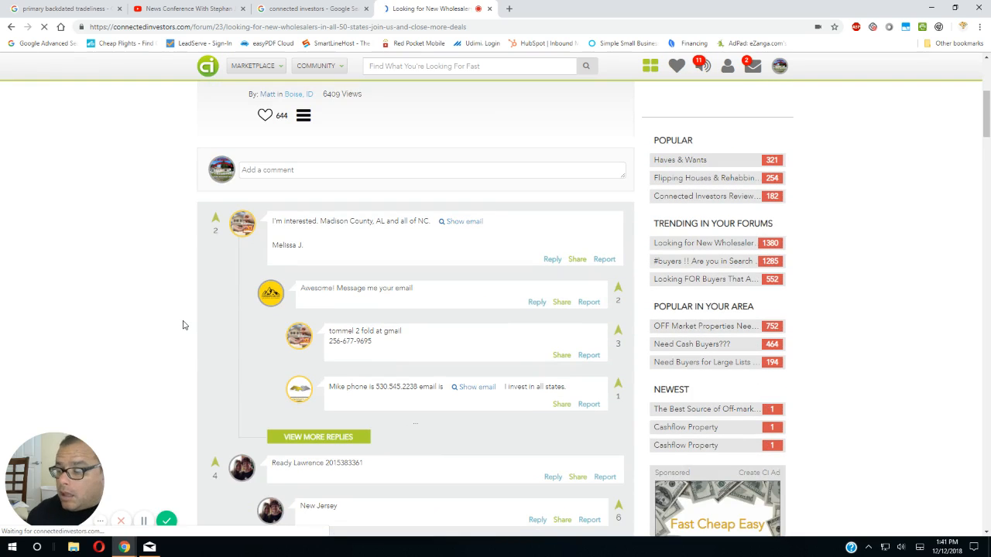
scroll("up", 3)
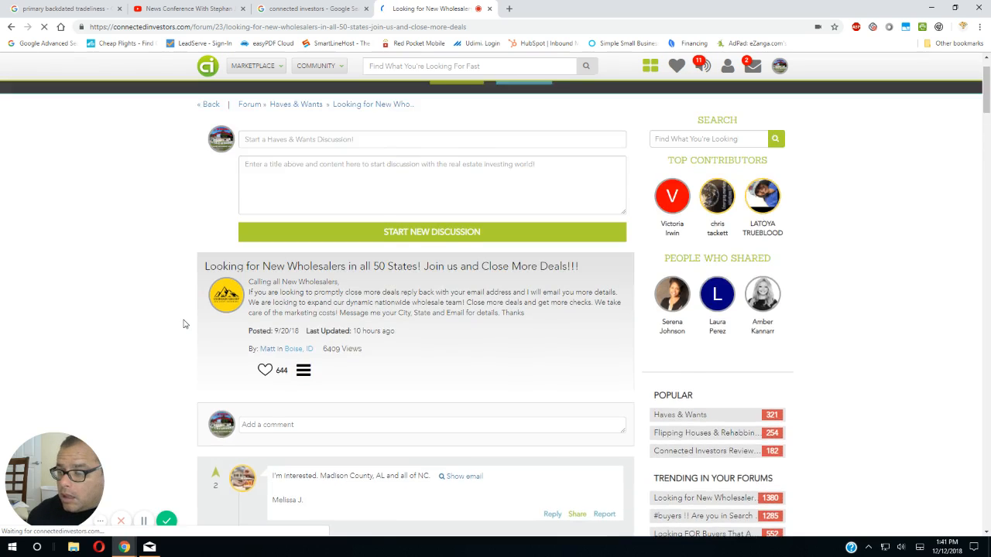
scroll("up", 3)
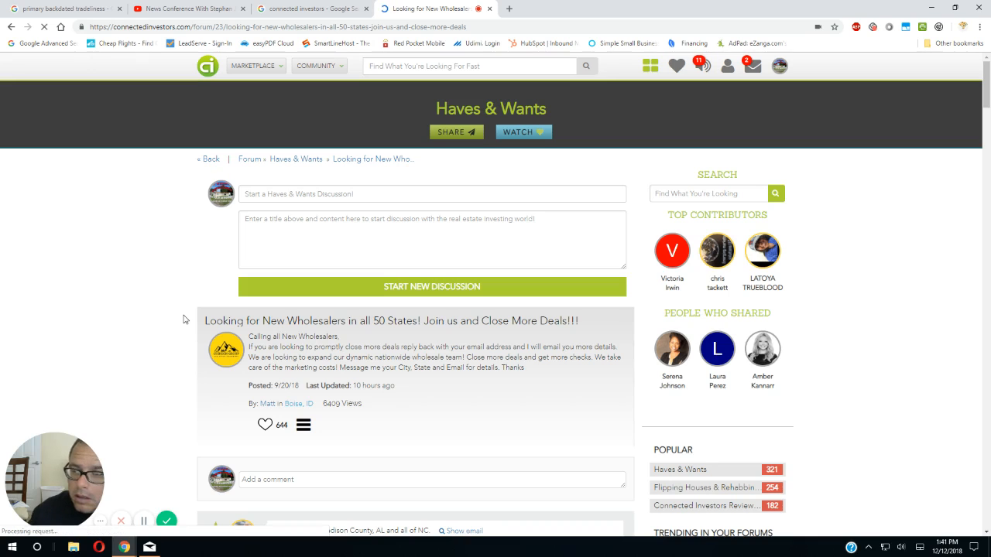
scroll("down", 3)
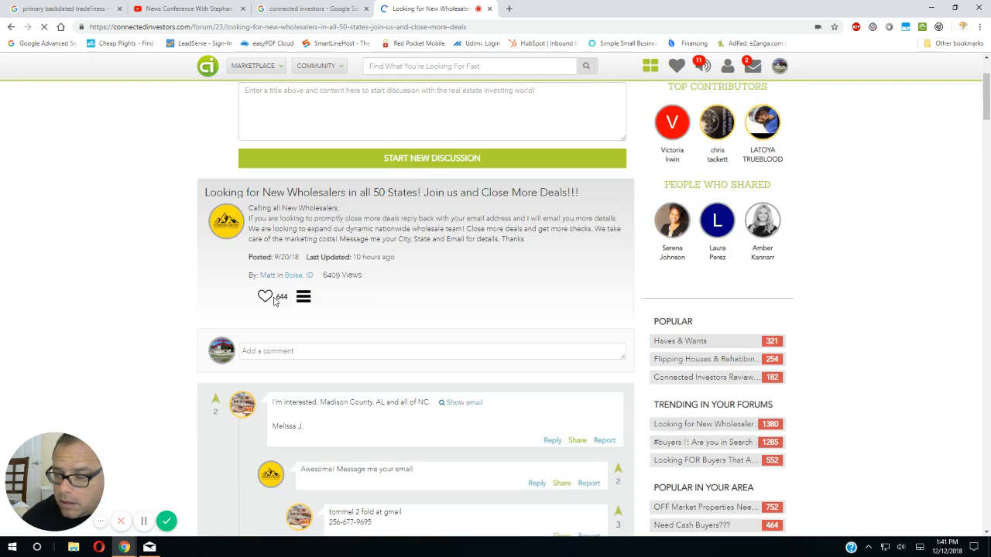
scroll("down", 3)
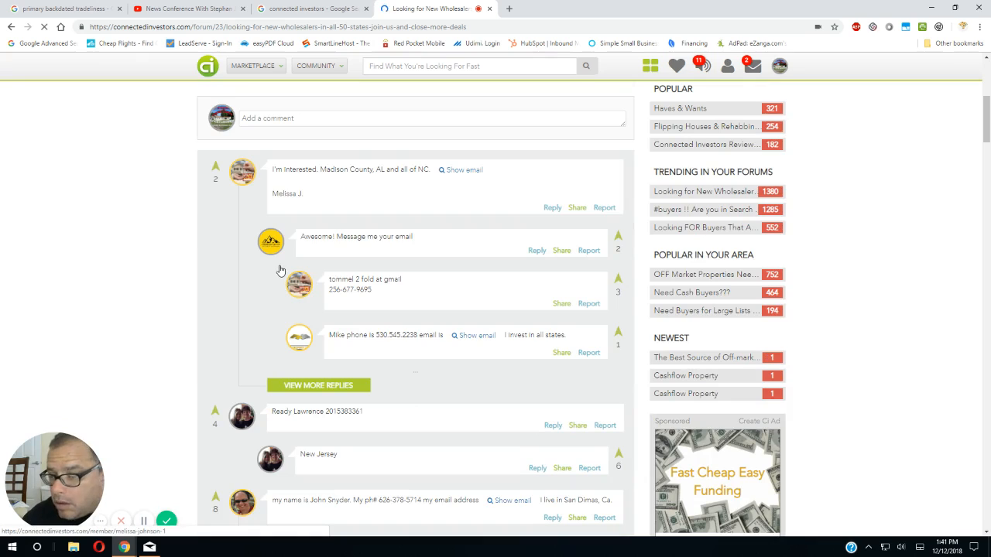
mouse_move(153, 228)
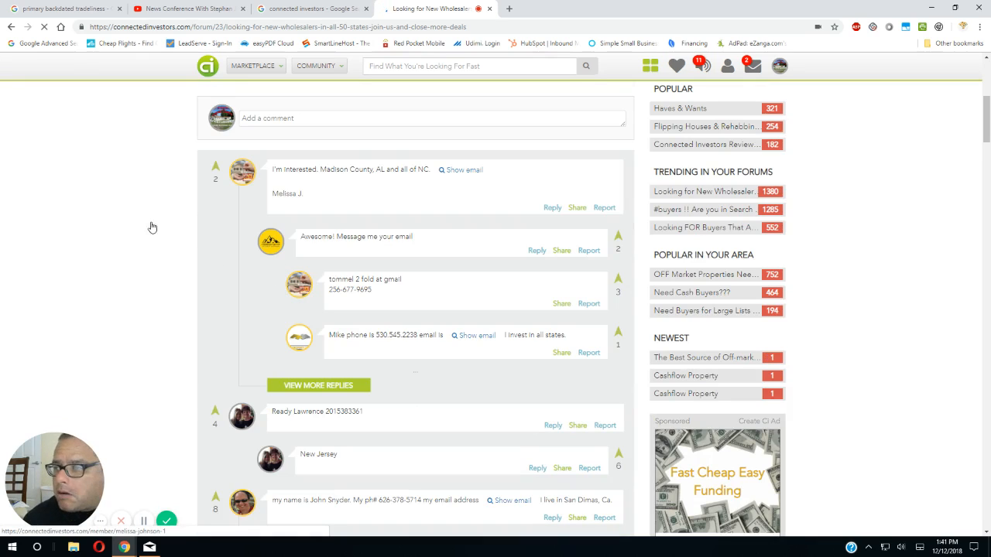
scroll("up", 3)
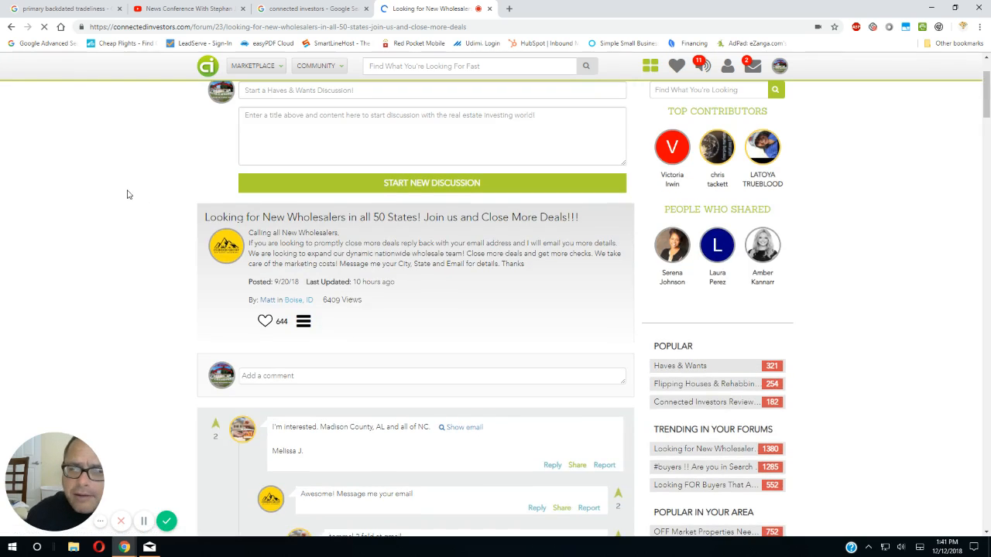
scroll("up", 3)
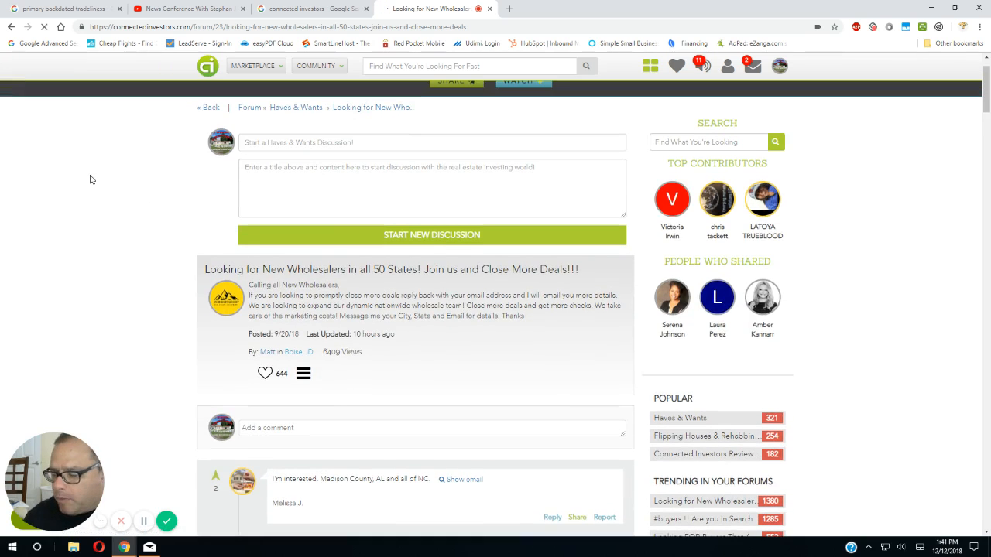
mouse_move(437, 9)
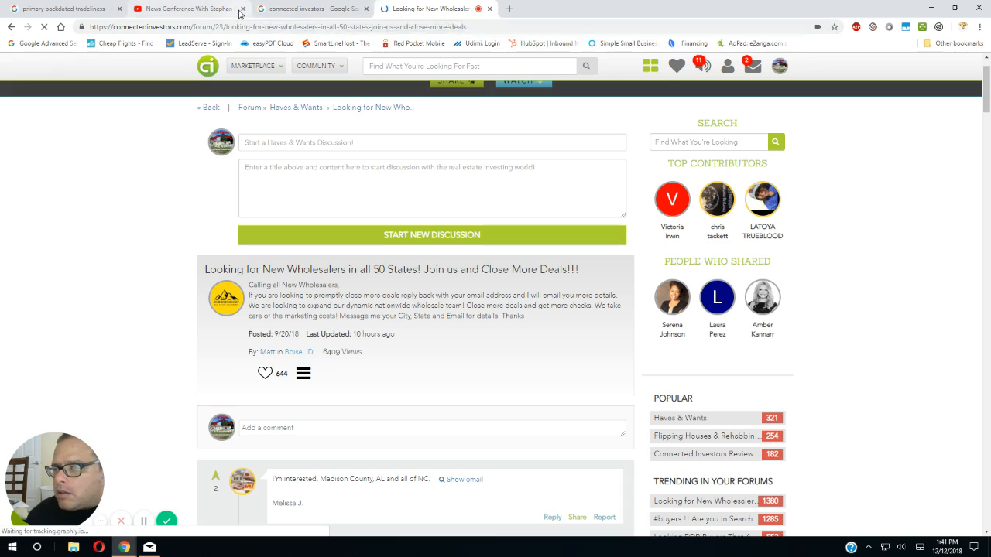
- Close the YouTube and wholesalers discussion tabs and open a blank new tab
left_click(242, 9)
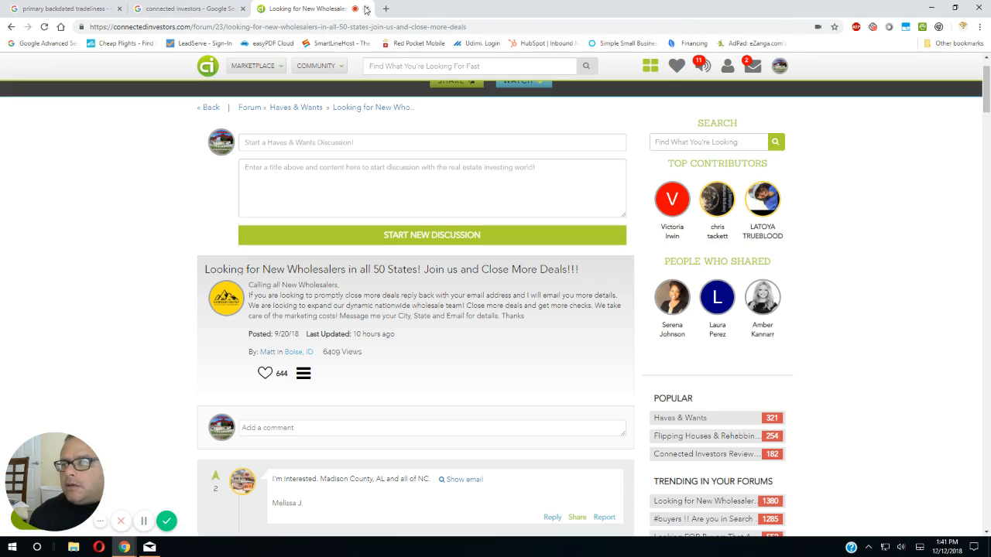
left_click(366, 9)
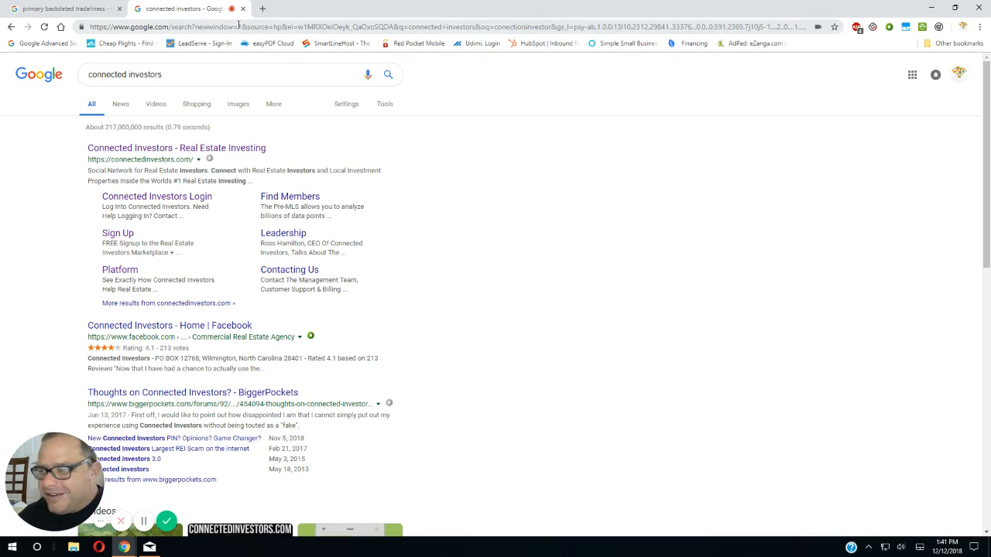
mouse_move(257, 24)
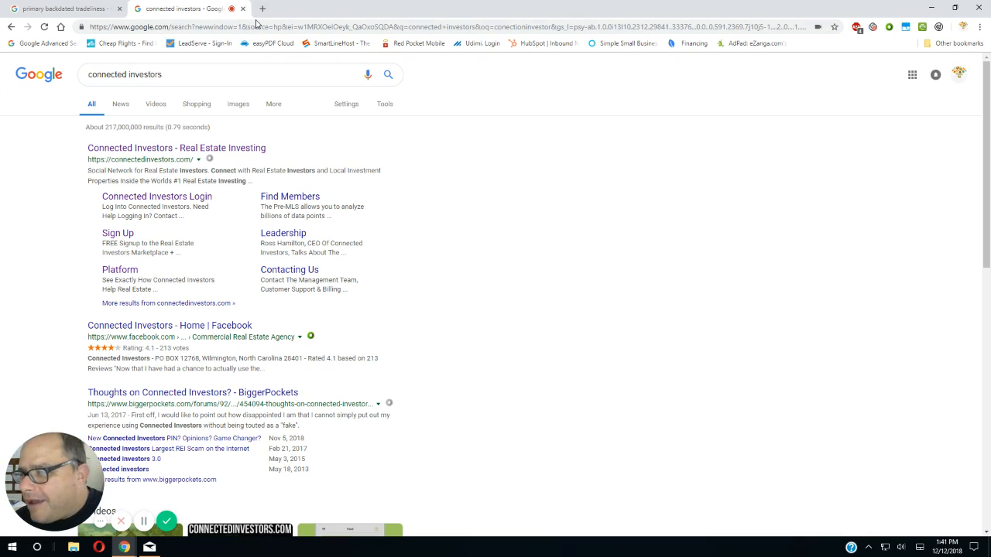
mouse_move(262, 9)
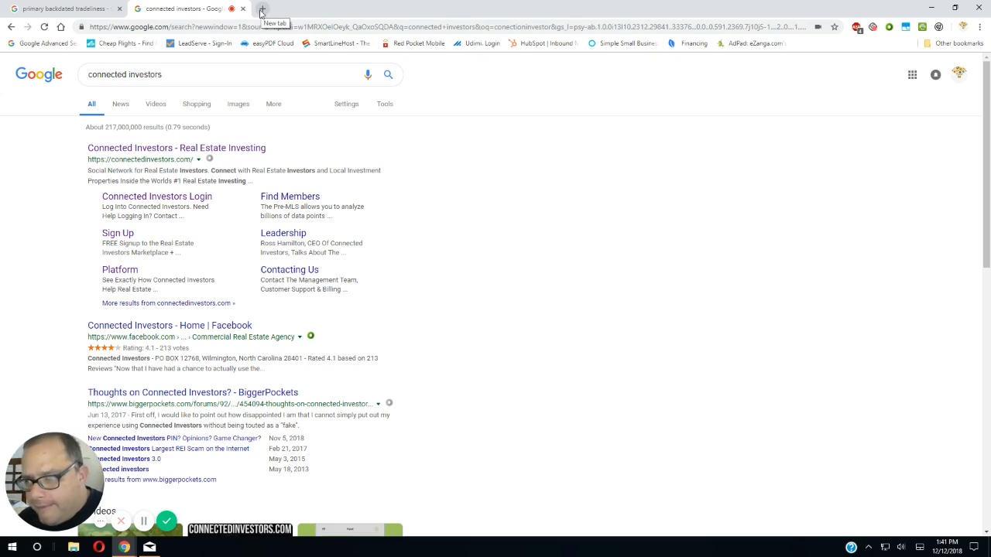
left_click(262, 9)
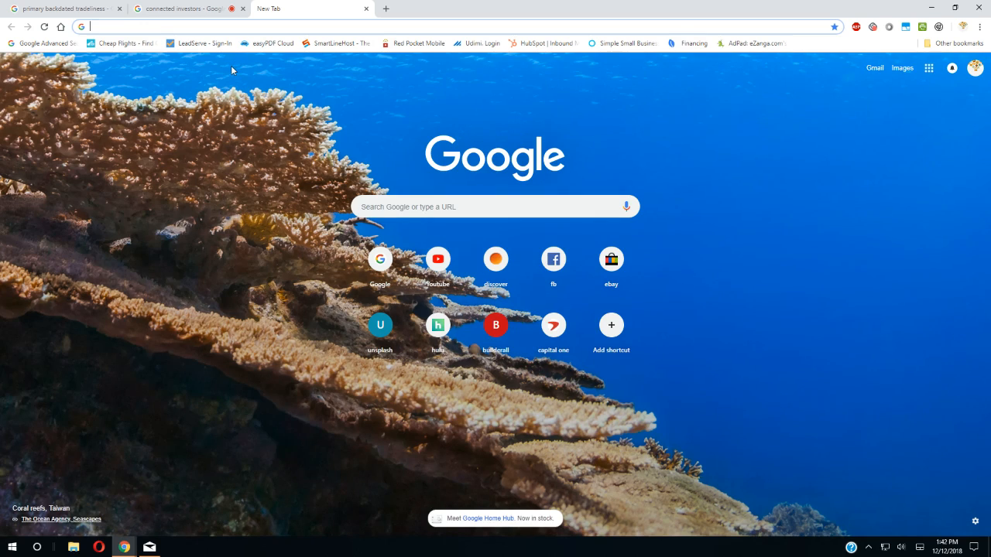
mouse_move(186, 8)
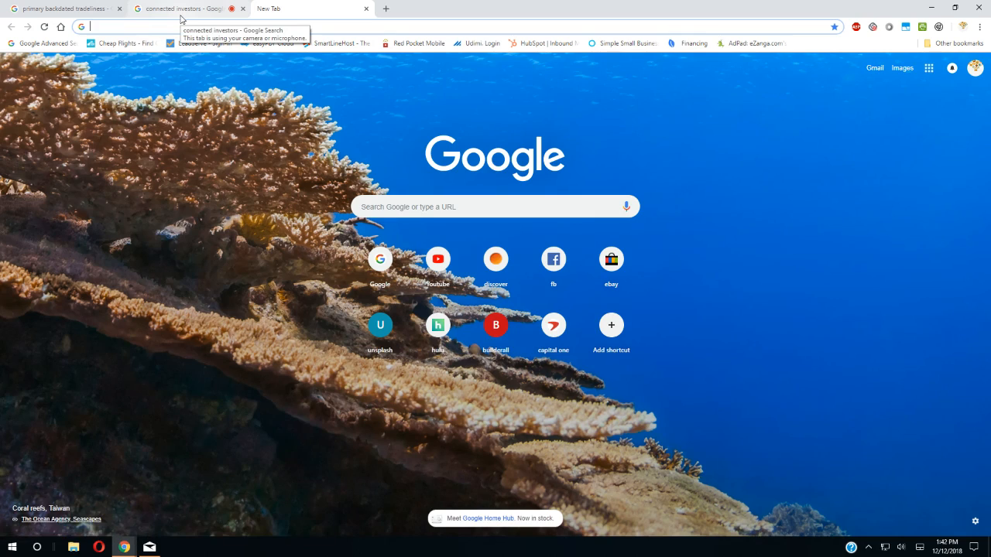
mouse_move(181, 12)
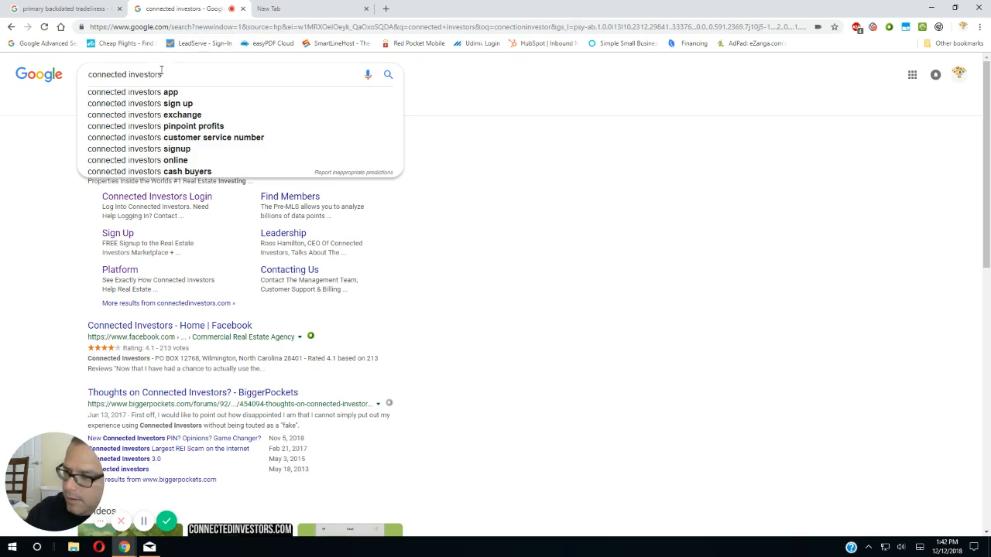
- Search Google for 'fiverr' and open the Fiverr marketplace result
key("Backspace")
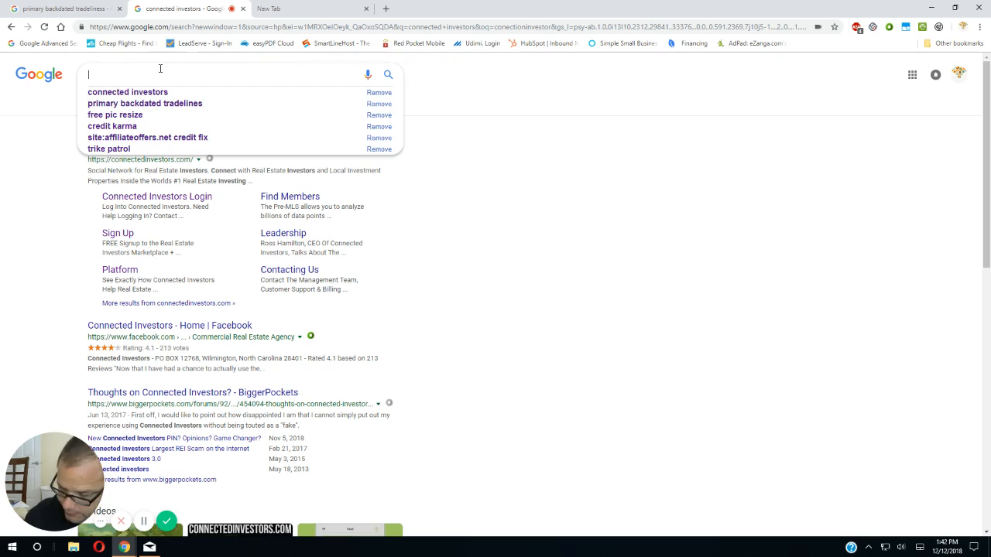
type("fi")
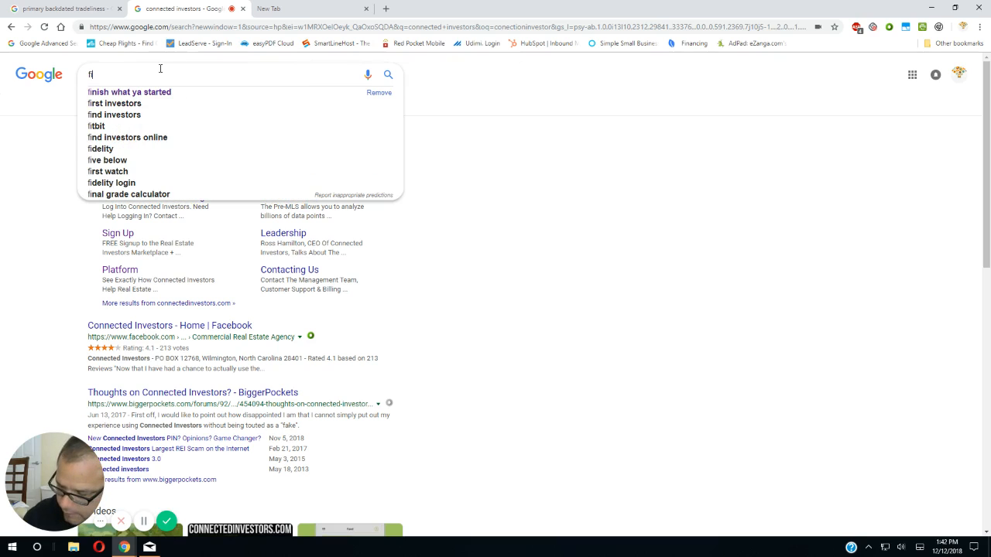
type("iv")
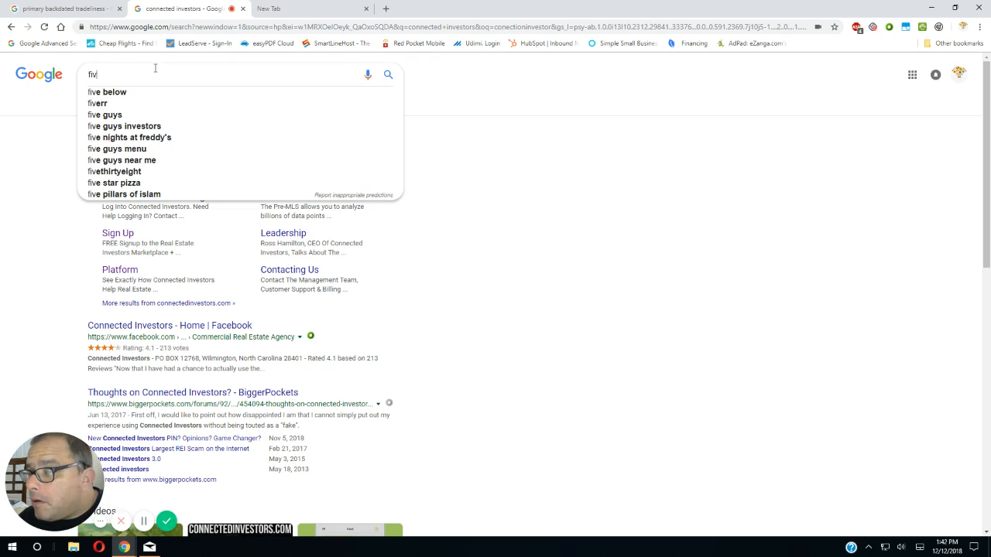
left_click(97, 103)
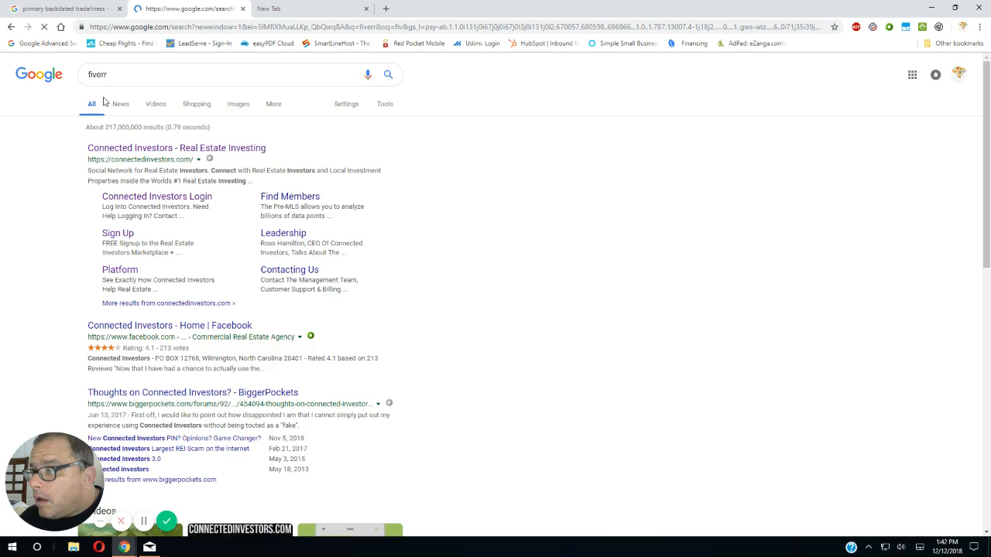
left_click(388, 74)
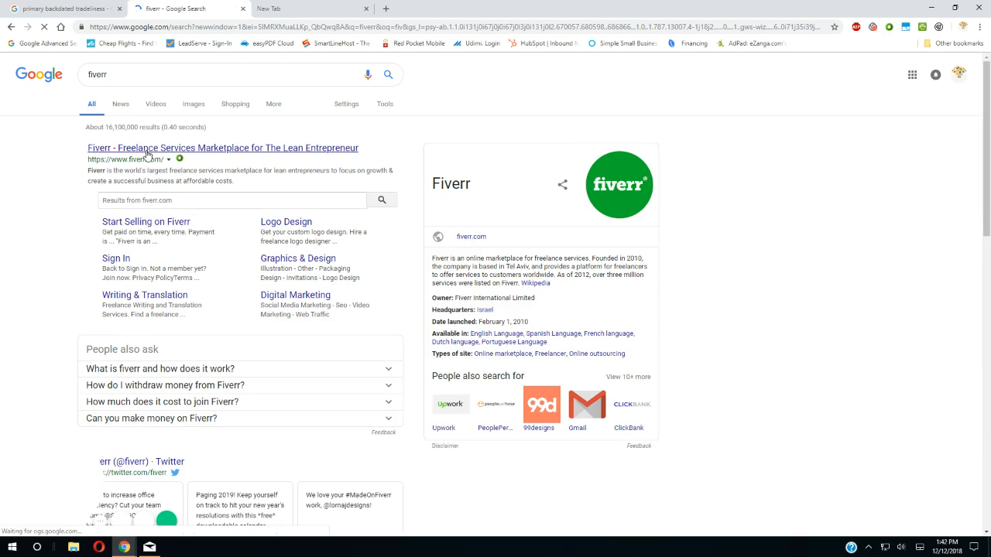
left_click(223, 147)
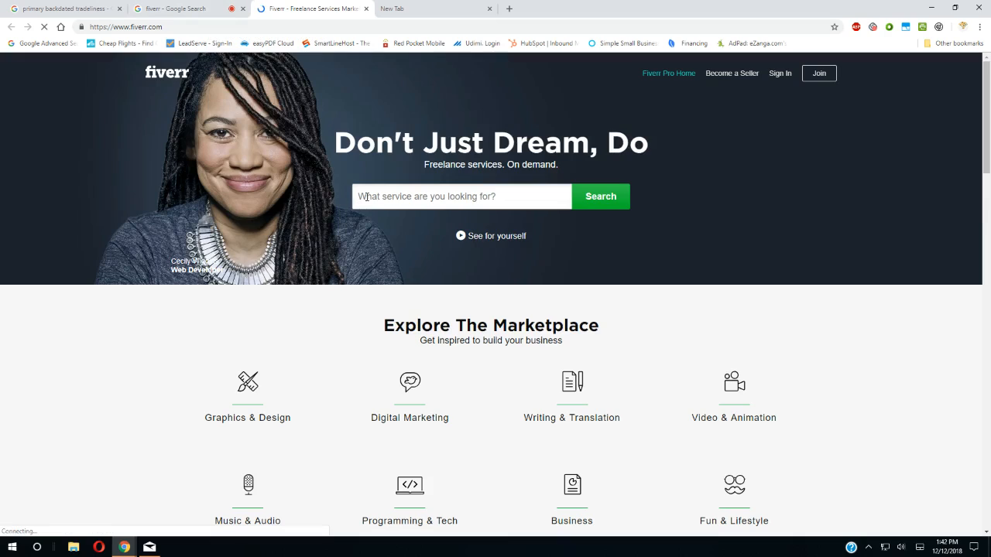
- Search Fiverr's service box for 'cash buyers' using the suggestion
left_click(461, 196)
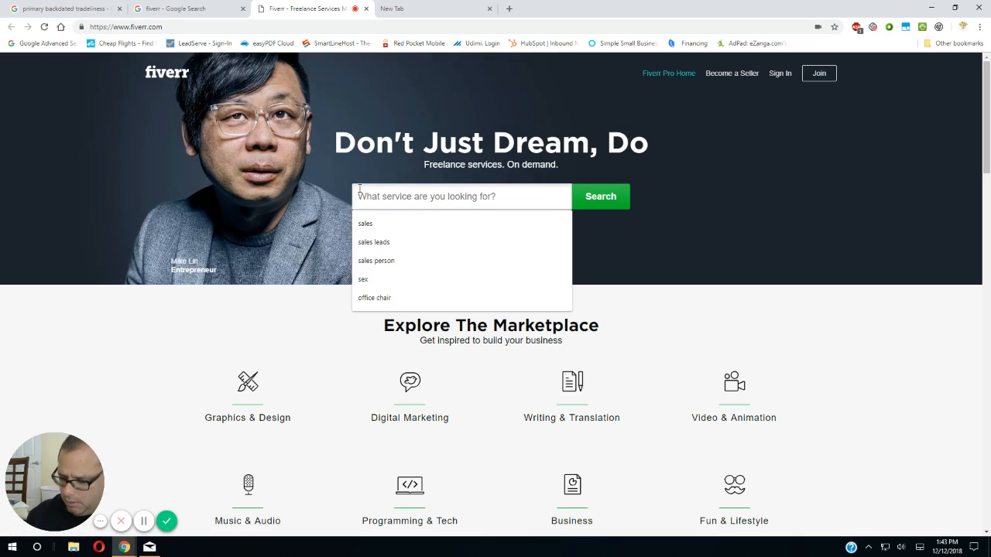
type("ca")
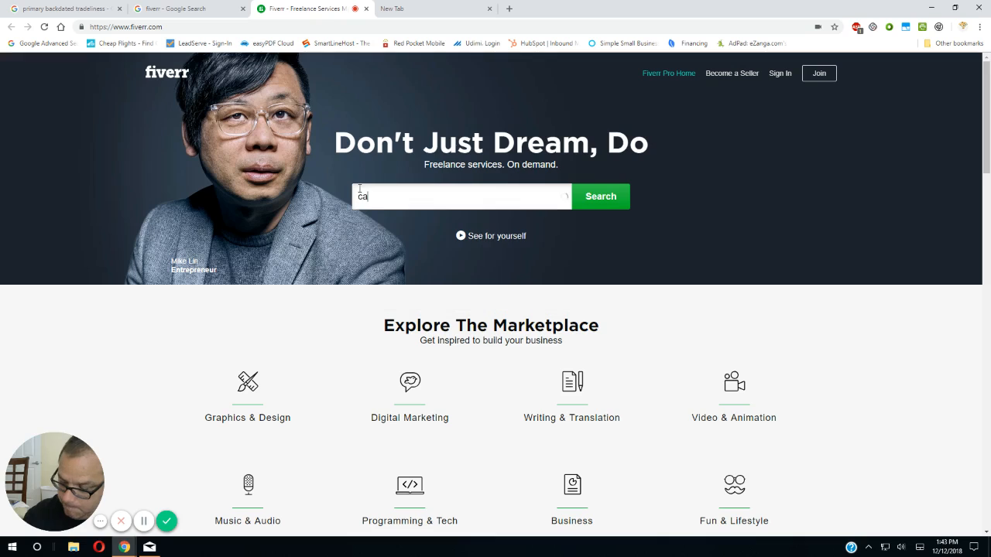
type("sh")
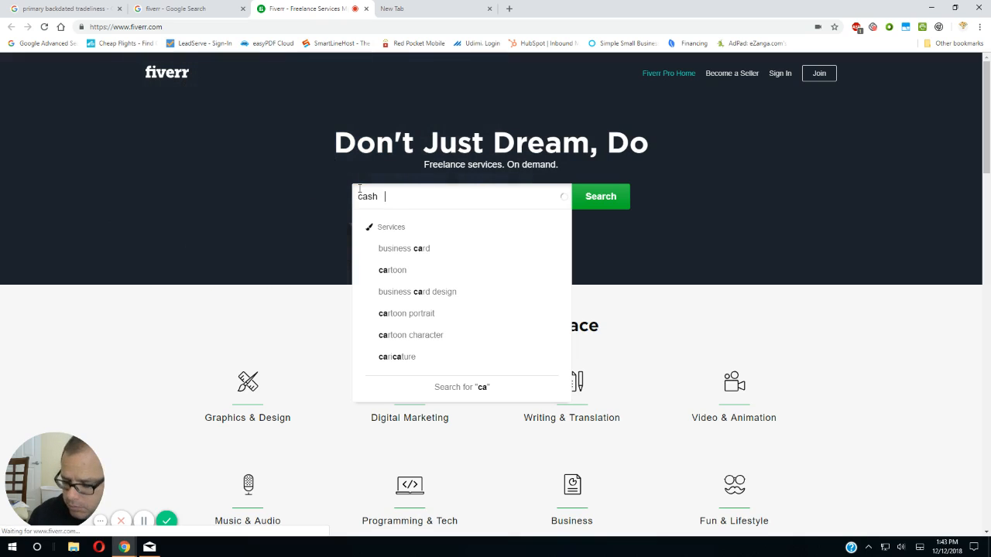
type("sh")
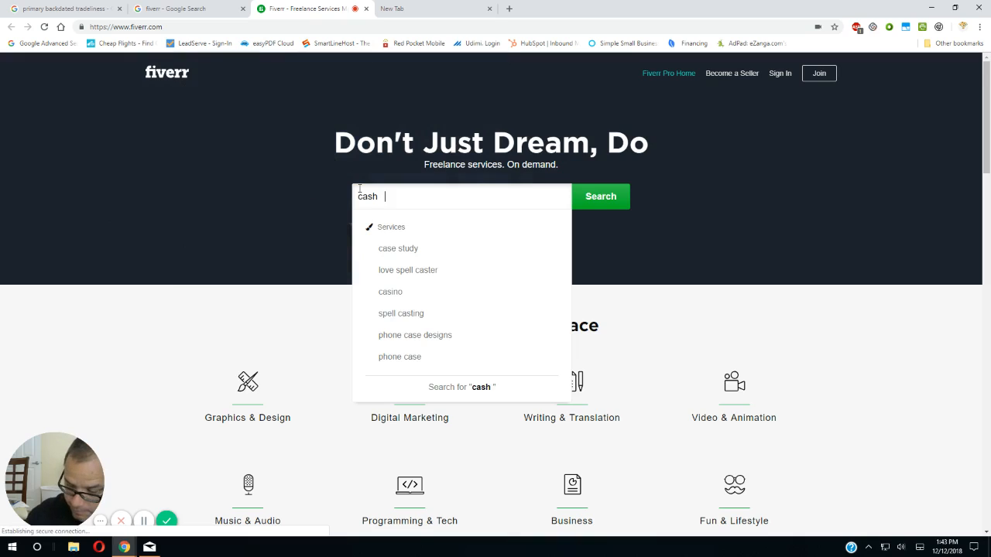
type("buyer")
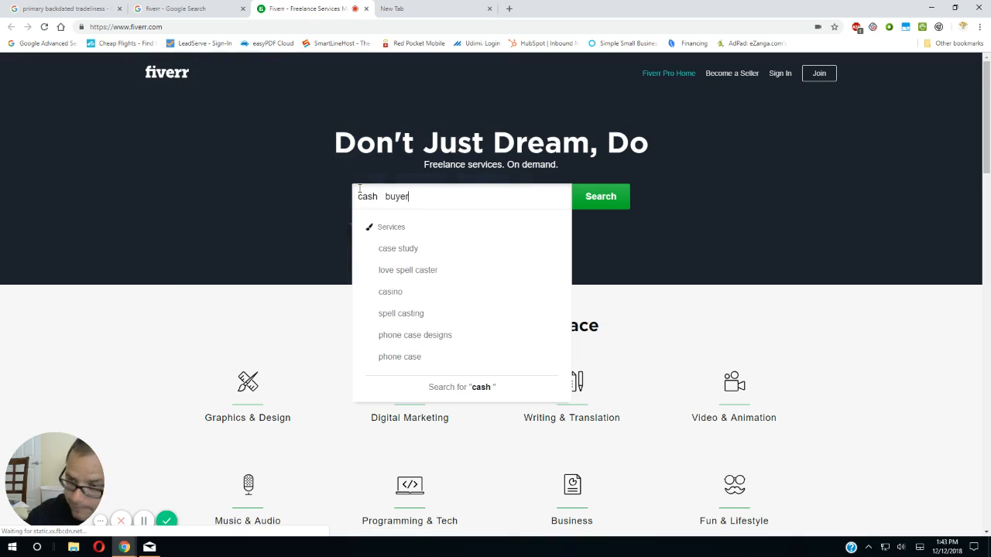
type("s")
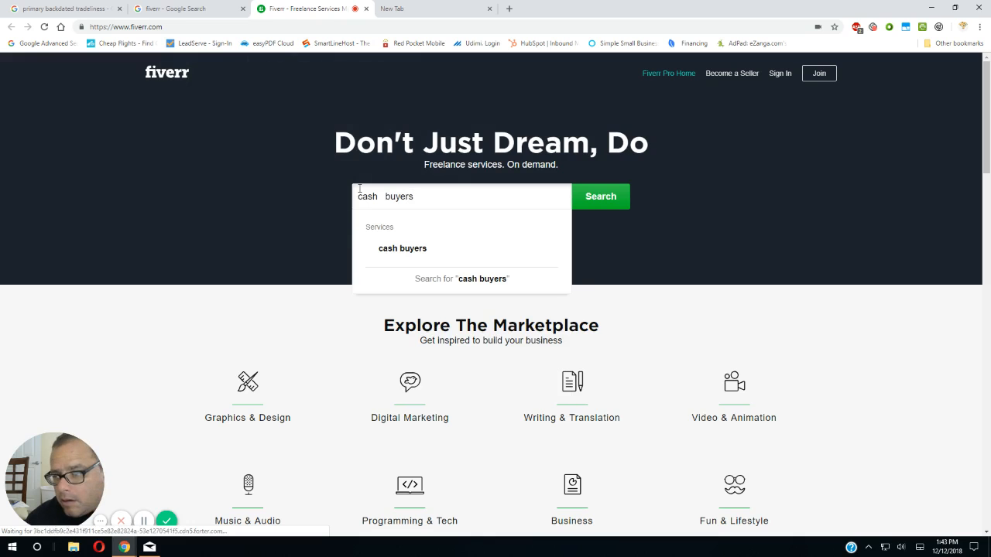
mouse_move(392, 256)
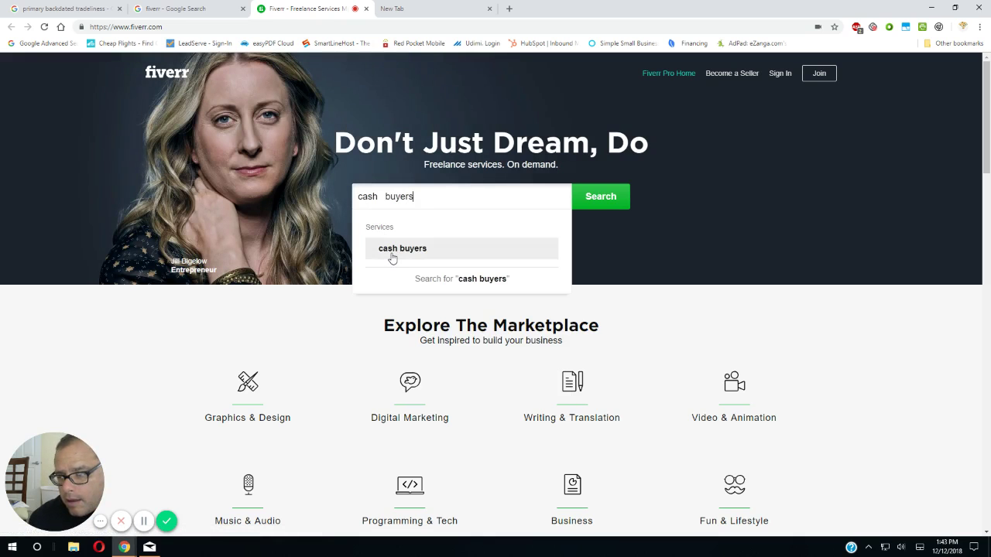
left_click(402, 248)
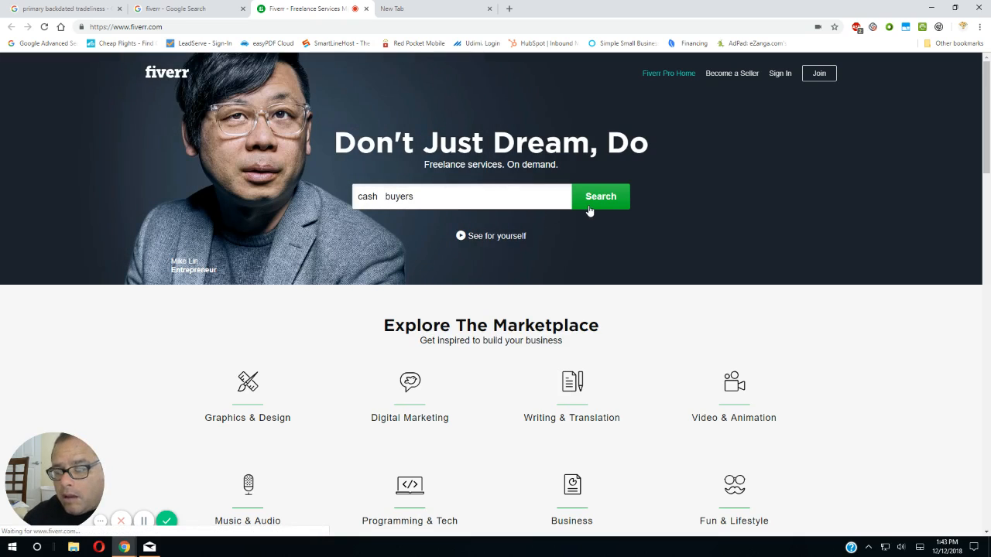
left_click(601, 195)
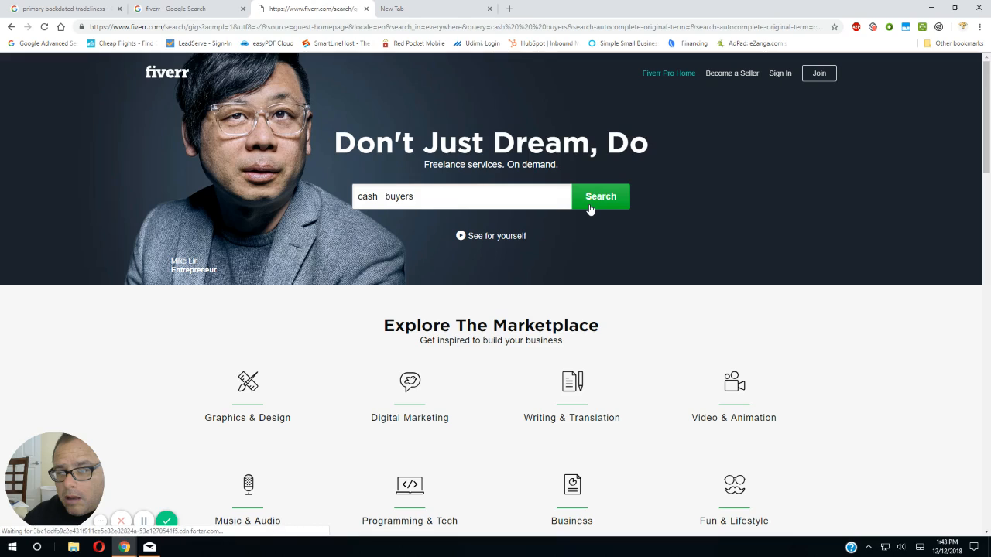
- Scroll through the Fiverr 'cash buyers' gig results
left_click(600, 196)
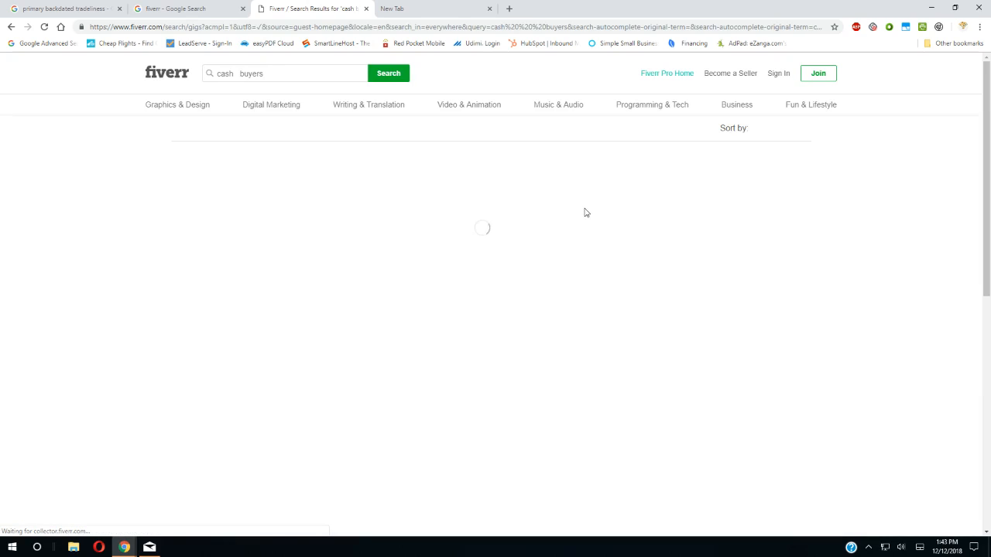
mouse_move(542, 223)
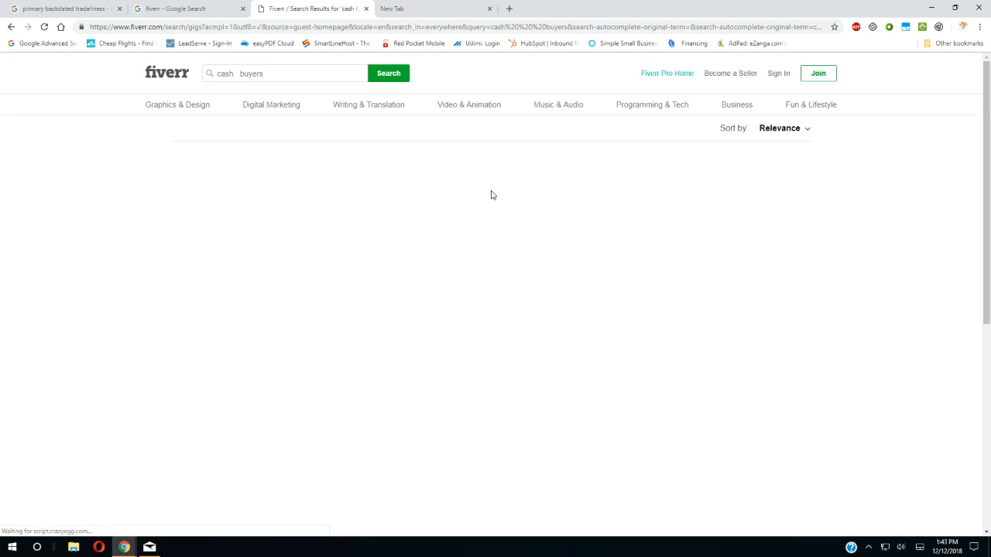
mouse_move(508, 203)
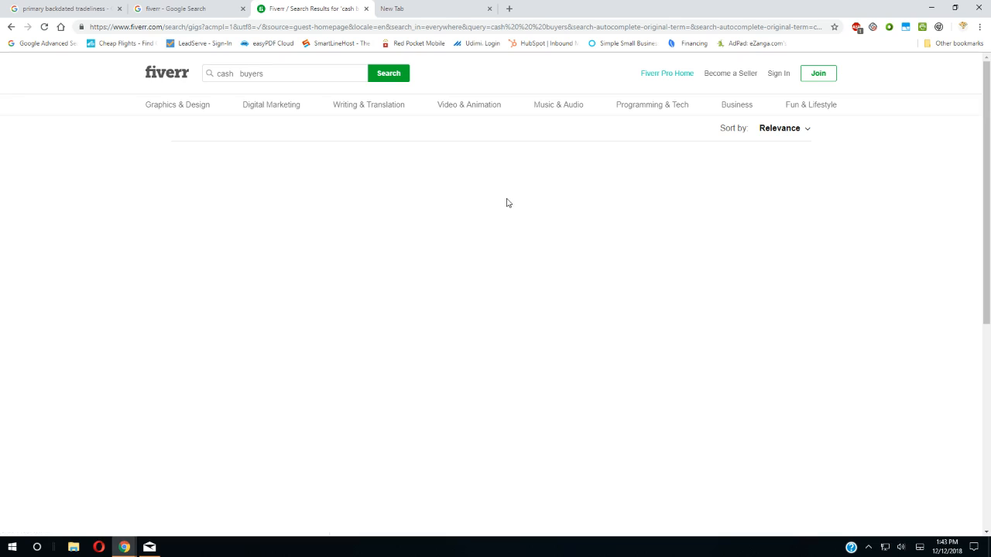
mouse_move(487, 192)
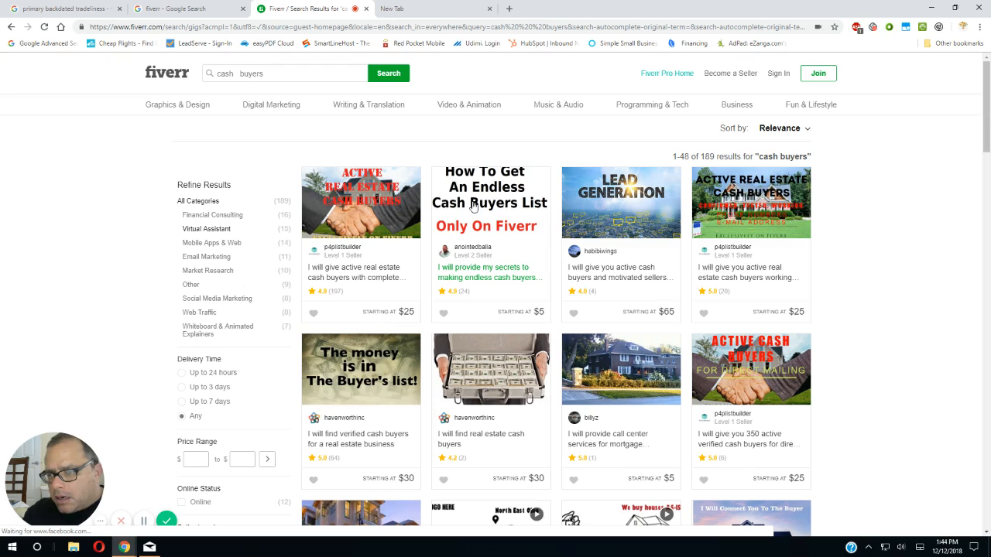
mouse_move(470, 212)
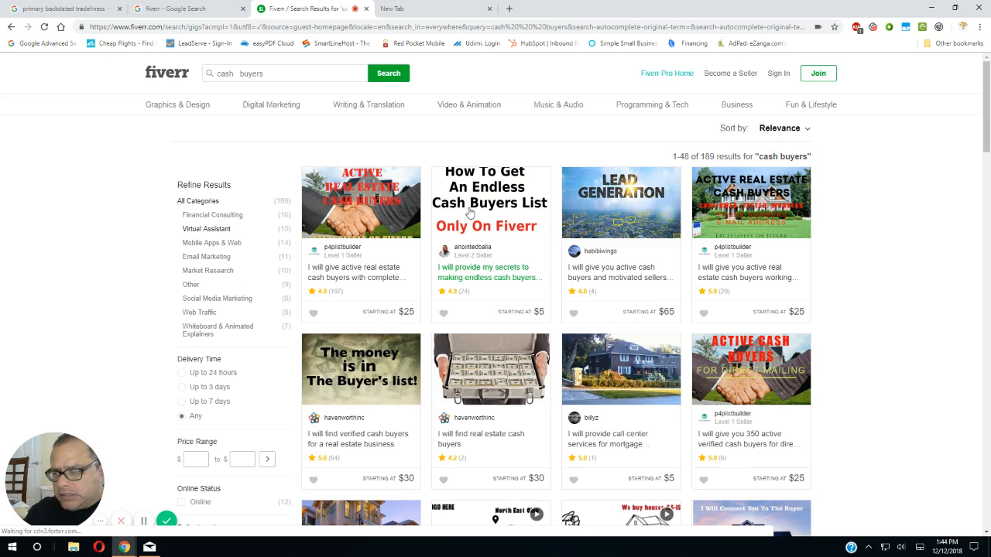
scroll("down", 3)
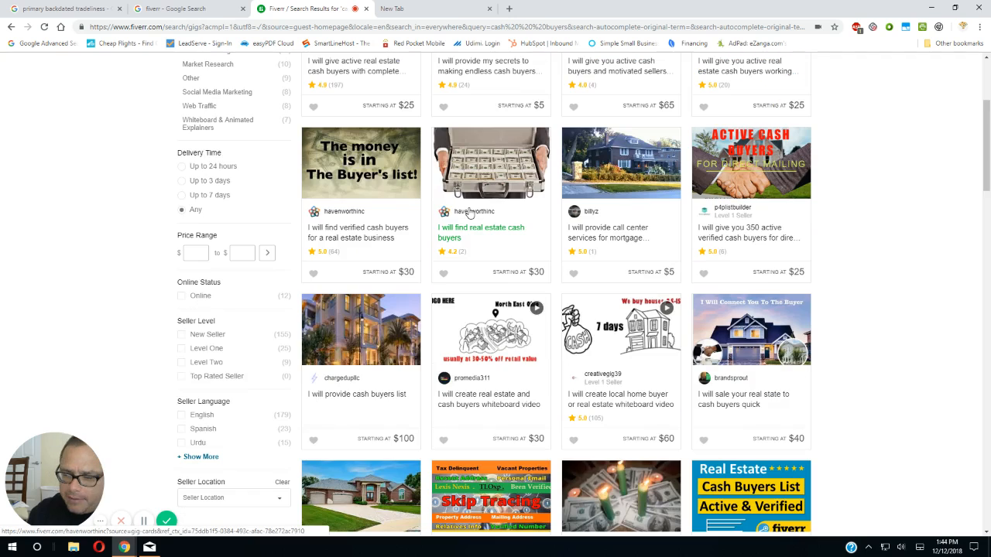
scroll("up", 3)
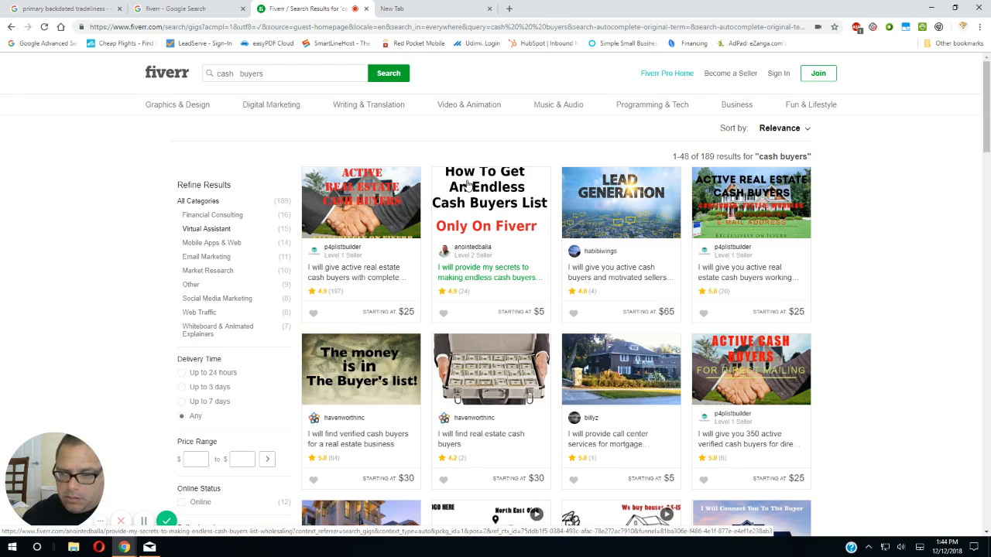
scroll("down", 3)
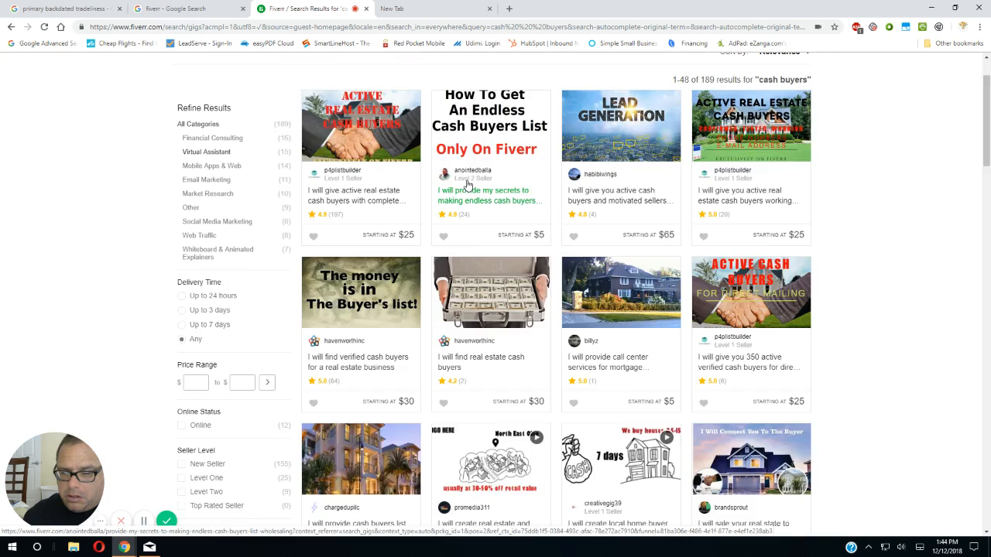
scroll("down", 3)
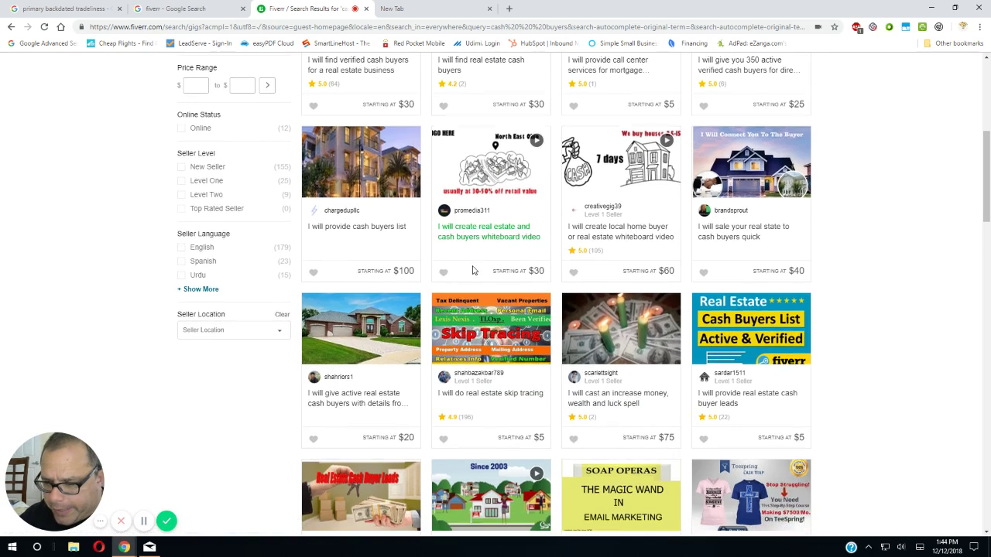
scroll("down", 3)
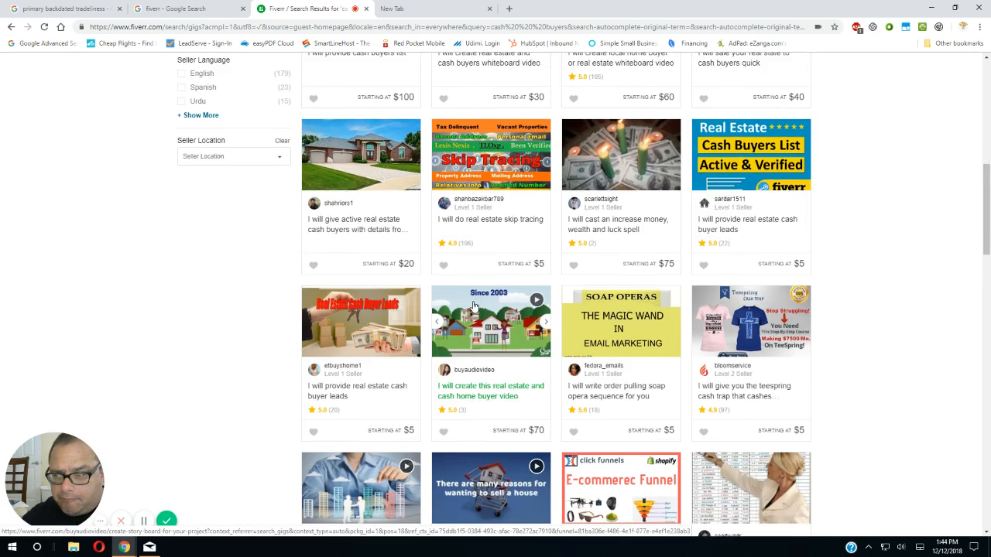
scroll("up", 3)
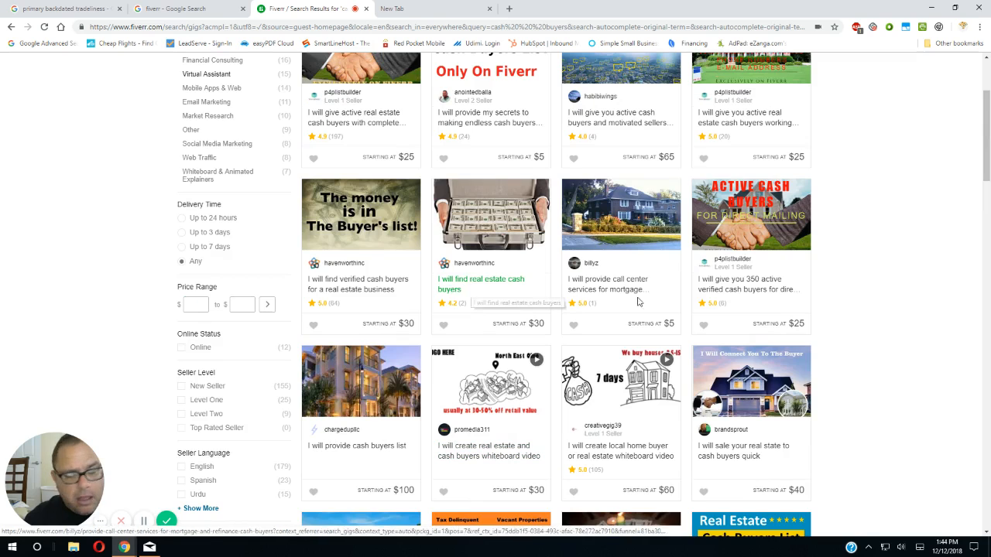
mouse_move(701, 284)
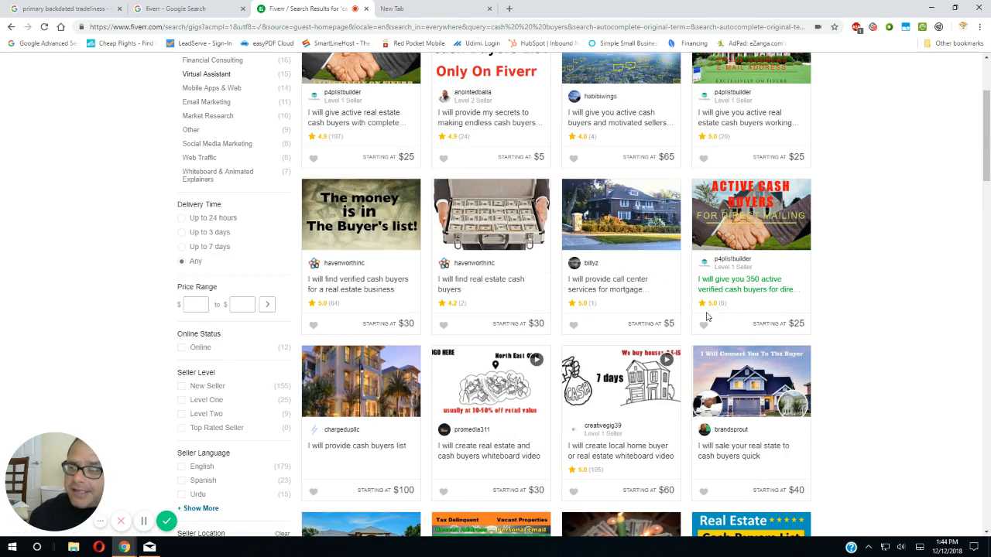
scroll("up", 3)
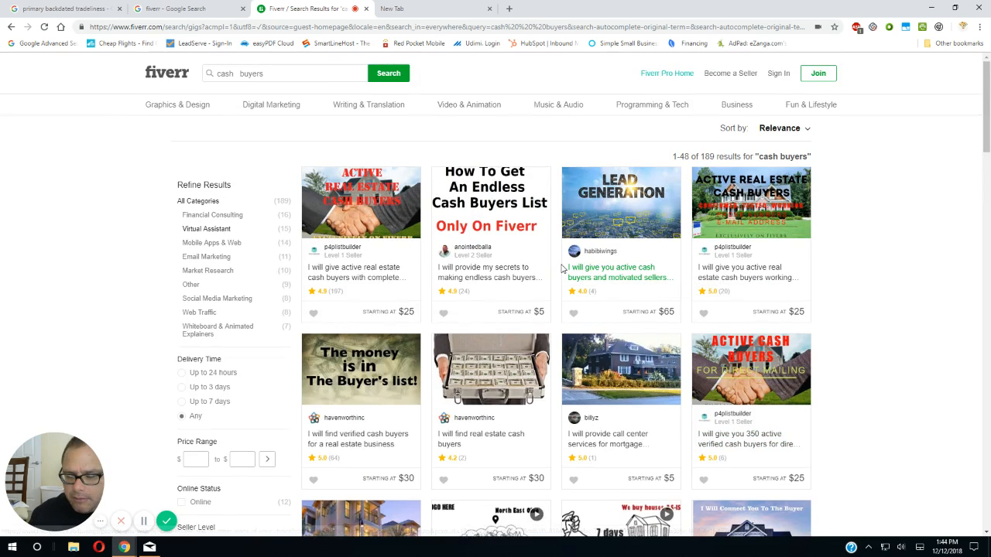
scroll("down", 3)
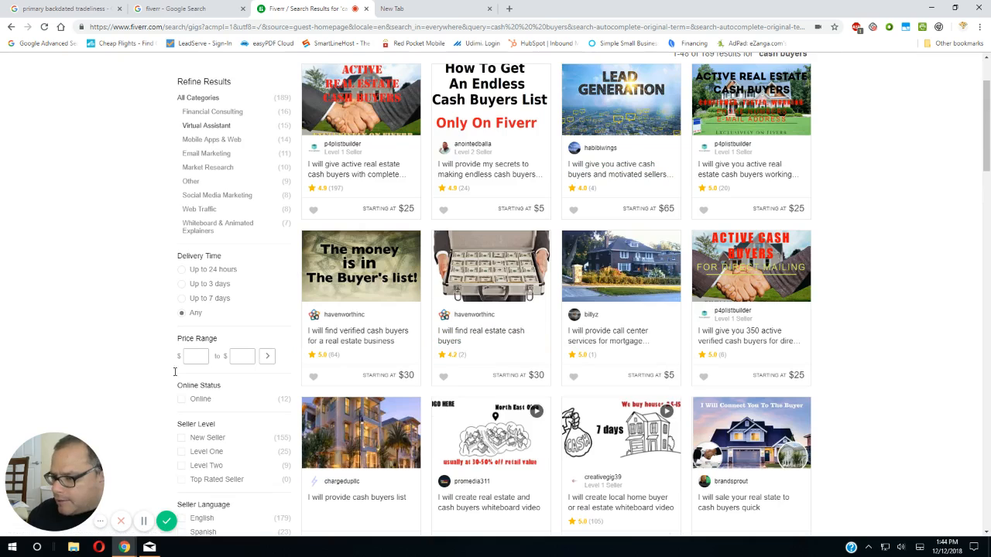
- Apply a $5–$10 price range filter and open the Real Estate Cash Buyers List gig
left_click(195, 356)
type("5")
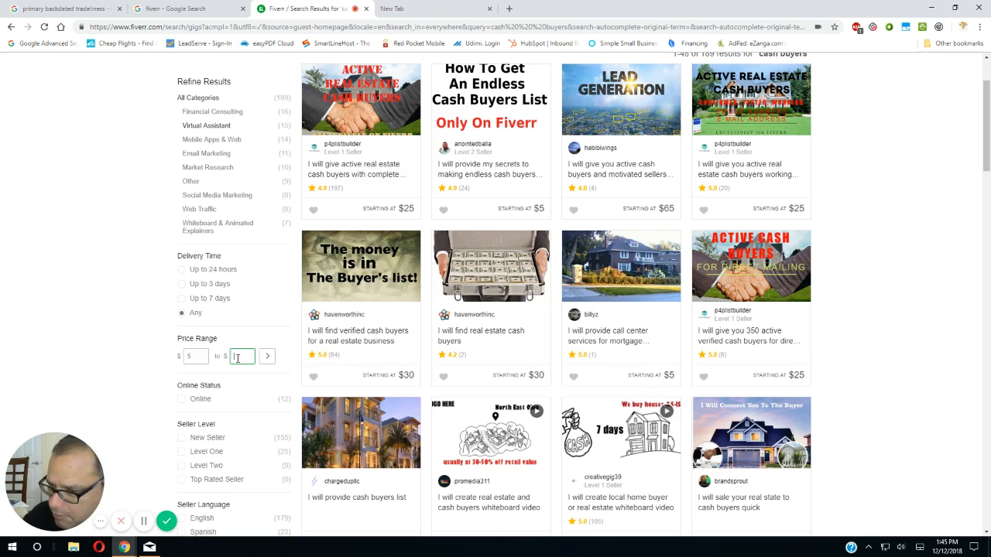
type("100")
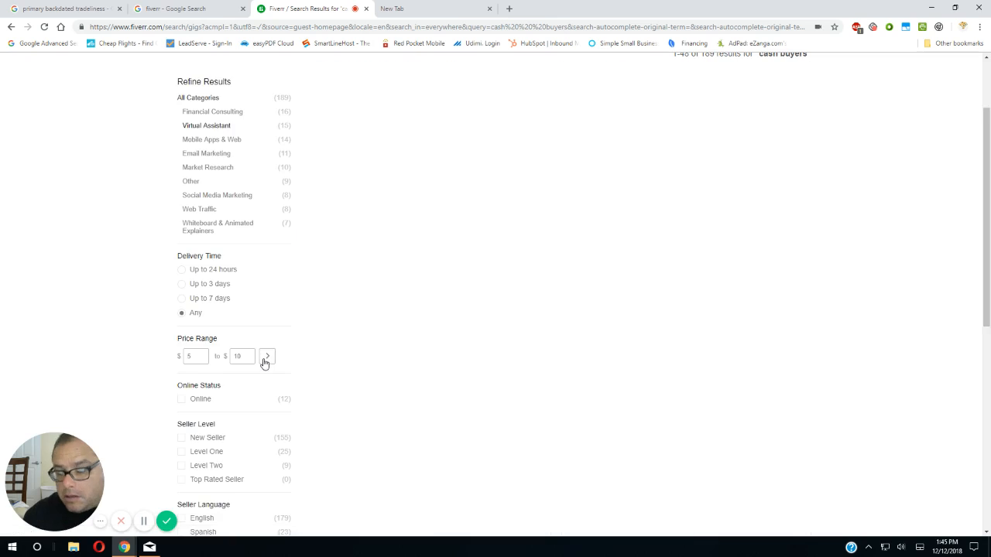
scroll("up", 3)
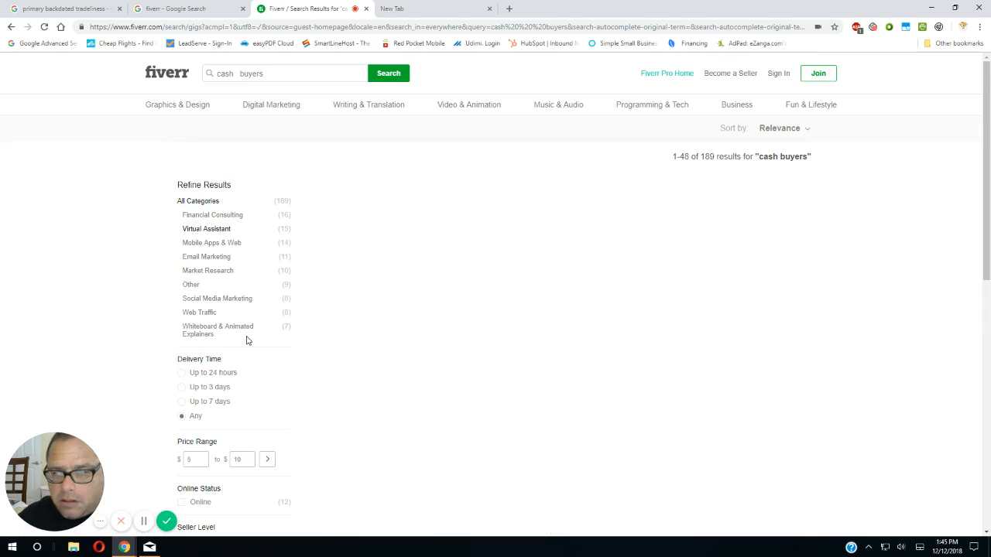
mouse_move(237, 339)
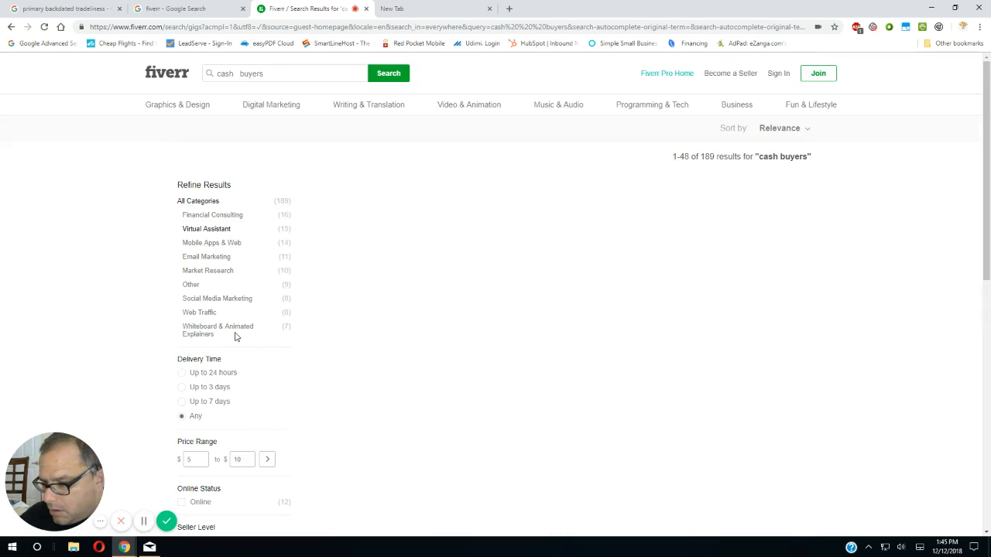
mouse_move(234, 337)
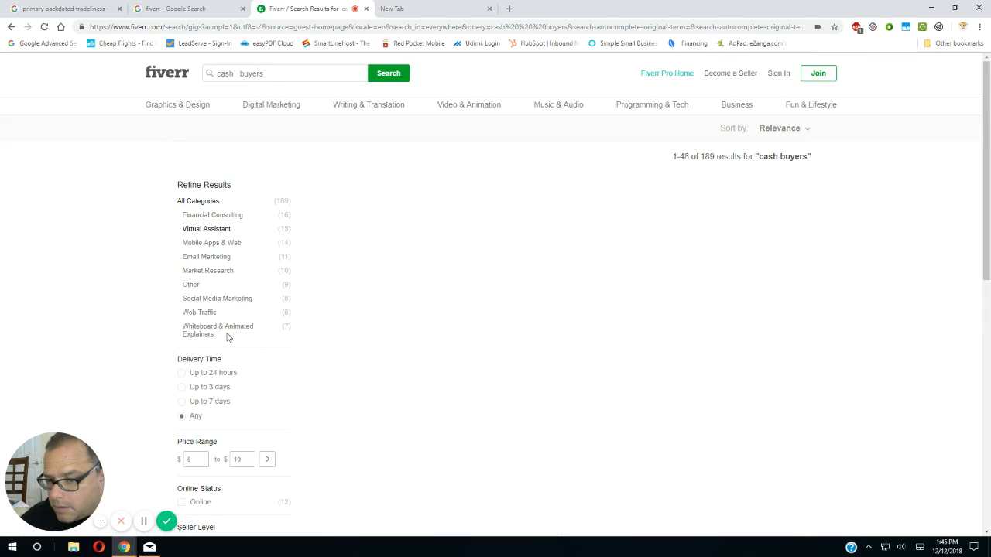
left_click(267, 459)
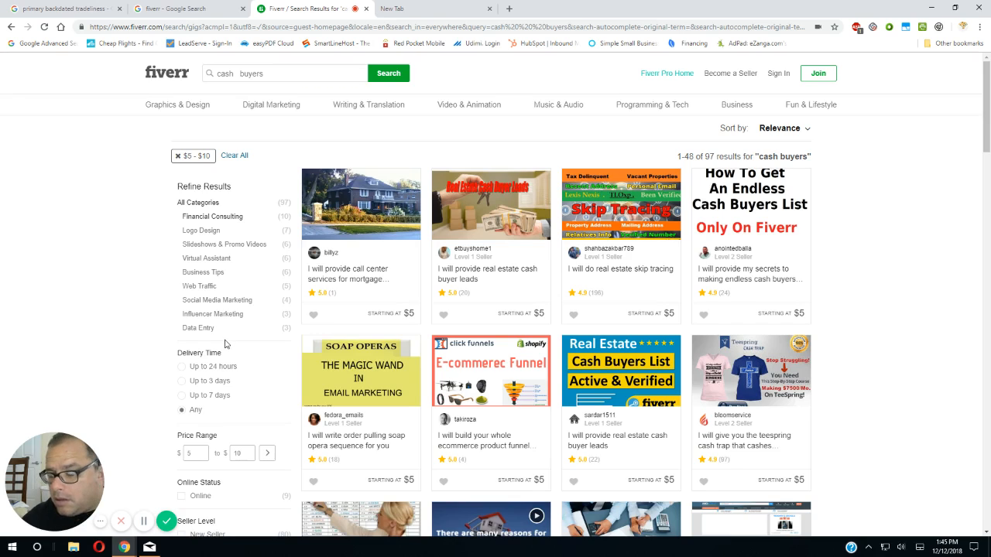
mouse_move(226, 347)
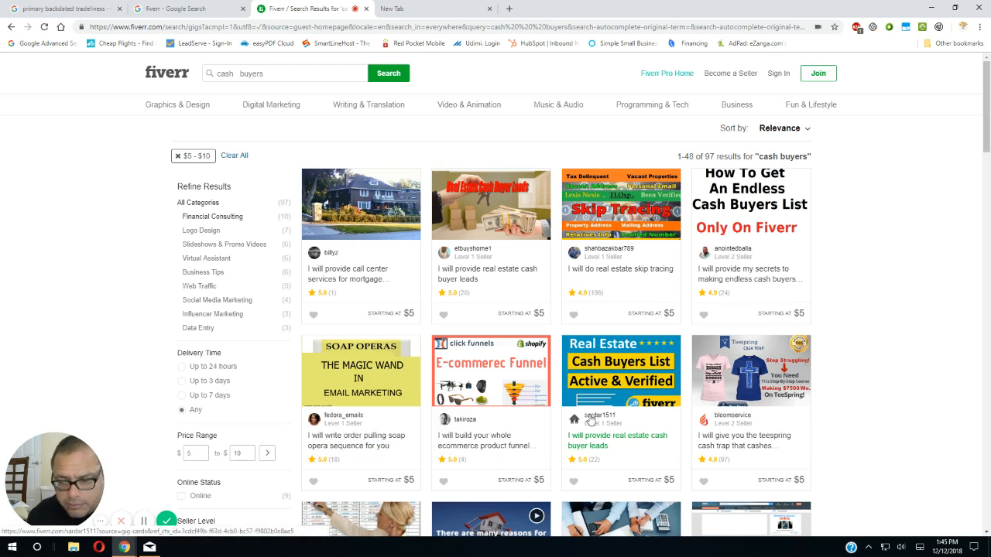
mouse_move(607, 391)
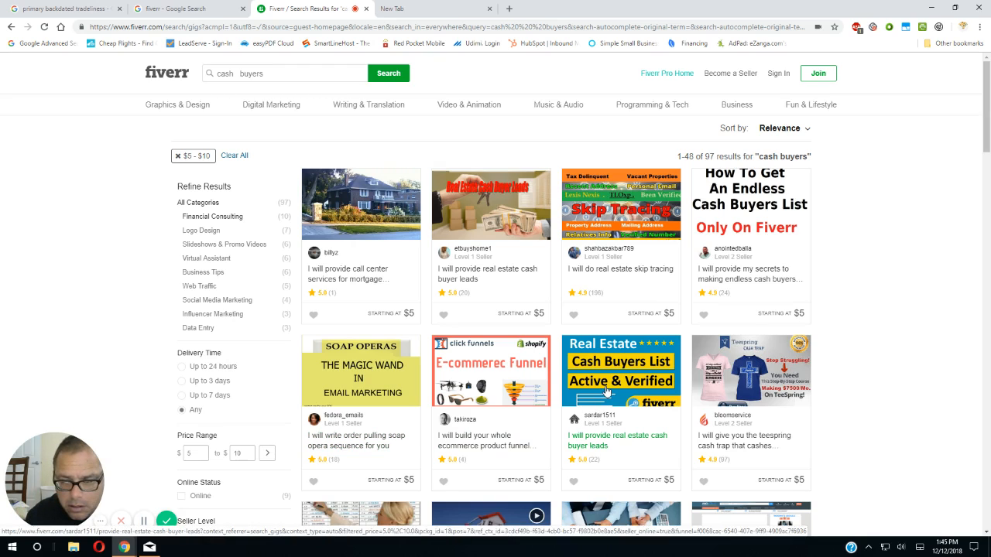
left_click(620, 369)
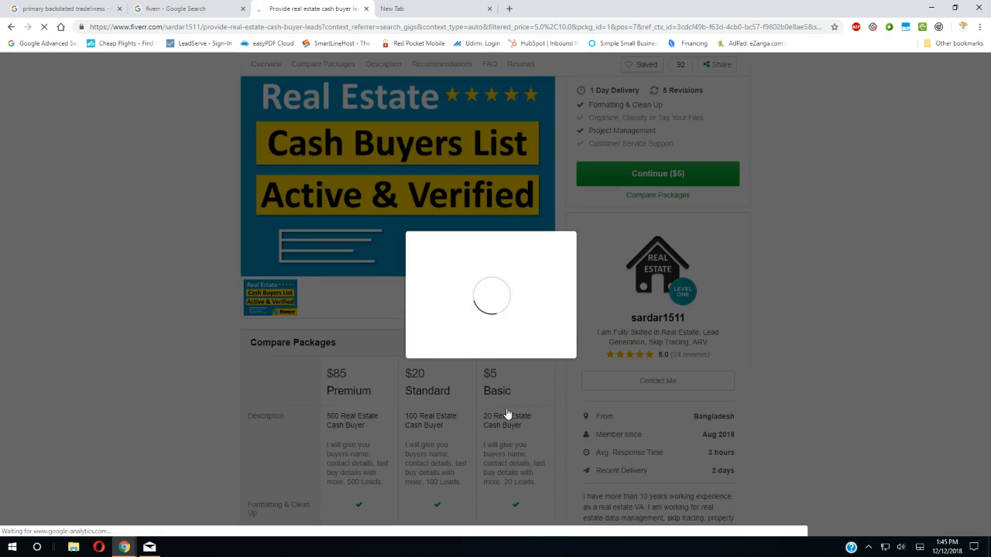
- Scroll the cash buyer leads gig page to its $5, $20 and $85 packages
scroll("up", 3)
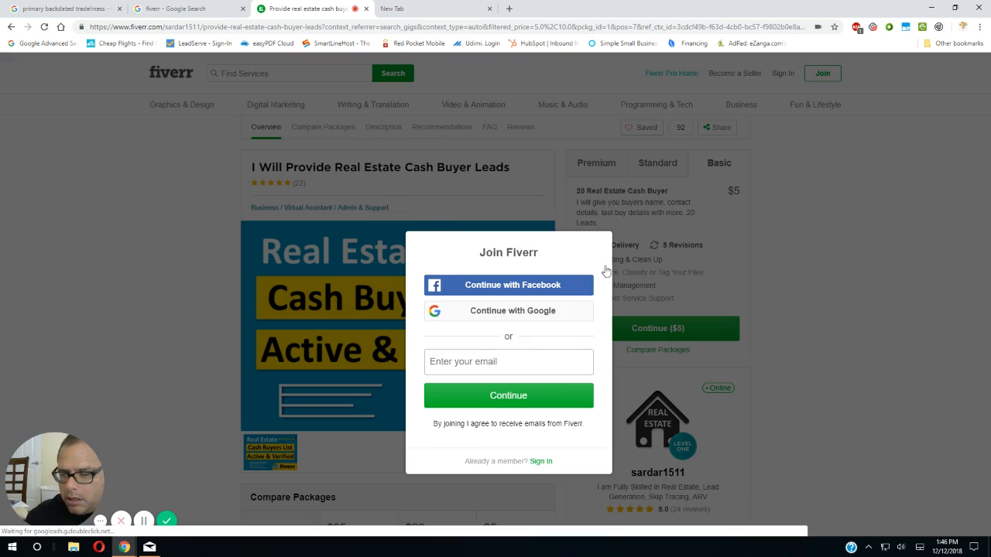
mouse_move(777, 343)
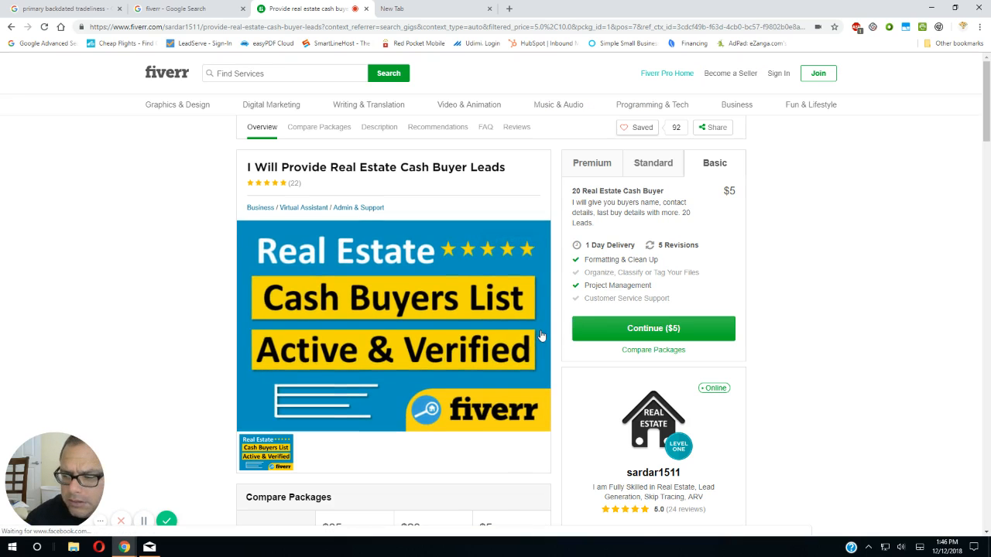
scroll("down", 3)
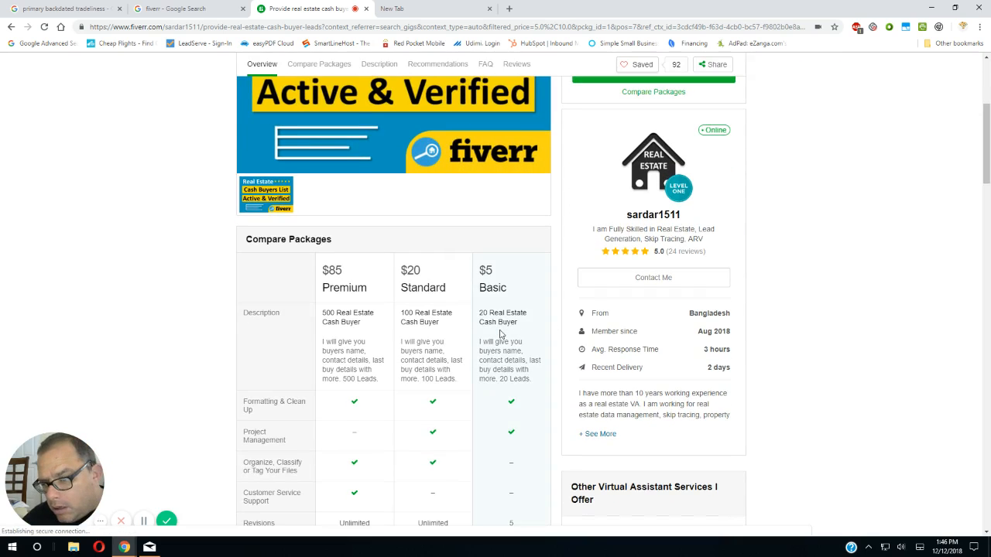
mouse_move(415, 334)
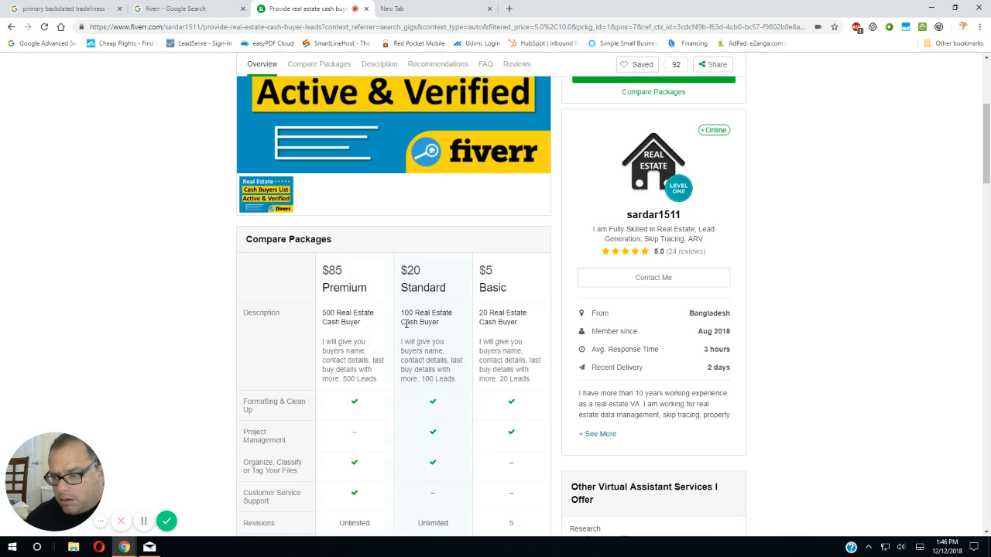
scroll("down", 3)
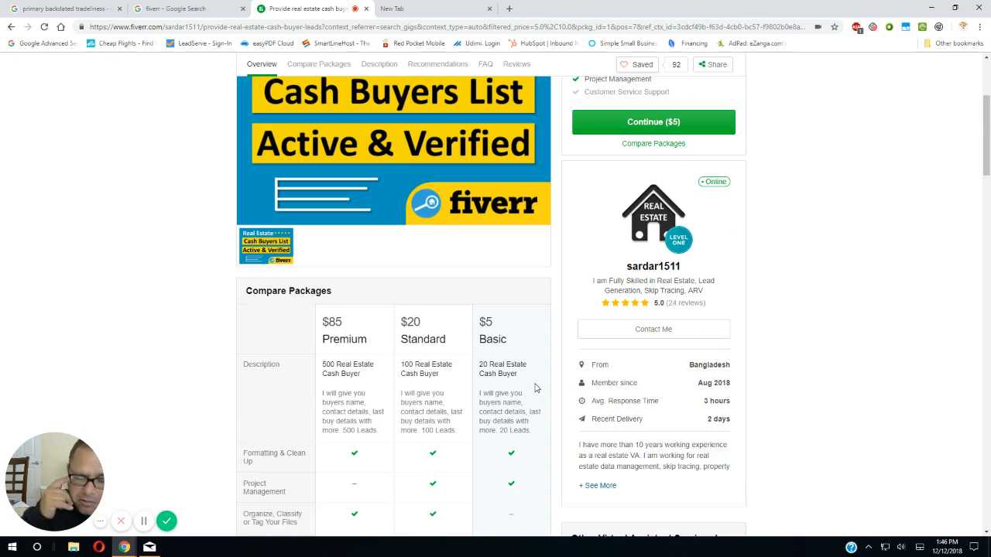
mouse_move(515, 382)
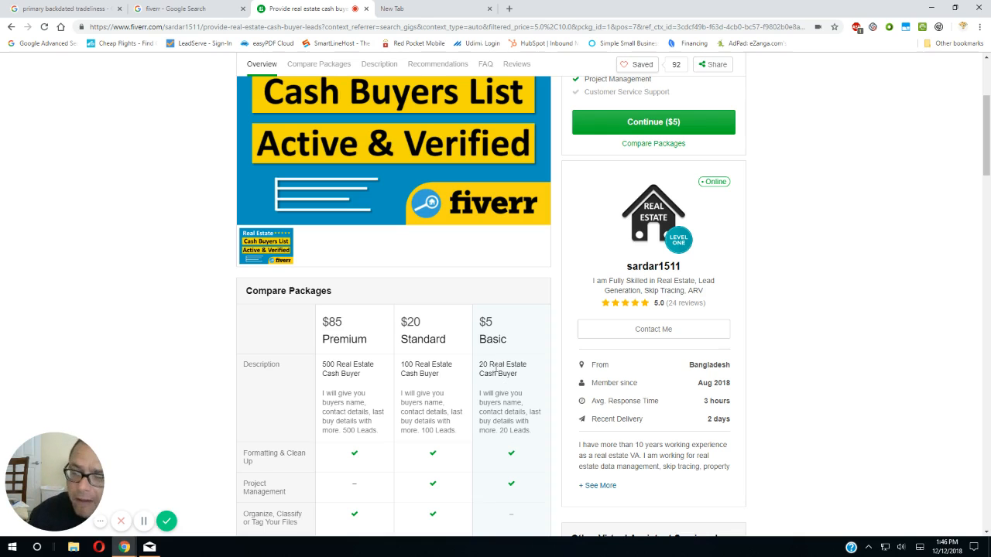
mouse_move(515, 347)
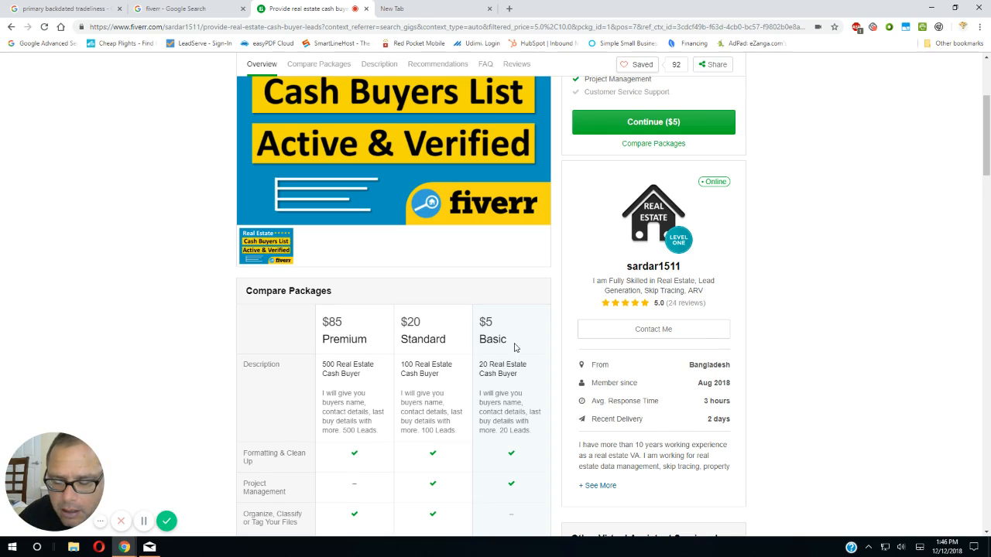
scroll("up", 3)
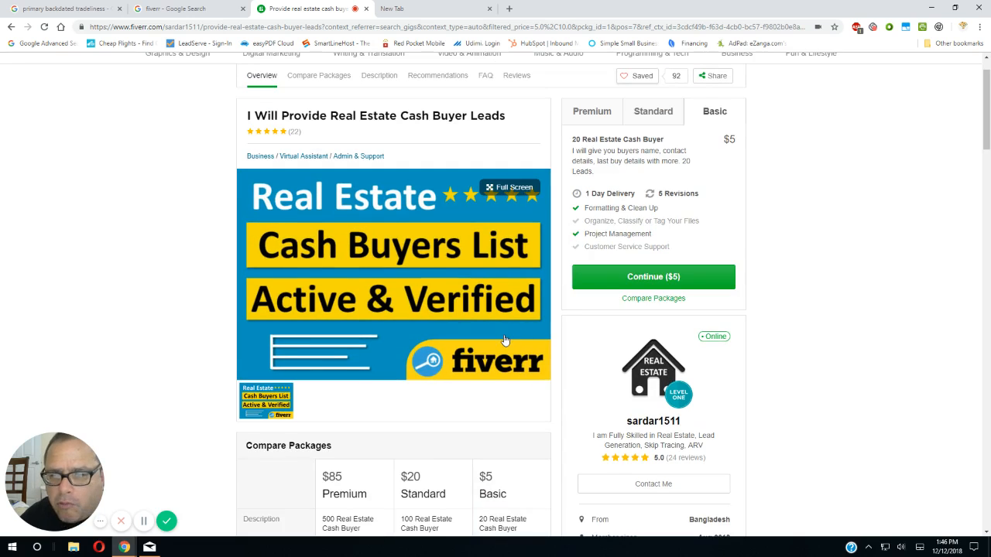
scroll("down", 3)
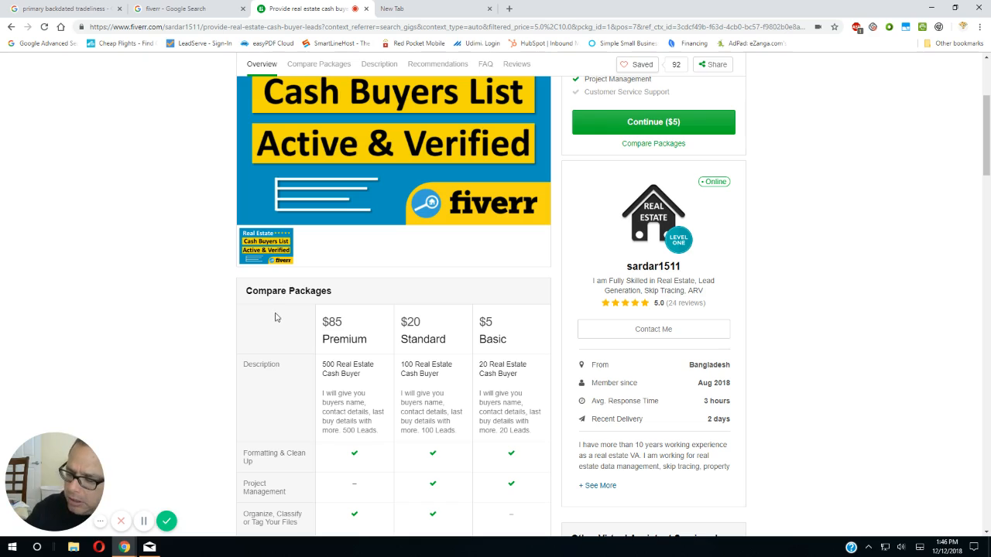
mouse_move(272, 315)
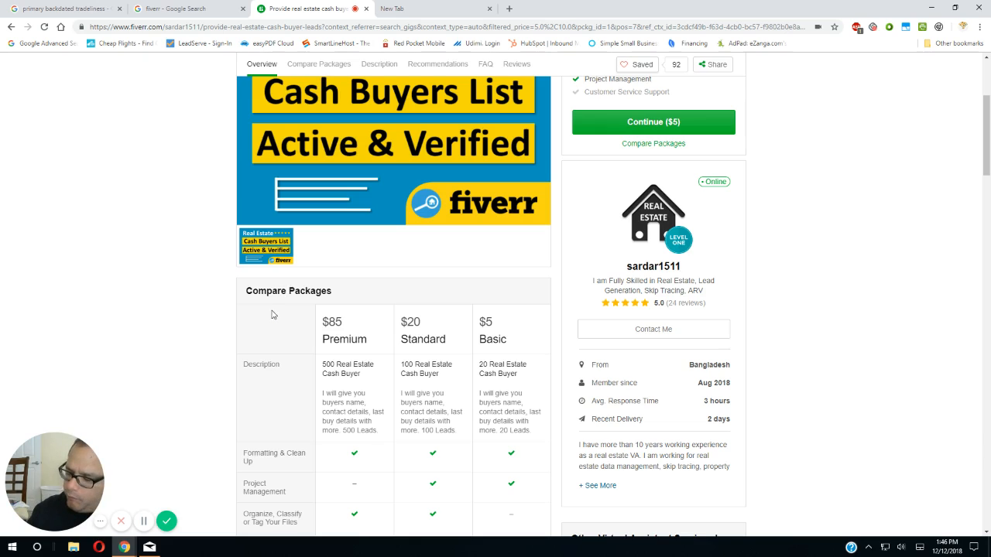
mouse_move(262, 332)
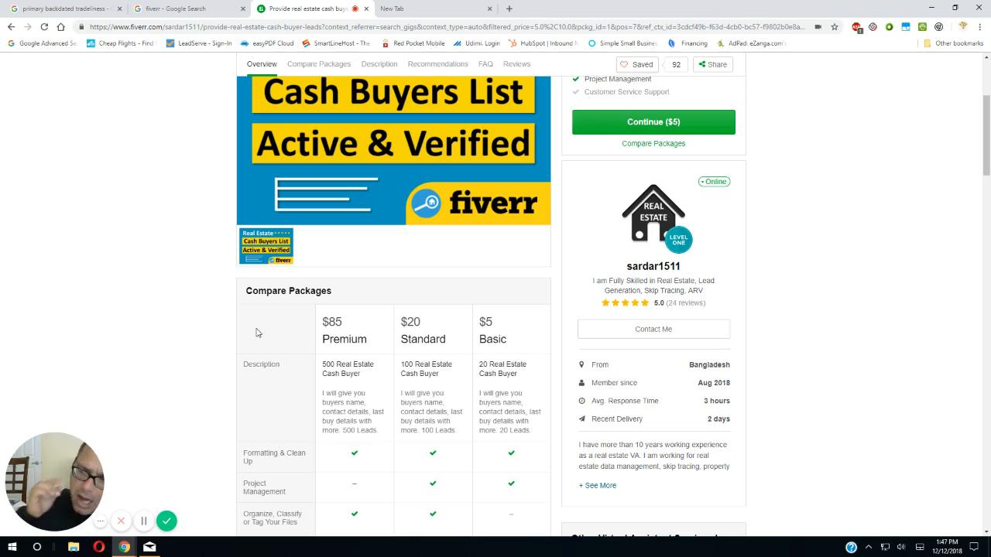
mouse_move(263, 279)
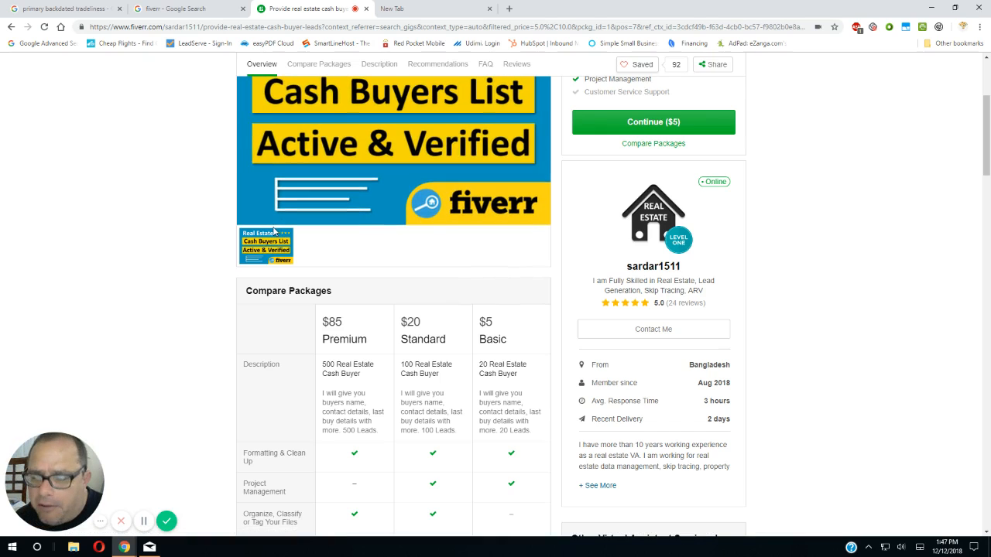
mouse_move(220, 225)
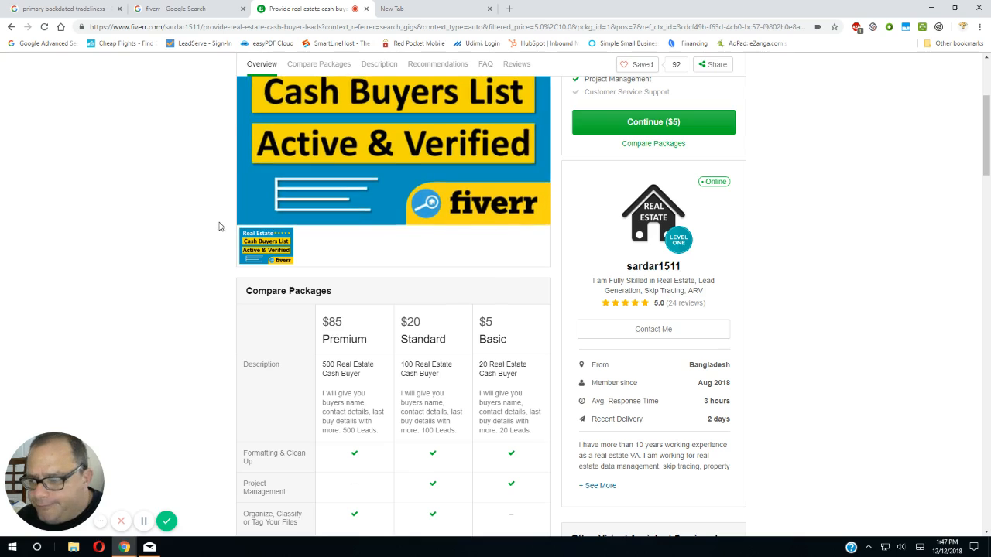
scroll("down", 3)
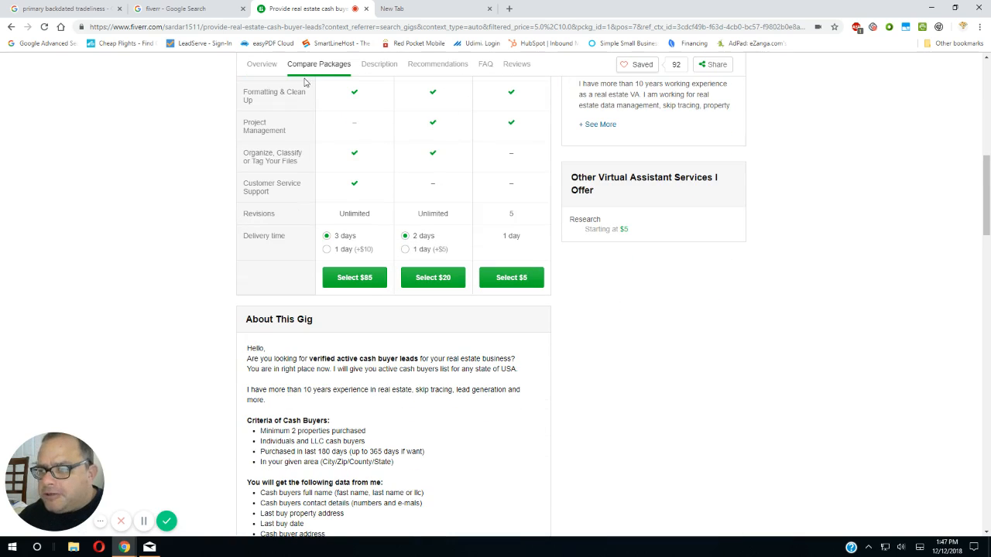
mouse_move(356, 9)
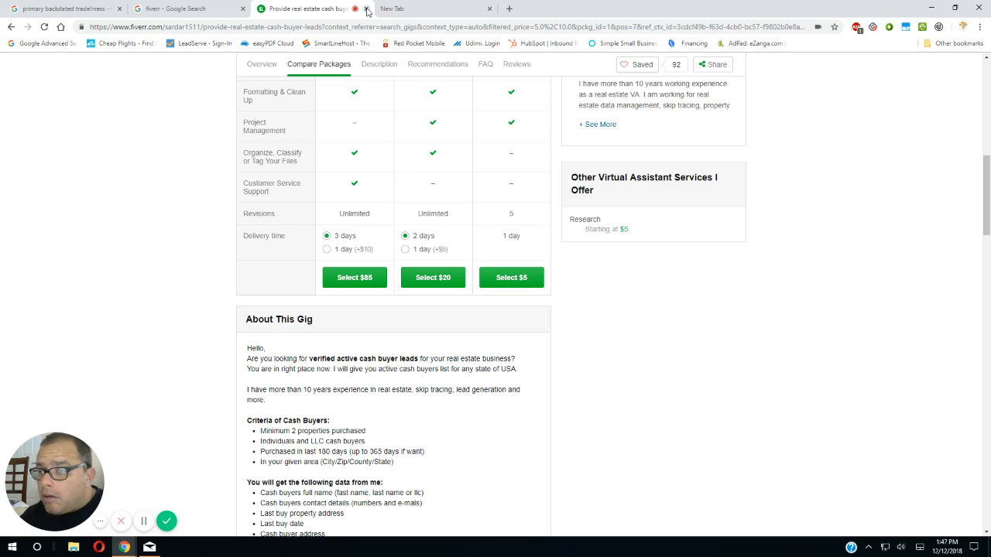
- Close the Fiverr gig tab and search Google for 'craigslist'
left_click(366, 9)
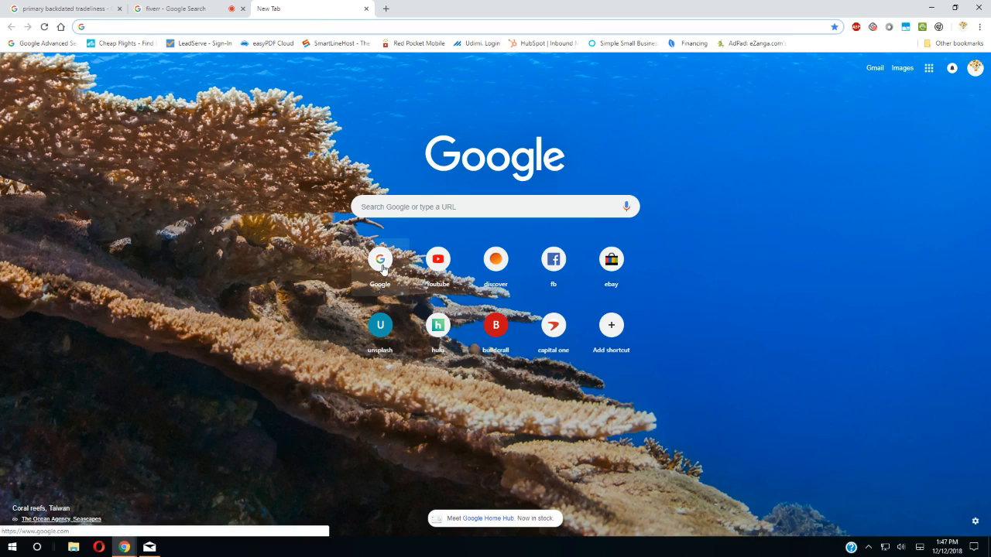
left_click(380, 258)
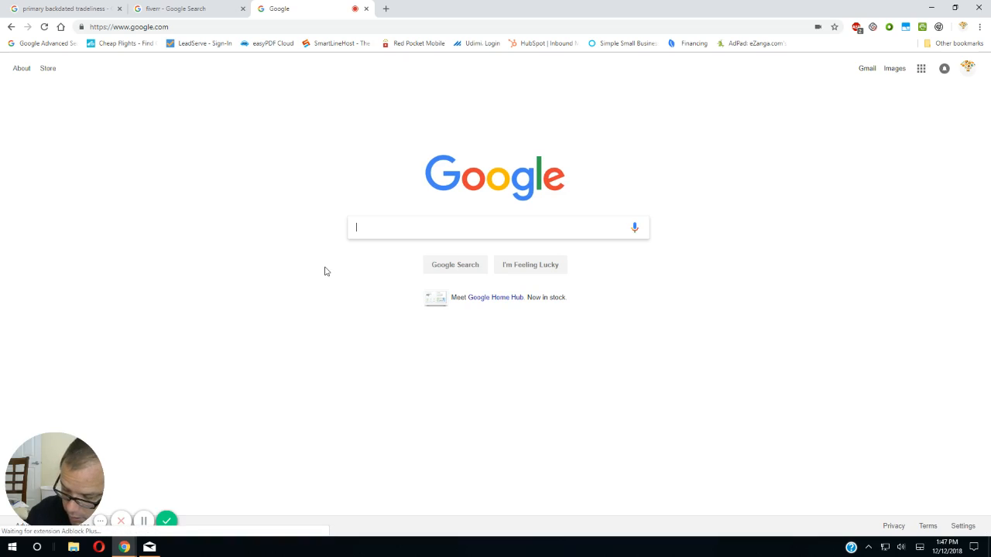
type("cr")
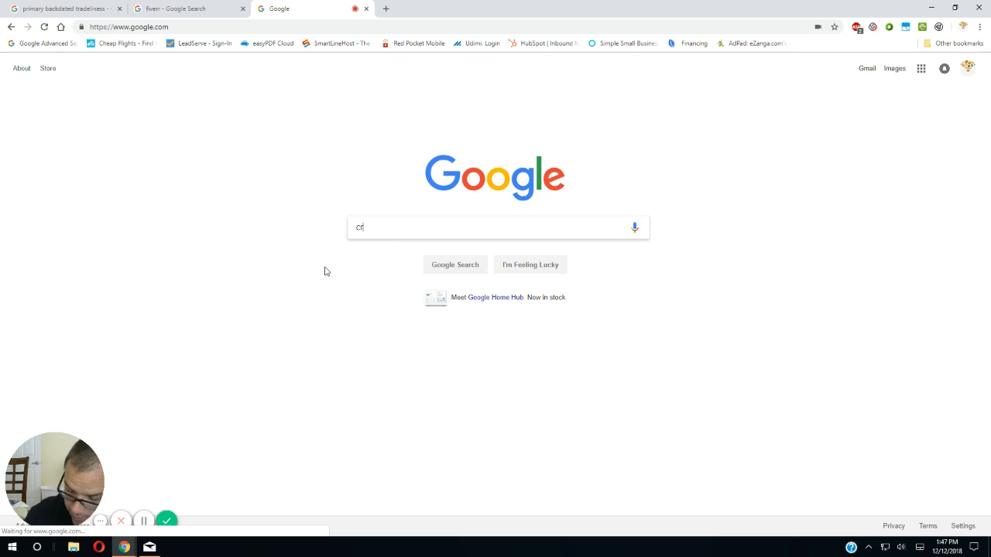
type("aig")
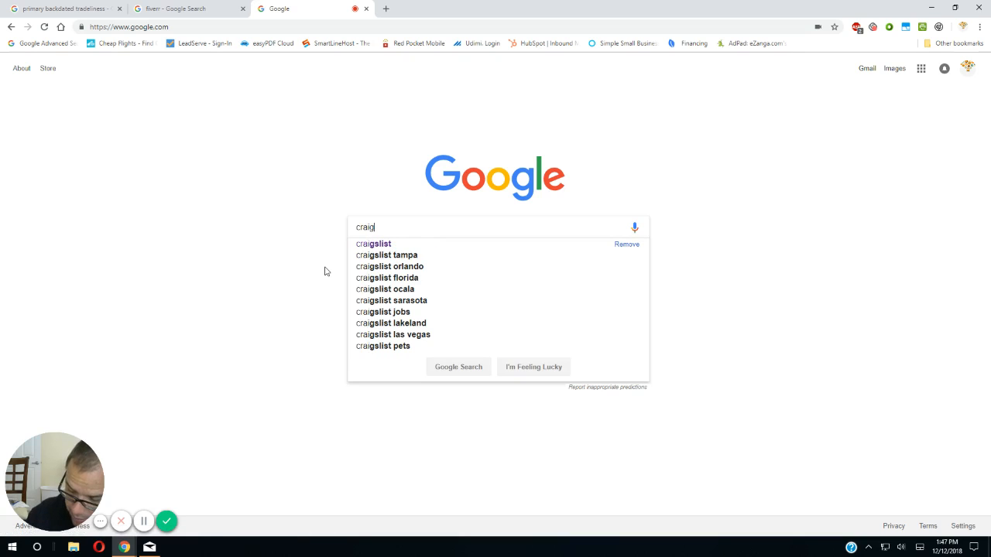
type("slist")
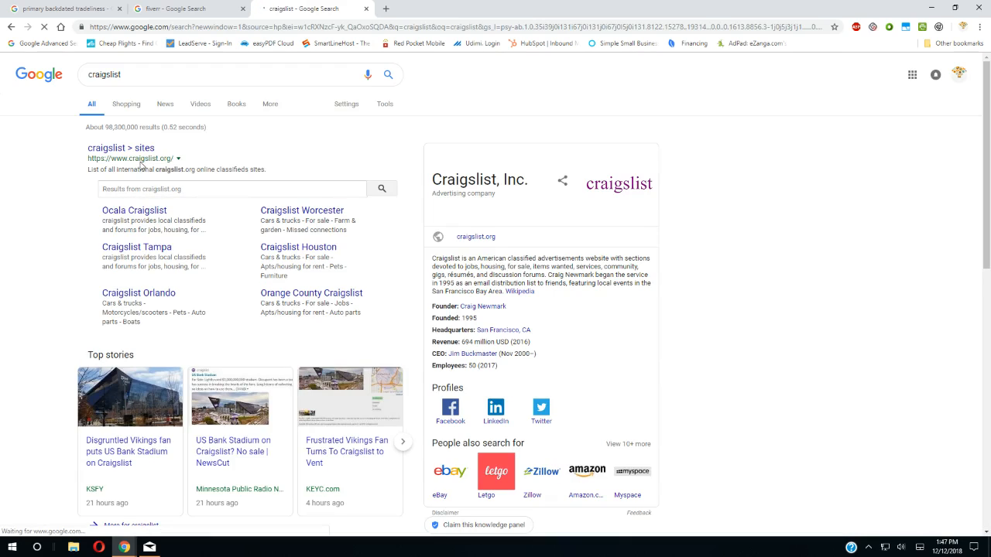
- Open the Ocala, FL craigslist site (ocala.craigslist.org) from the 'craigslist > sites' result
left_click(120, 147)
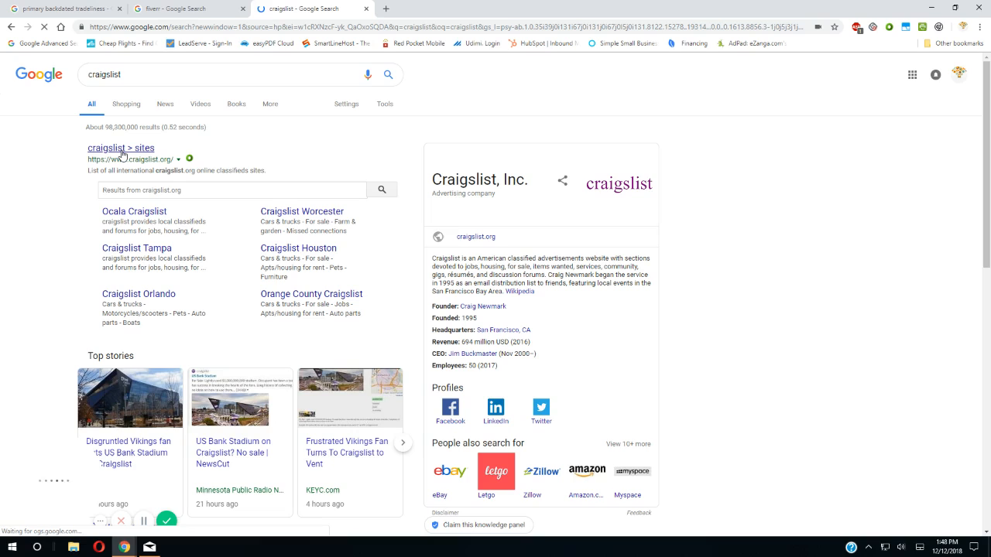
left_click(134, 210)
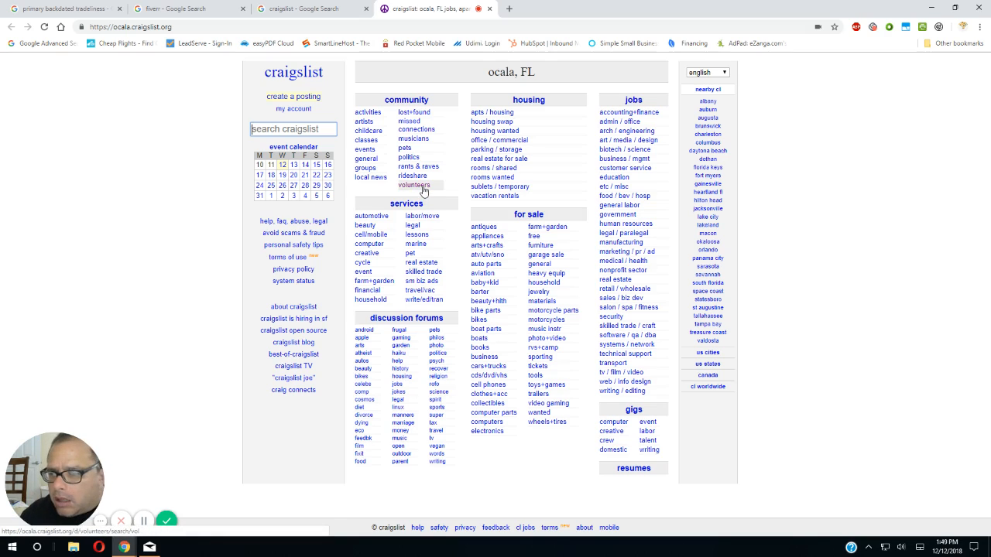
mouse_move(492, 178)
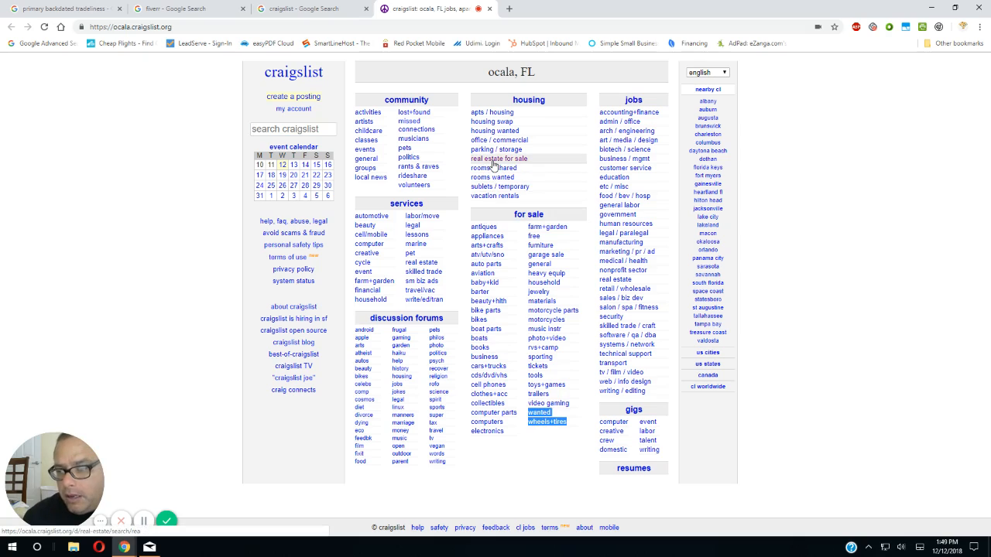
- Show Ocala 'real estate for sale' listings as a photo gallery and begin a new posting
left_click(498, 159)
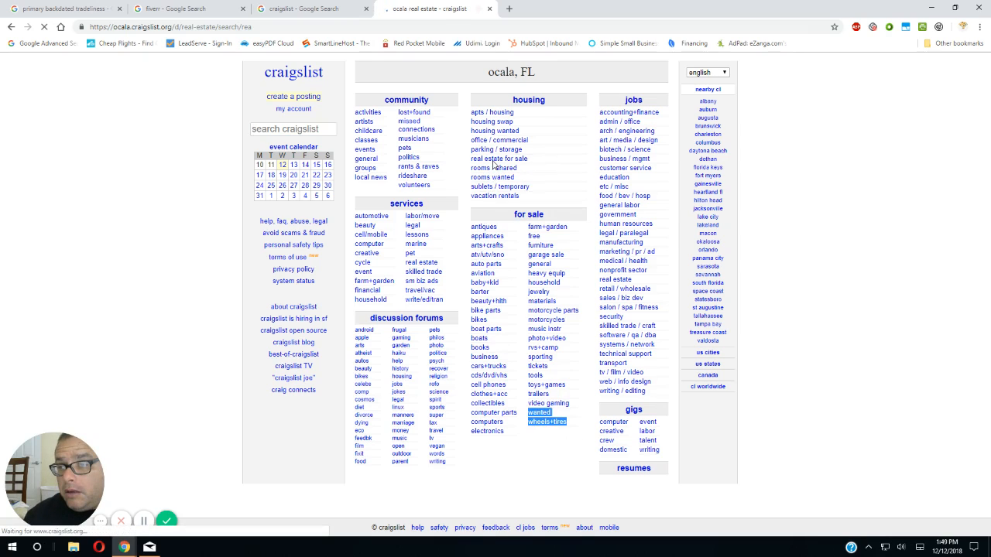
left_click(498, 159)
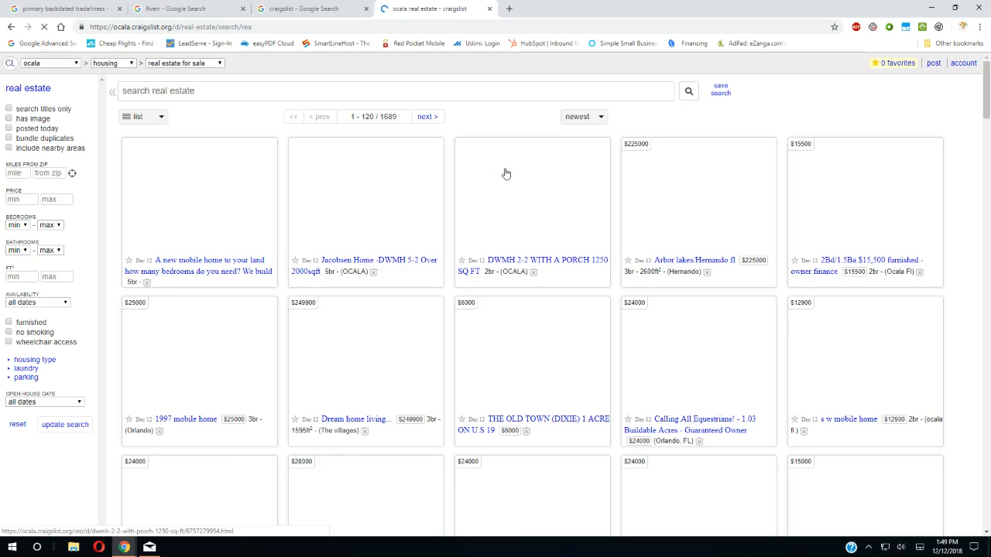
mouse_move(895, 84)
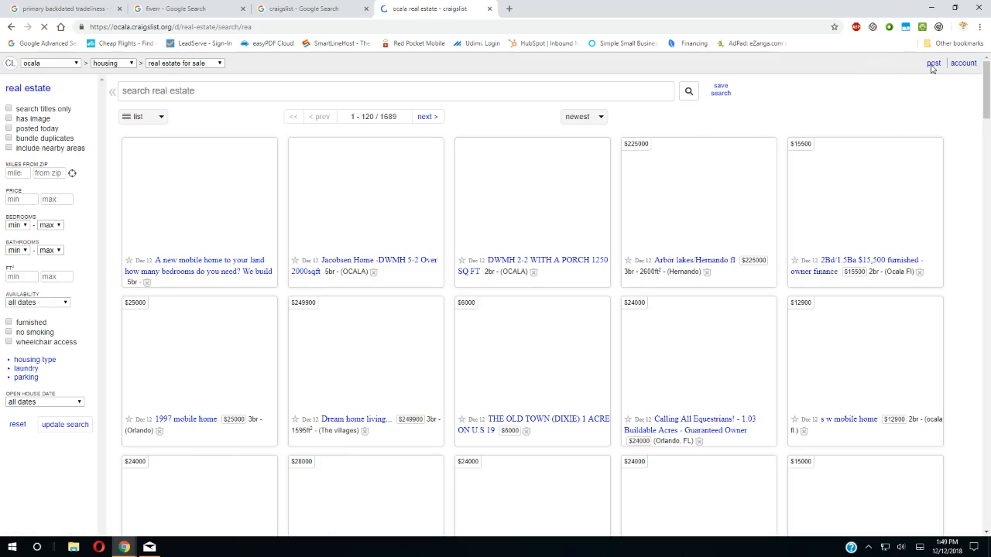
left_click(138, 117)
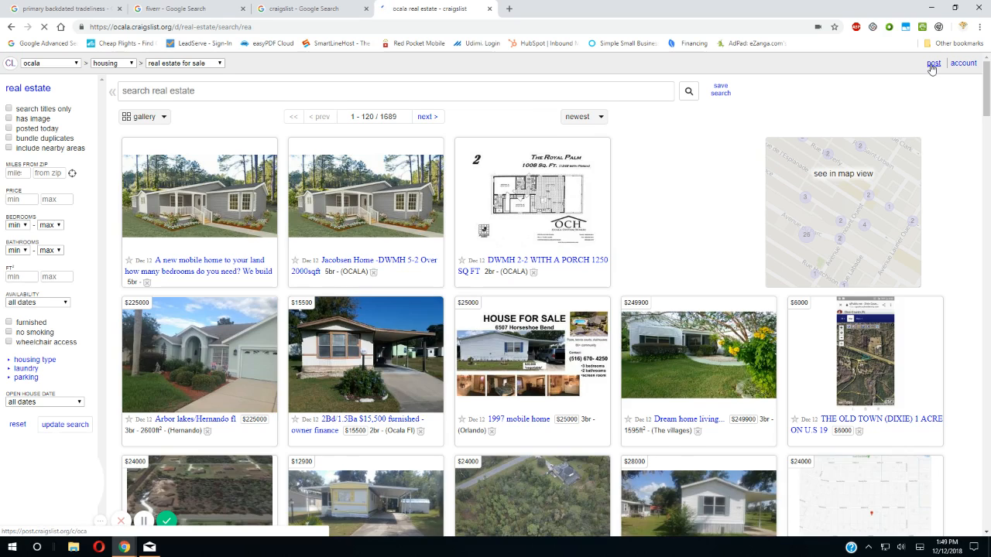
left_click(933, 63)
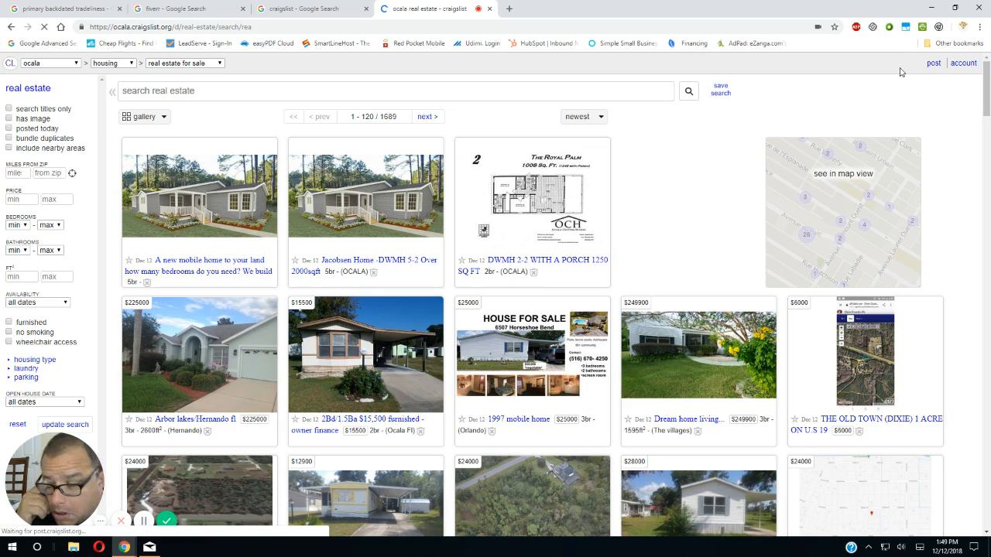
- Start a new Ocala posting with 'for sale by owner' as the posting type
left_click(933, 63)
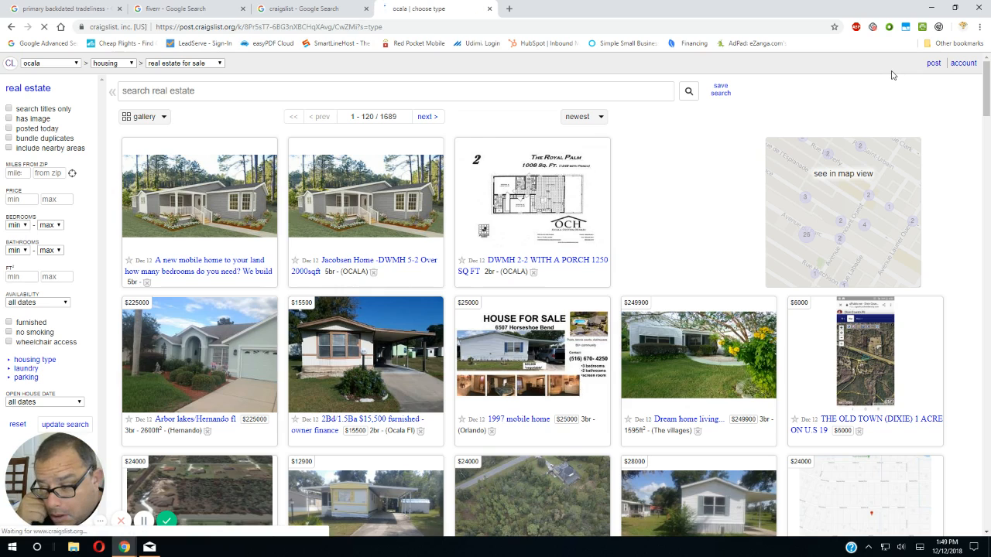
left_click(934, 62)
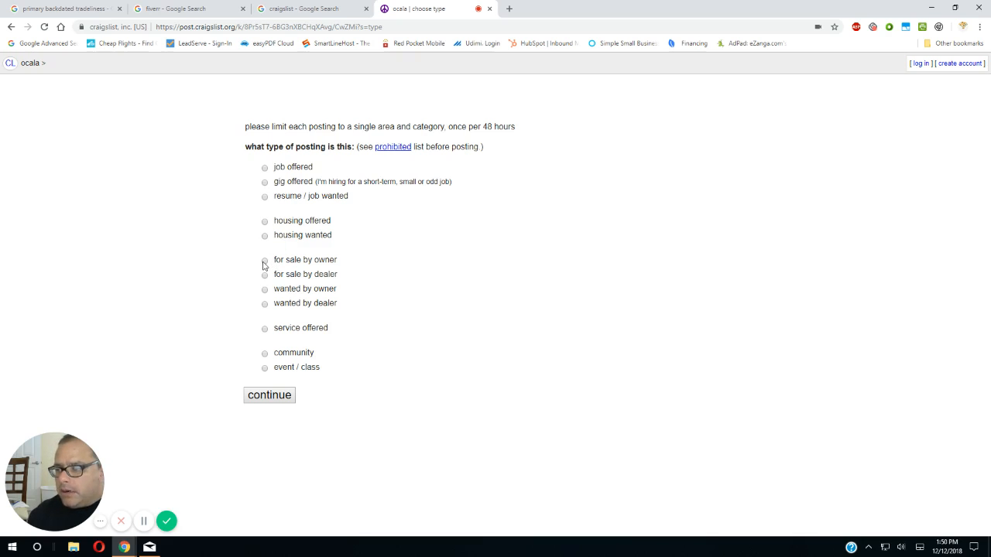
left_click(265, 259)
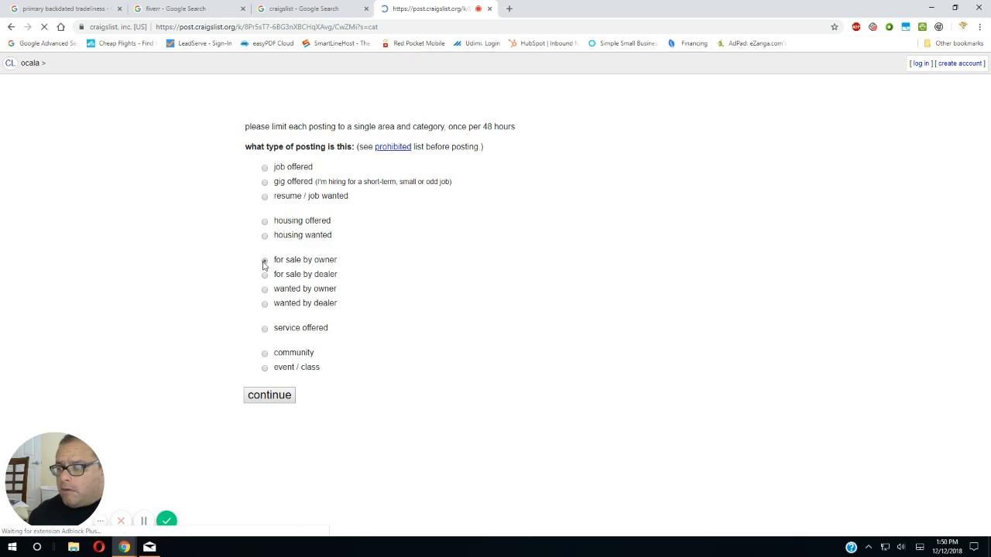
left_click(269, 395)
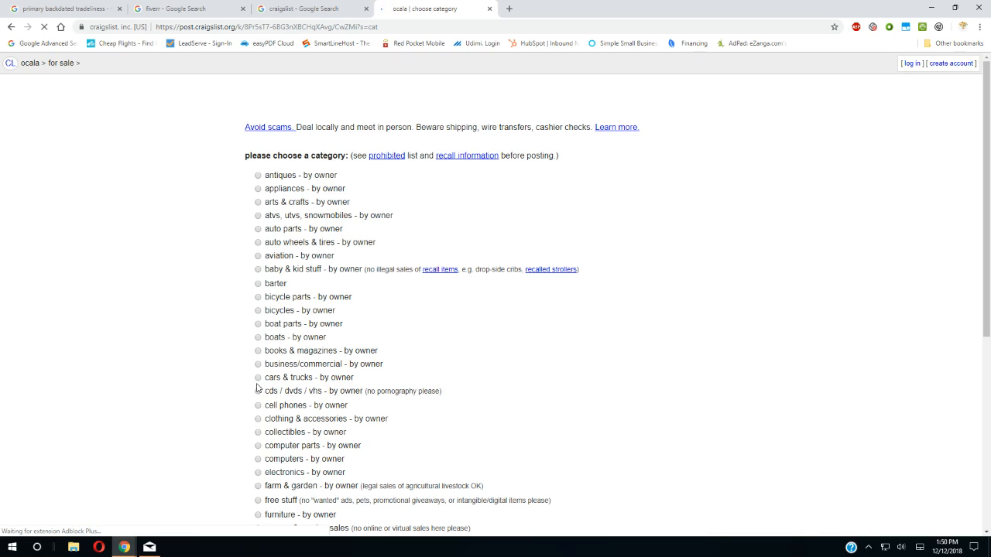
- Scroll through the Ocala for-sale-by-owner category list
scroll("down", 3)
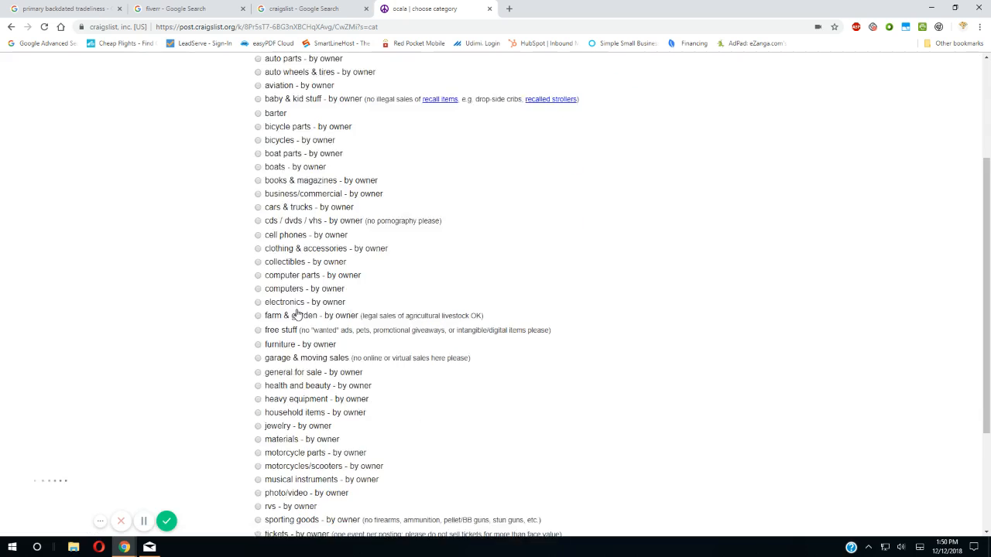
scroll("down", 3)
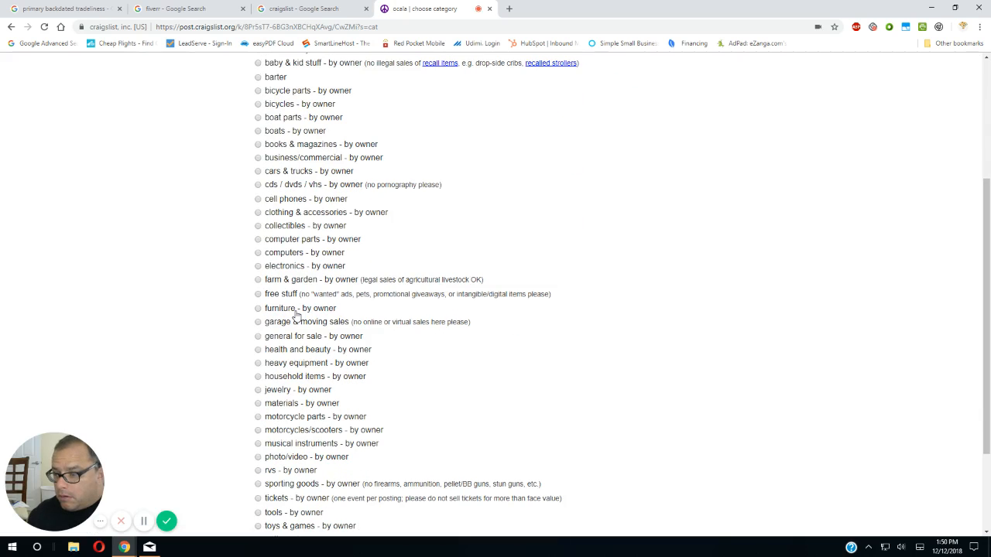
scroll("down", 3)
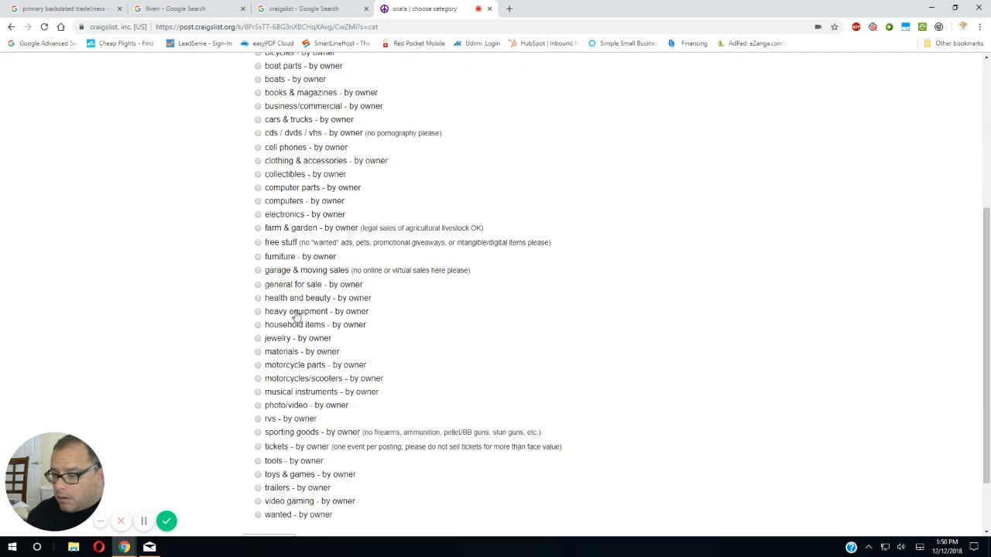
scroll("down", 3)
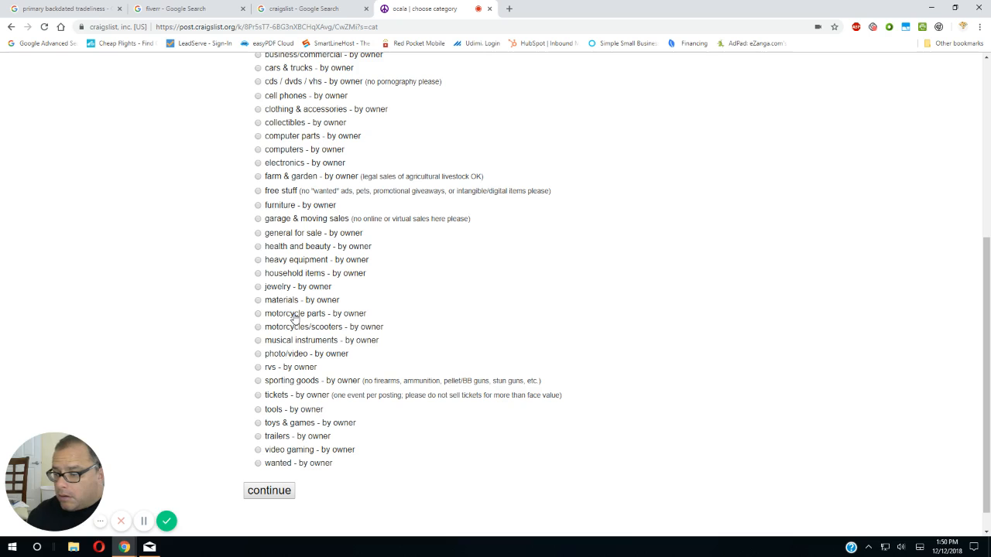
scroll("up", 3)
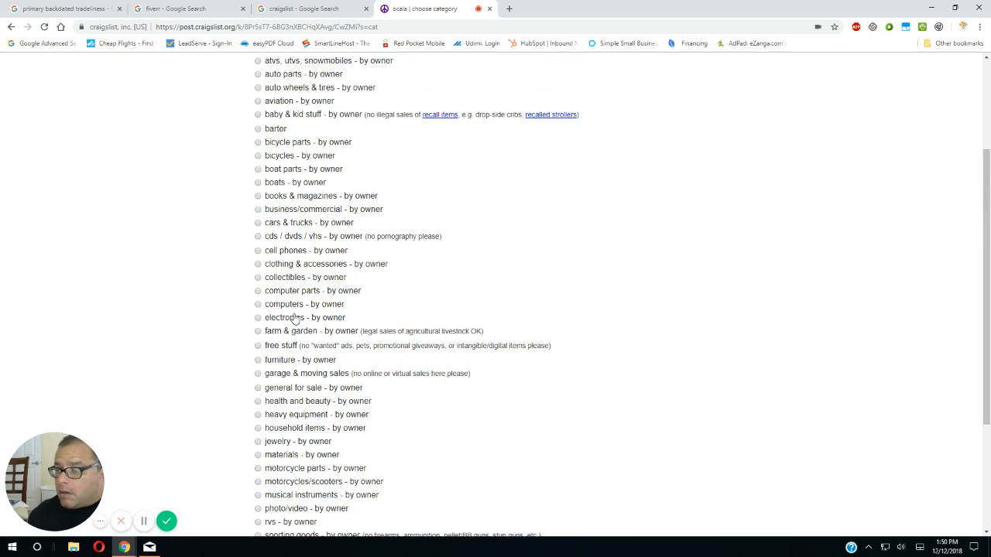
scroll("up", 3)
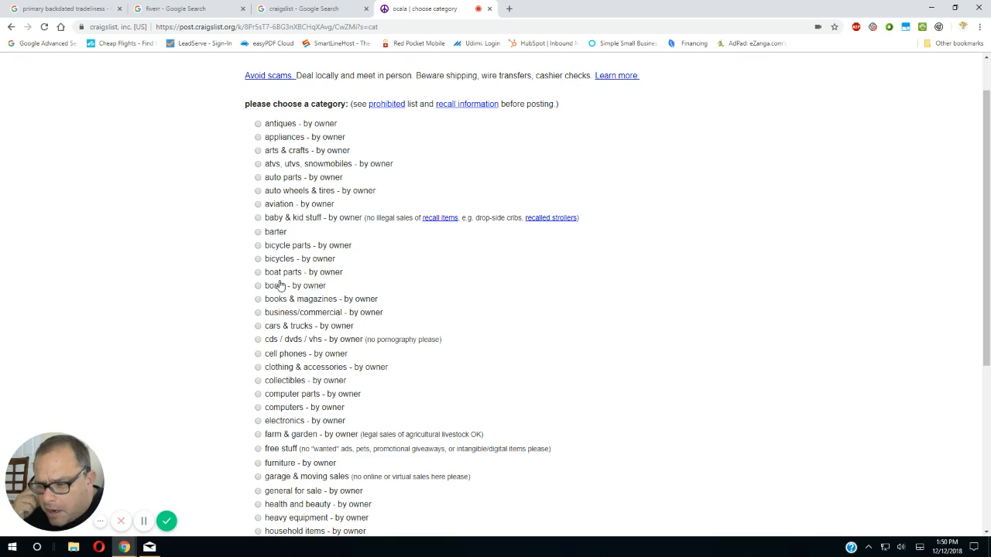
mouse_move(162, 168)
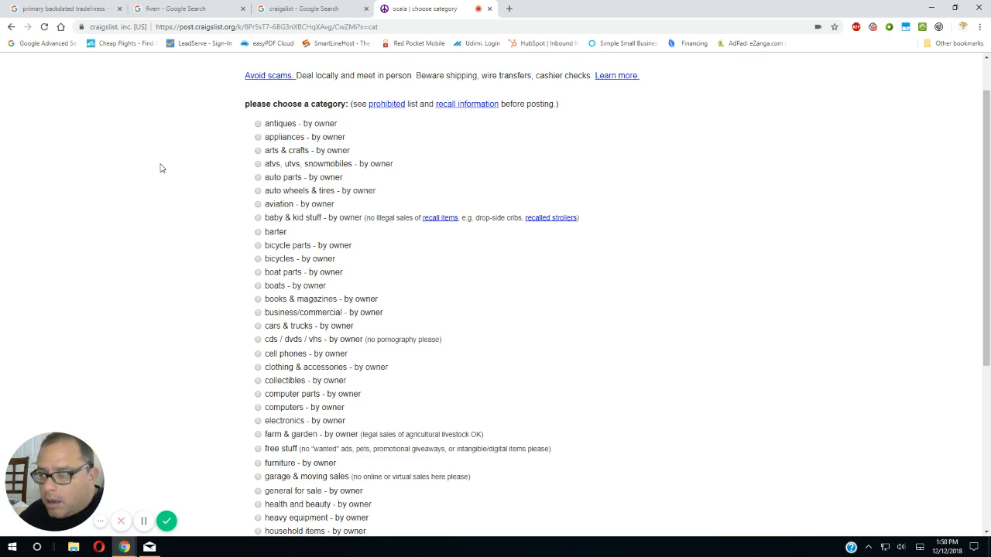
mouse_move(133, 123)
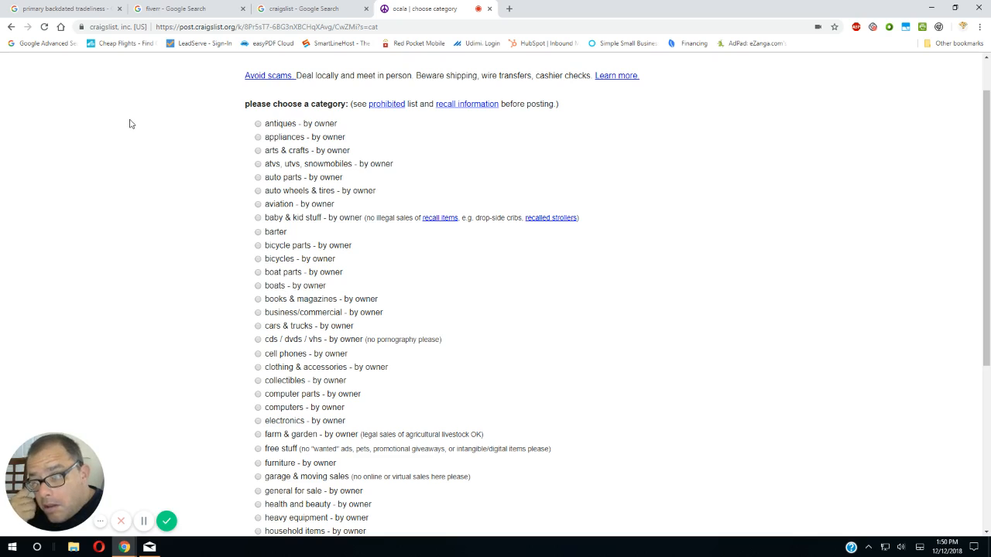
mouse_move(11, 27)
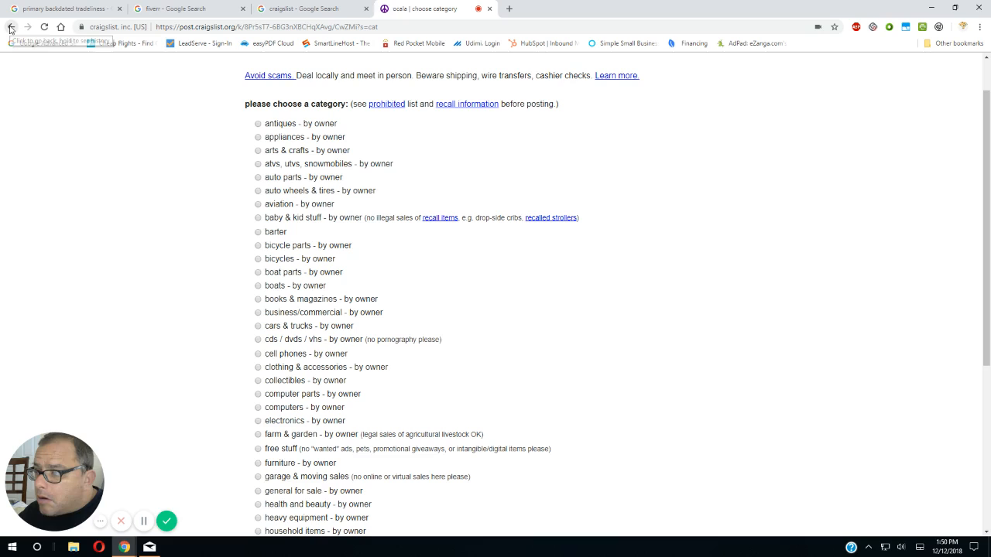
- Switch the posting to 'housing offered' with category 'real estate - by owner'
left_click(11, 27)
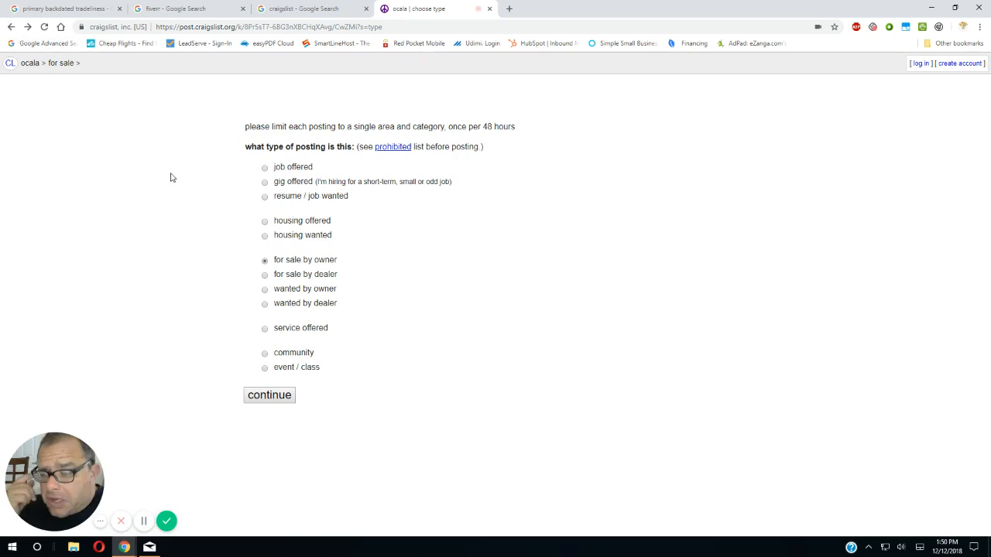
mouse_move(231, 201)
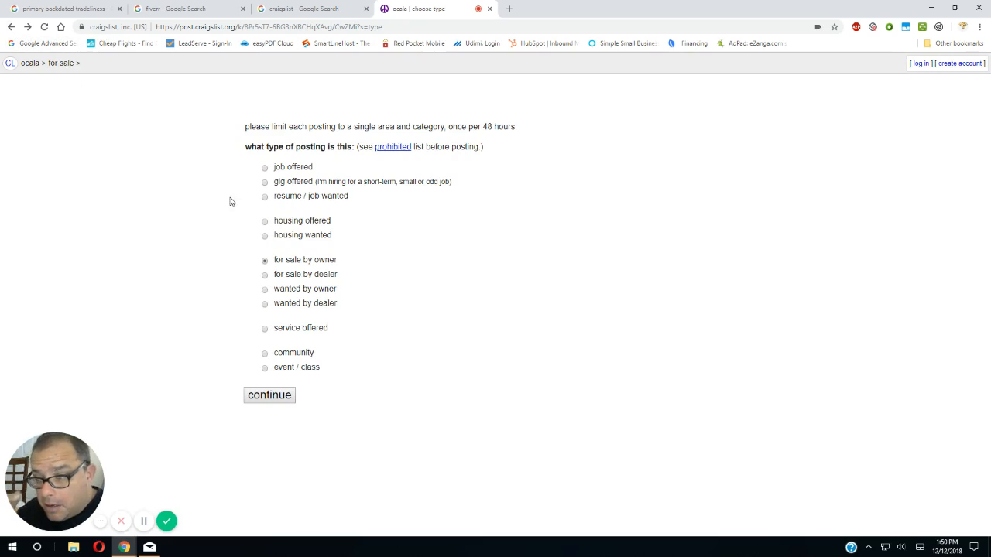
mouse_move(288, 223)
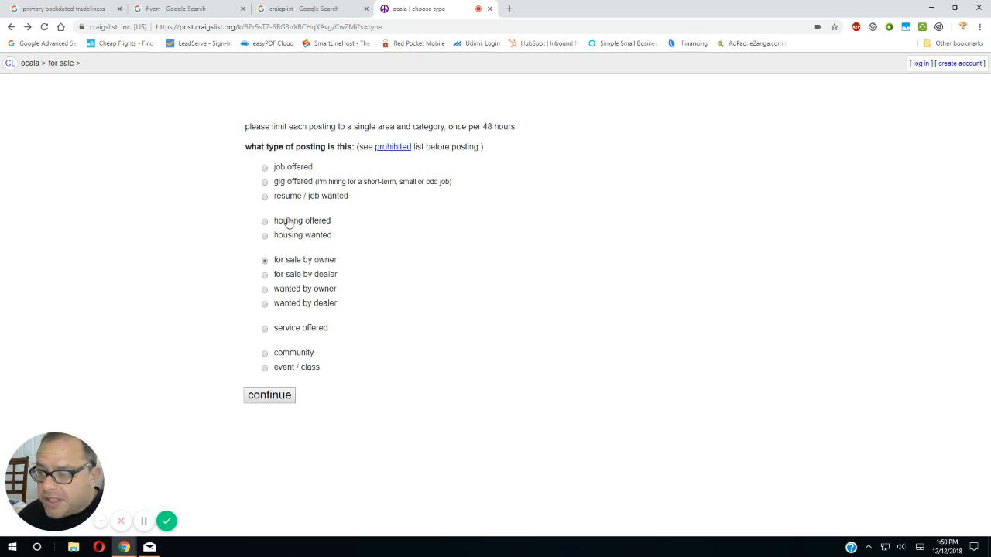
left_click(265, 220)
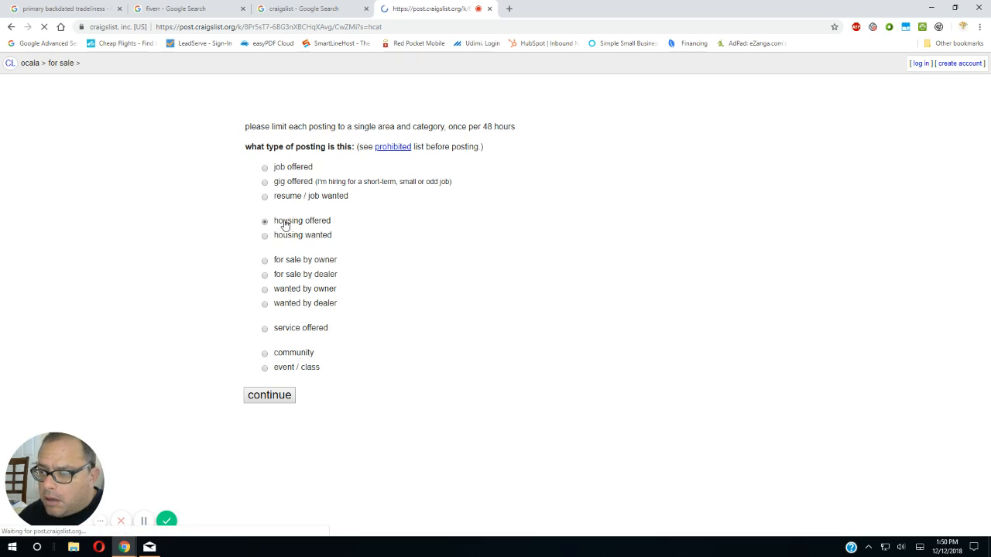
left_click(268, 395)
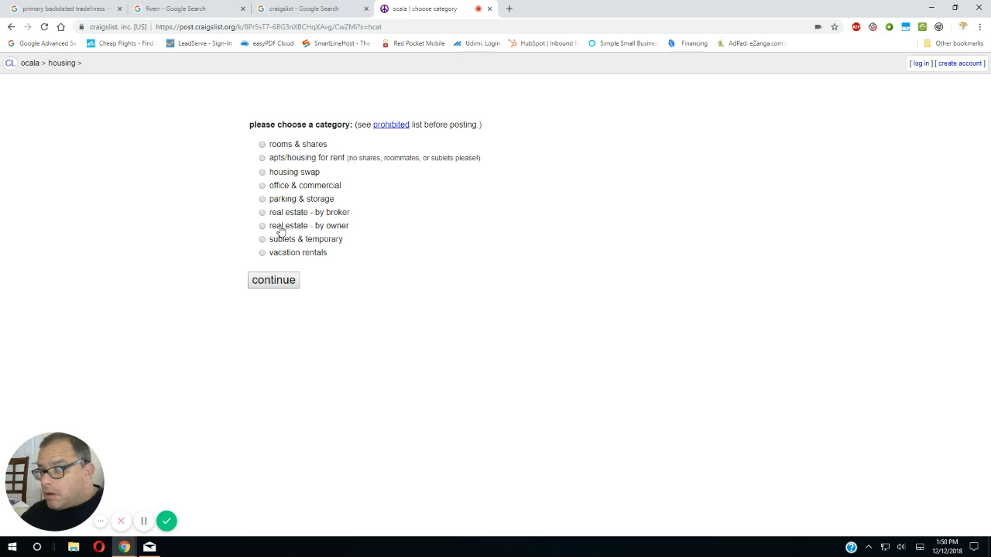
left_click(262, 225)
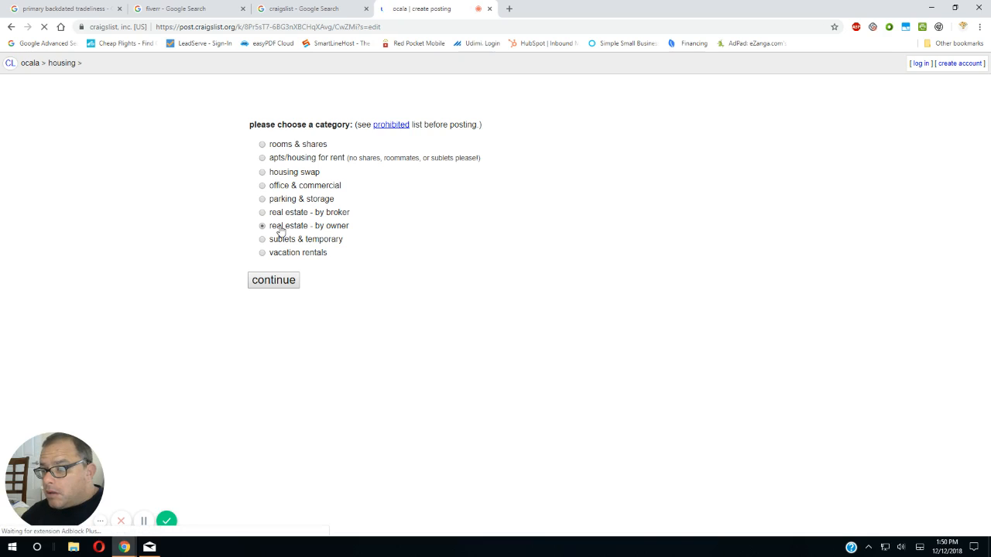
left_click(274, 279)
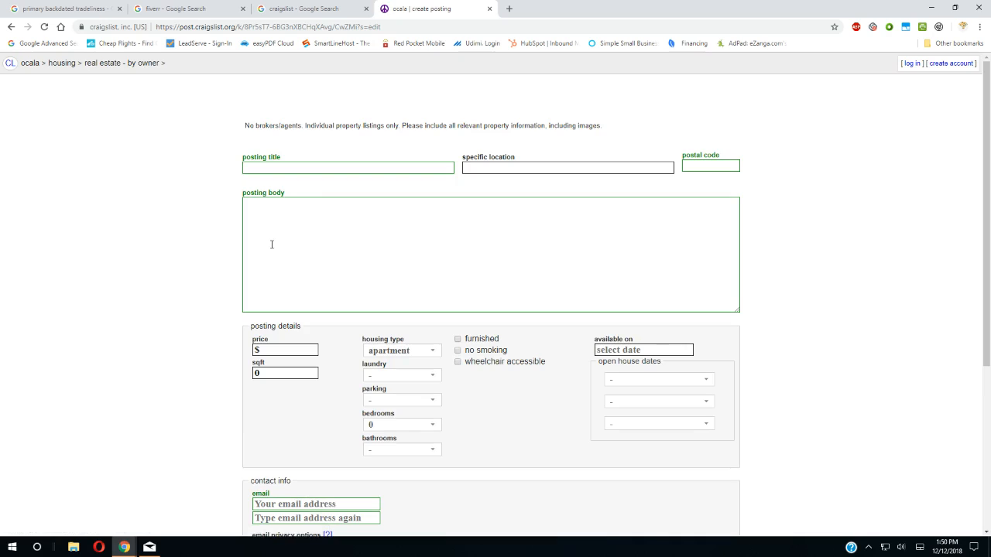
scroll("down", 3)
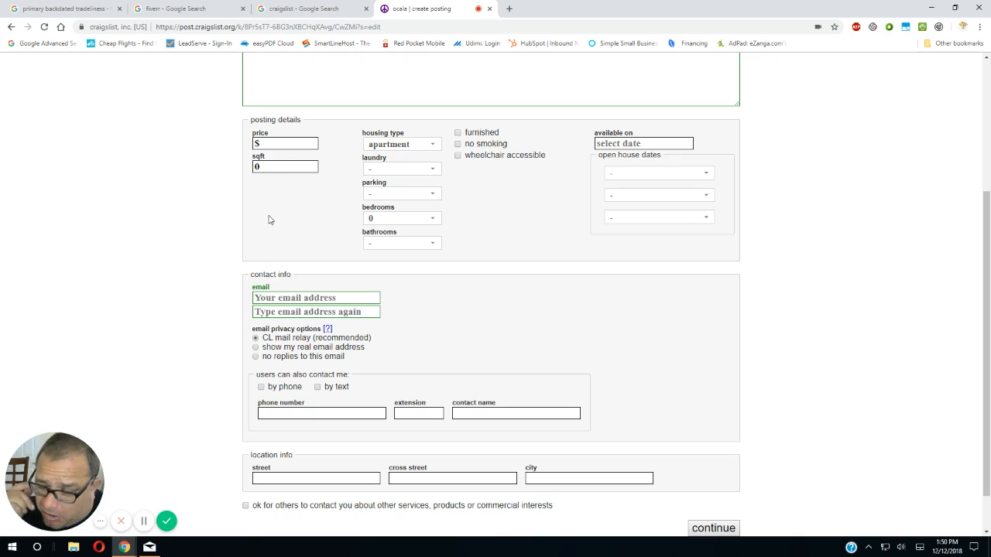
mouse_move(258, 214)
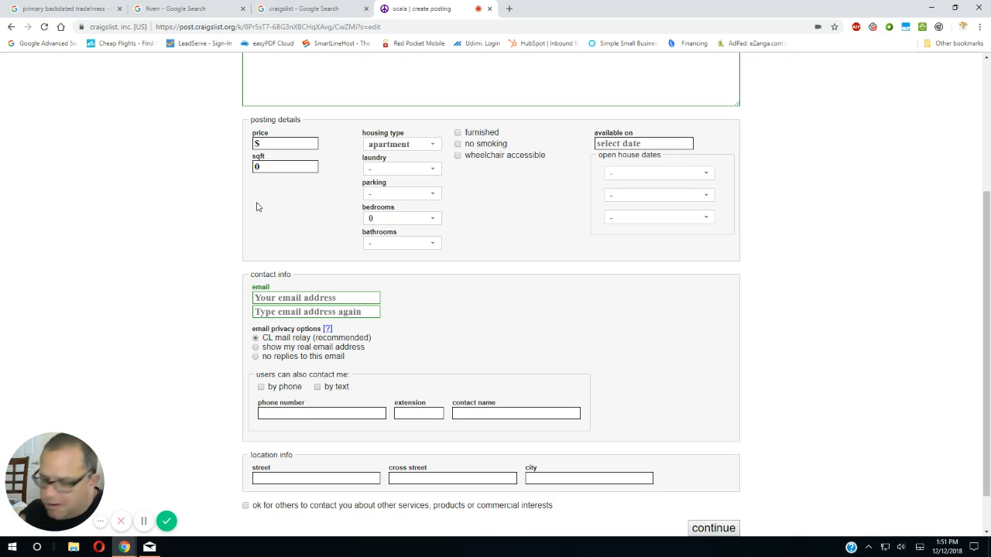
mouse_move(257, 198)
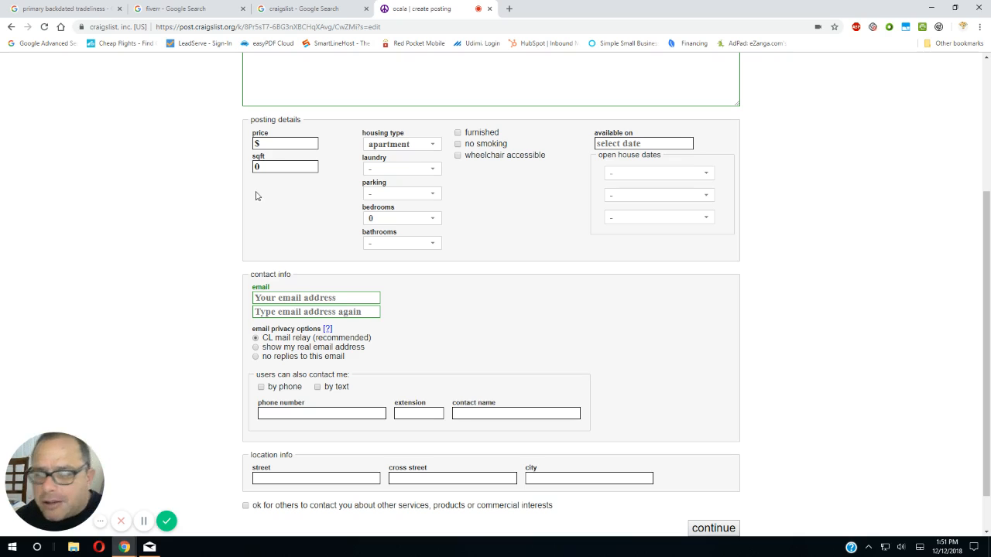
mouse_move(207, 230)
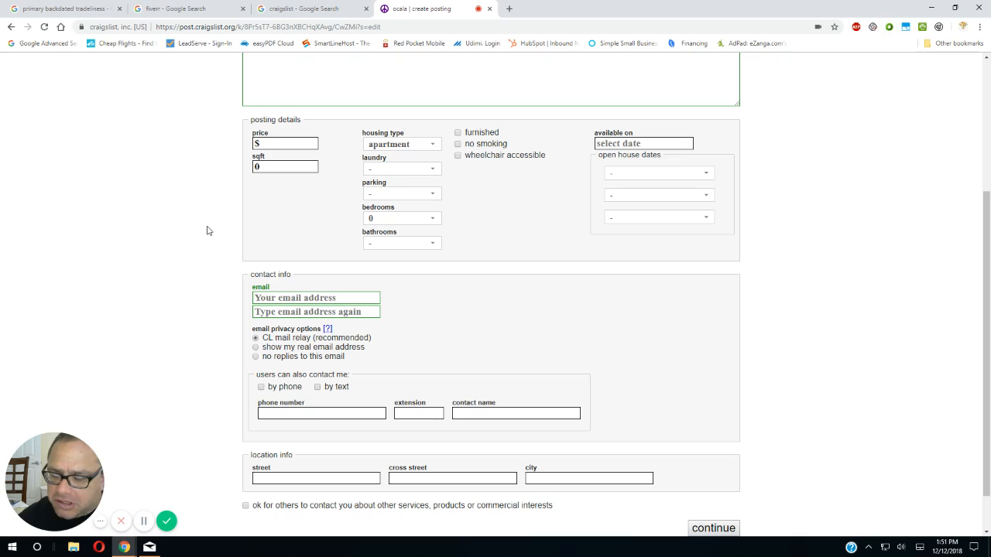
mouse_move(193, 237)
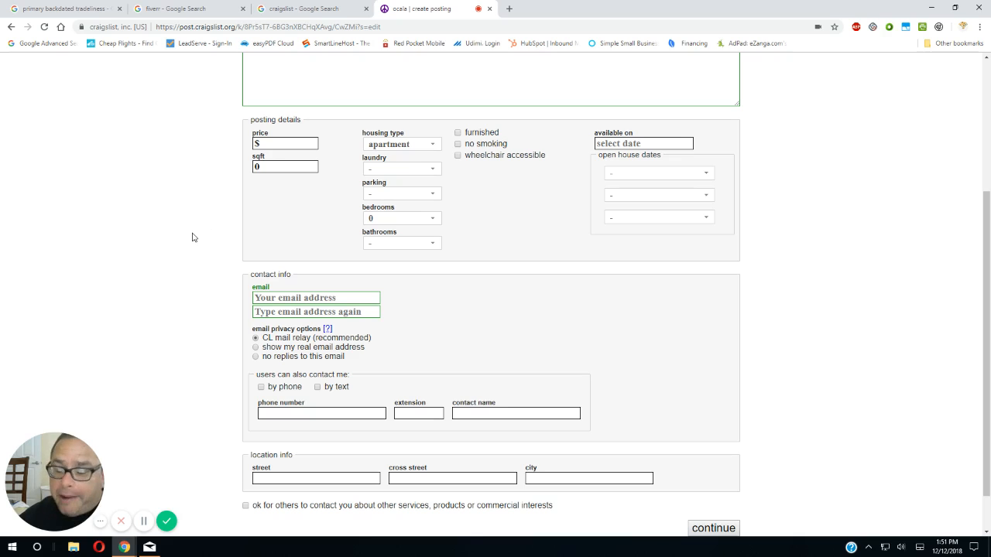
mouse_move(190, 233)
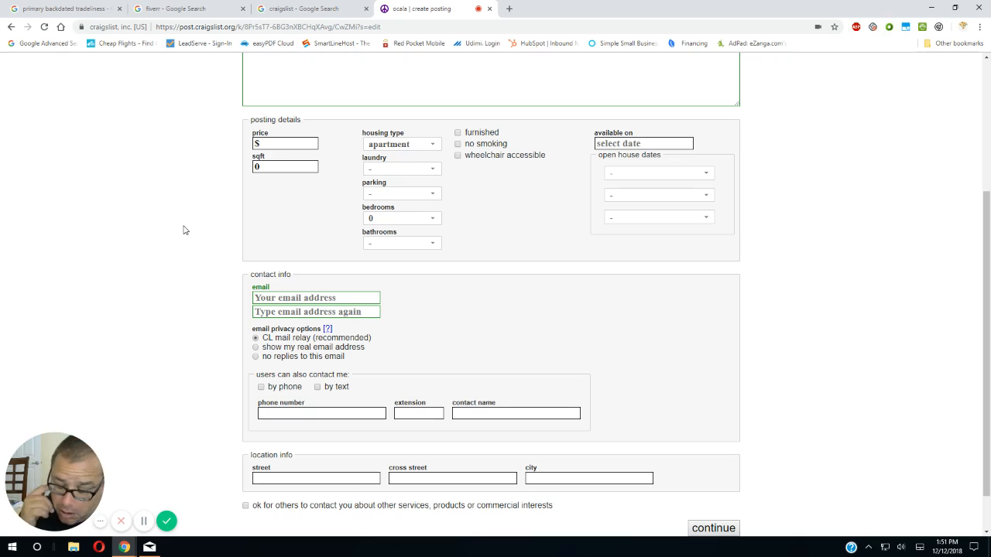
mouse_move(164, 232)
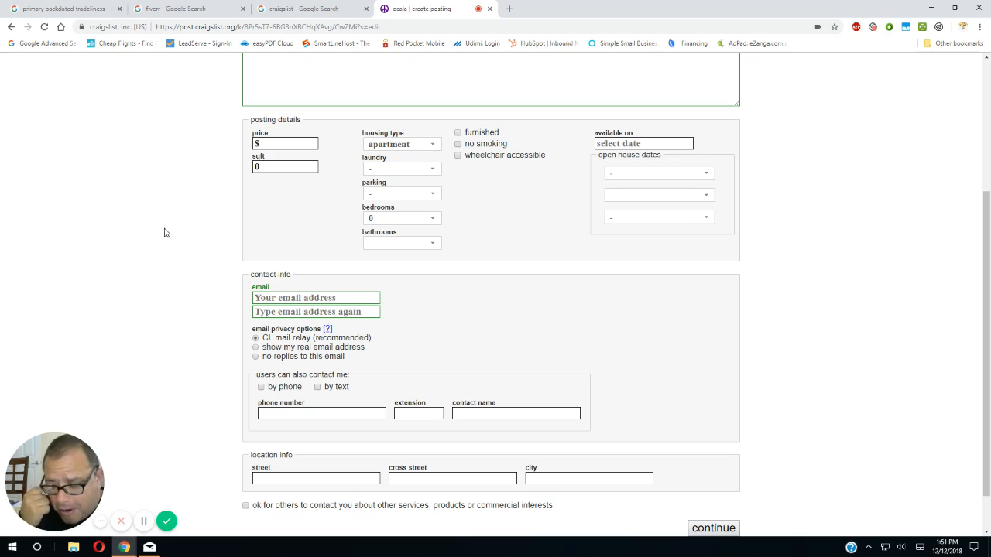
mouse_move(133, 253)
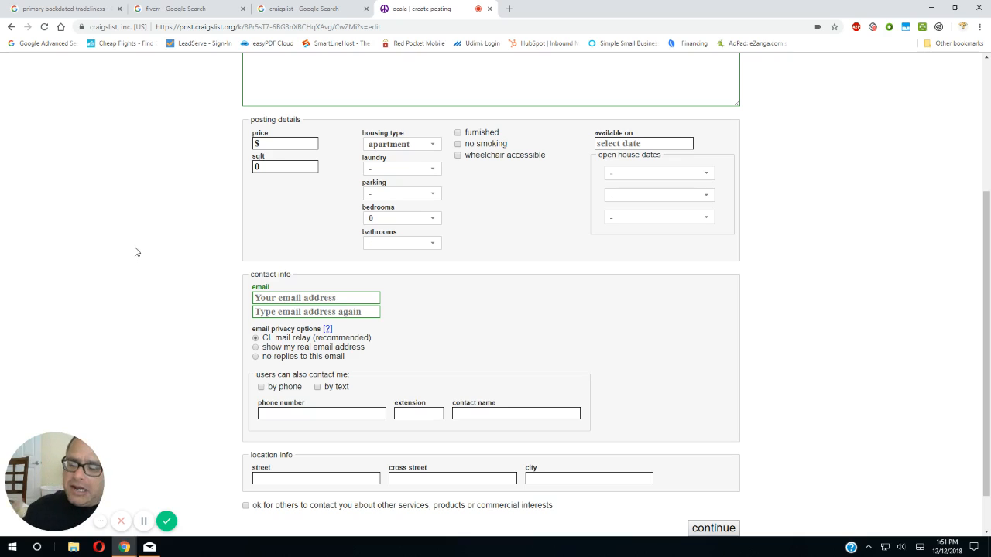
mouse_move(115, 264)
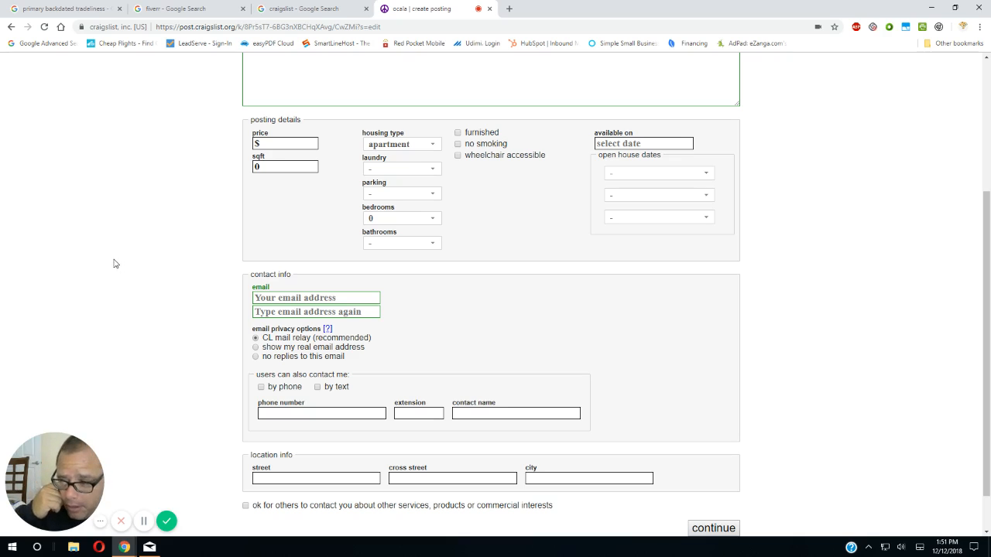
mouse_move(106, 269)
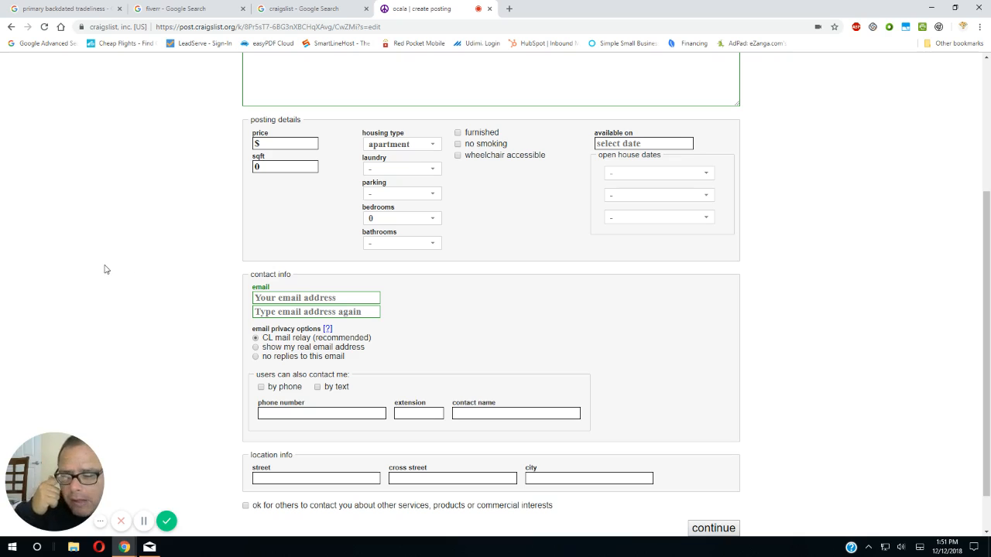
mouse_move(101, 286)
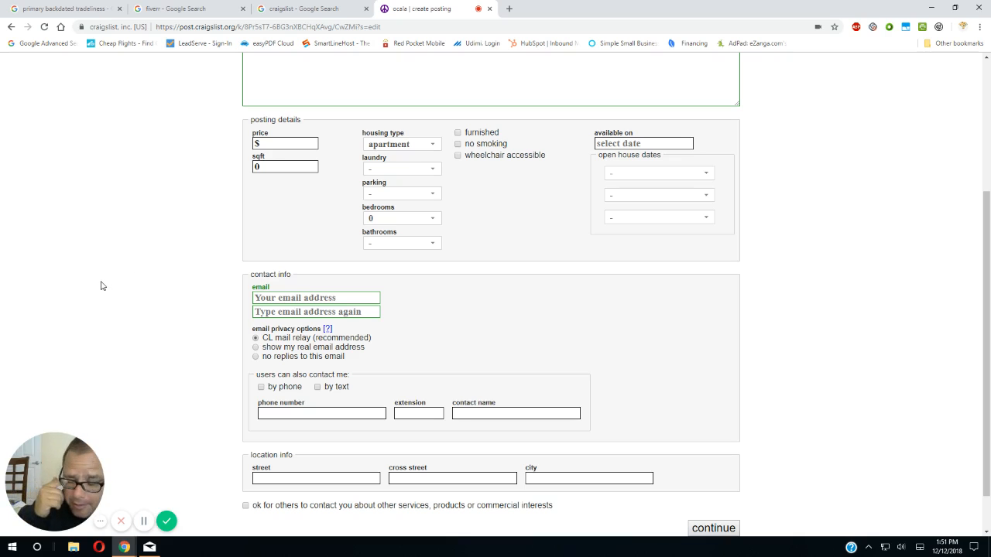
mouse_move(83, 297)
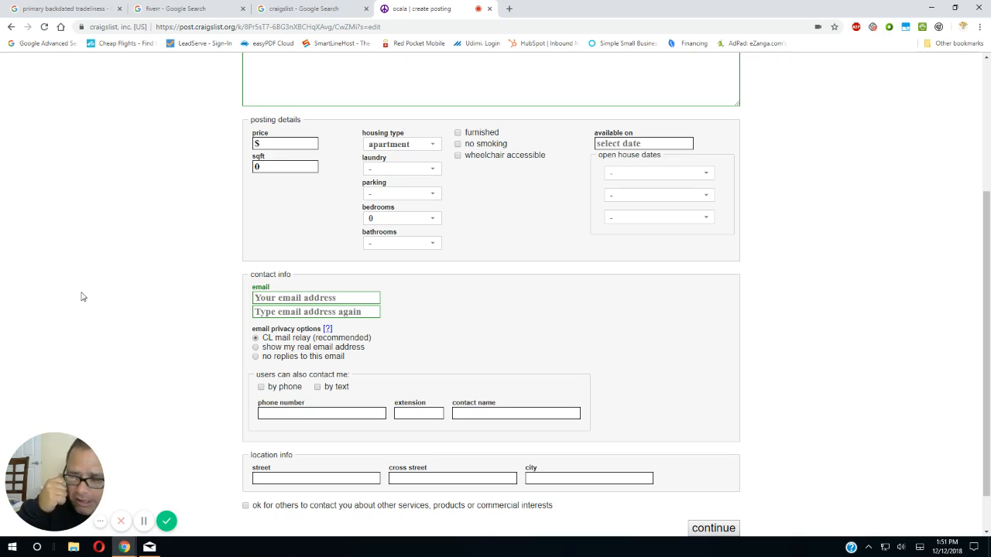
mouse_move(74, 298)
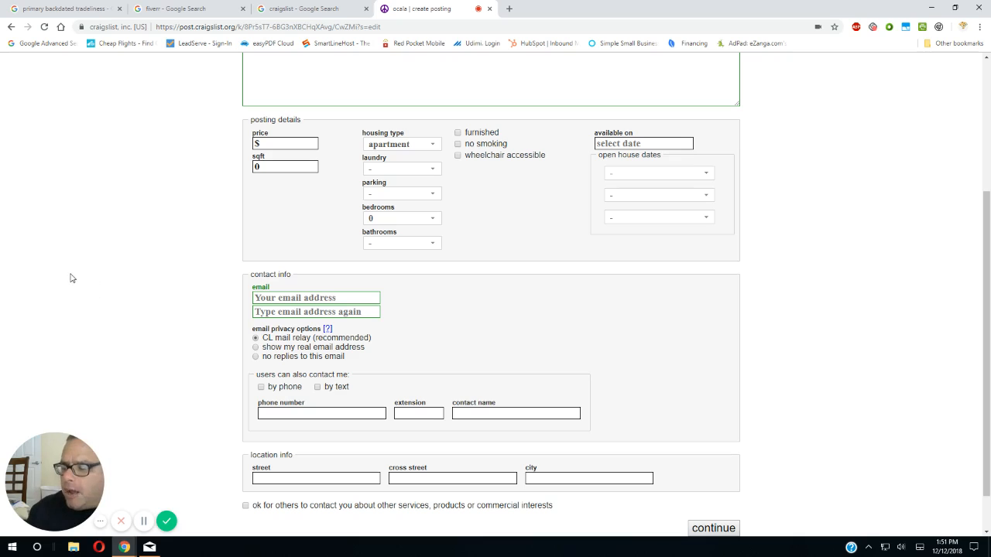
mouse_move(61, 302)
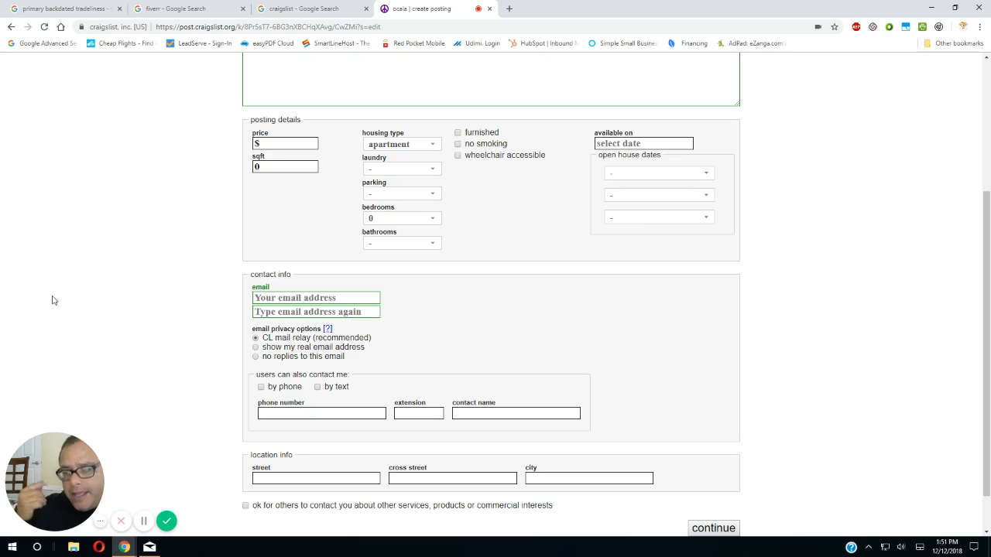
mouse_move(23, 314)
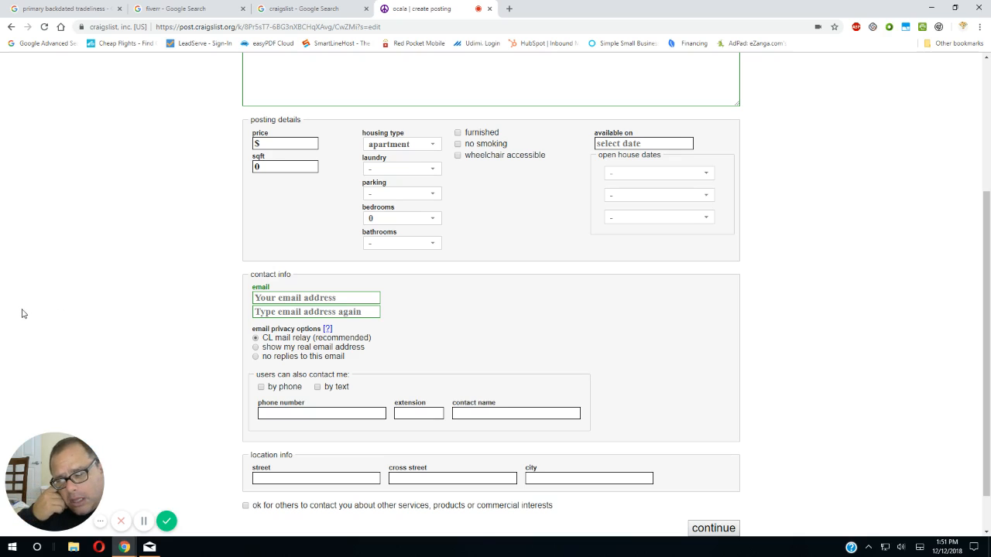
mouse_move(2, 320)
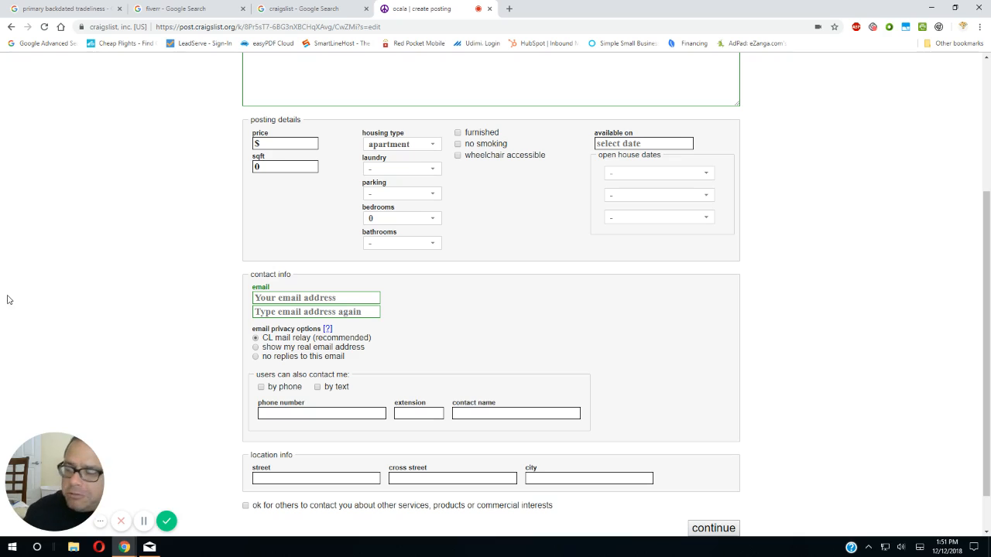
mouse_move(35, 263)
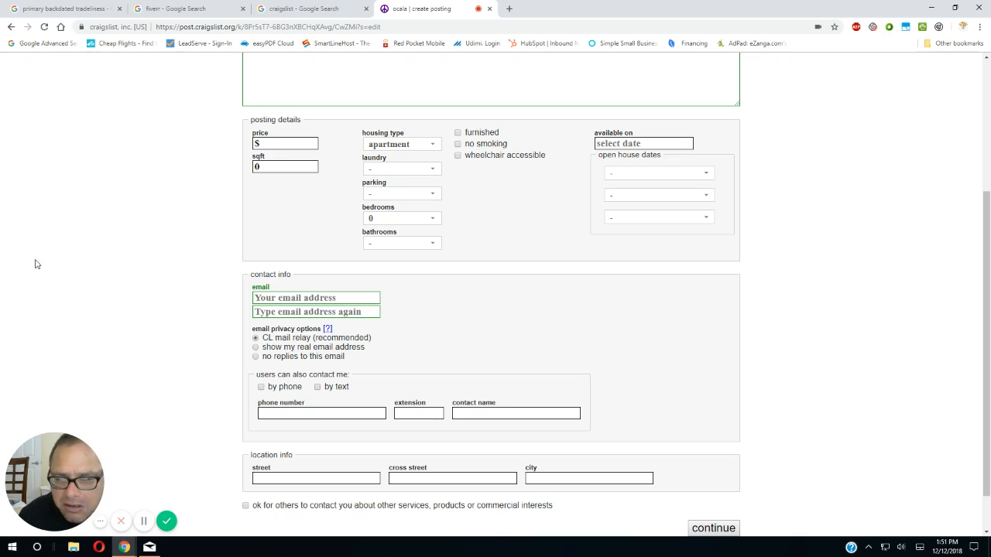
mouse_move(33, 268)
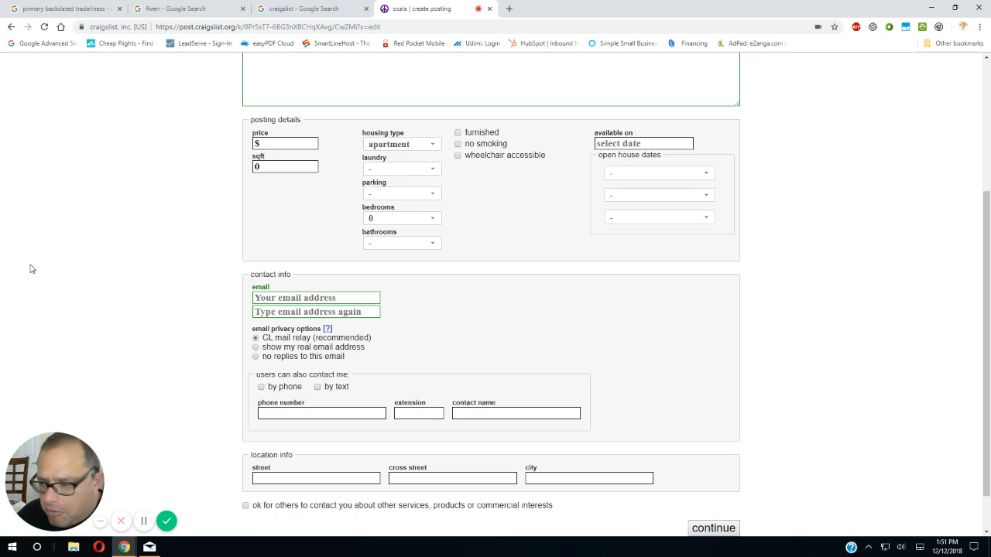
mouse_move(35, 153)
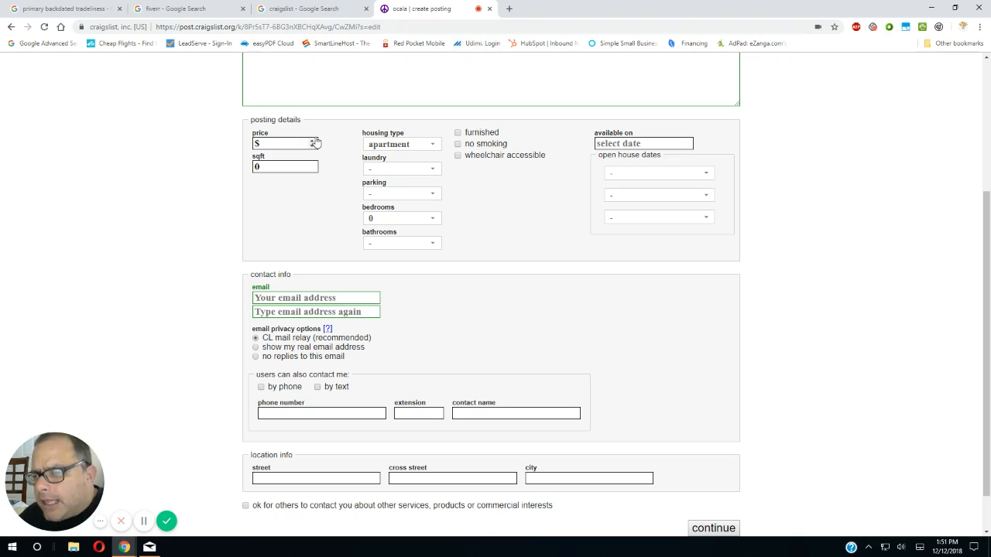
mouse_move(229, 190)
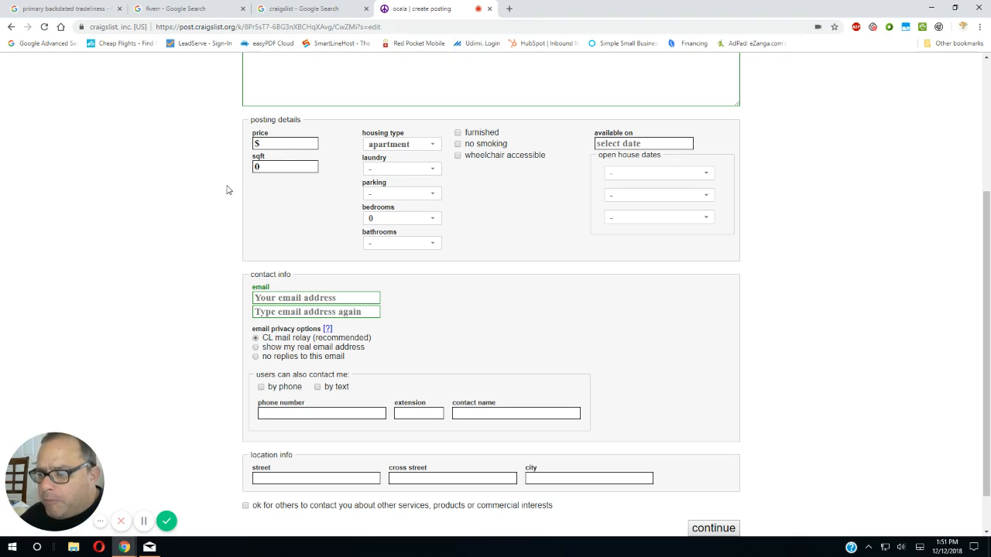
mouse_move(217, 188)
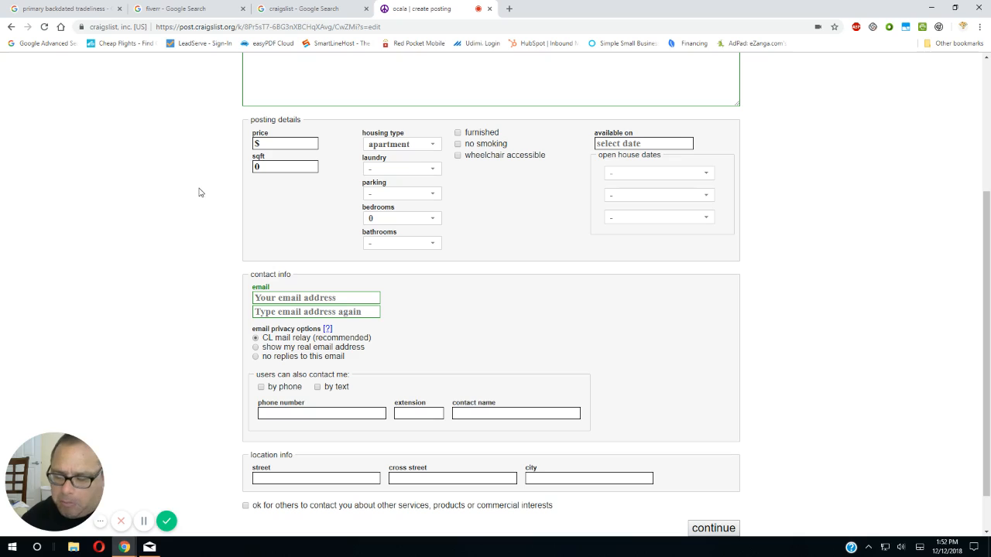
mouse_move(185, 181)
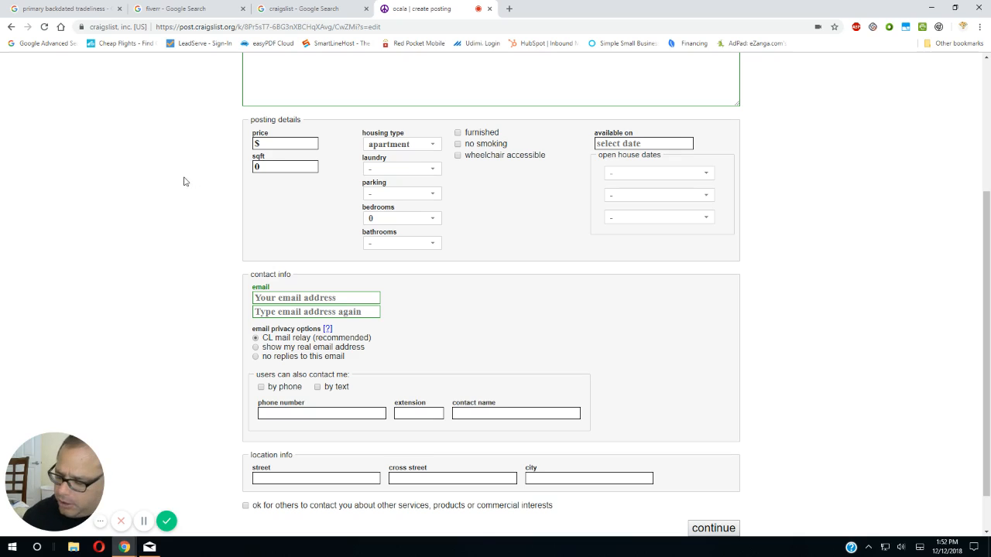
mouse_move(166, 193)
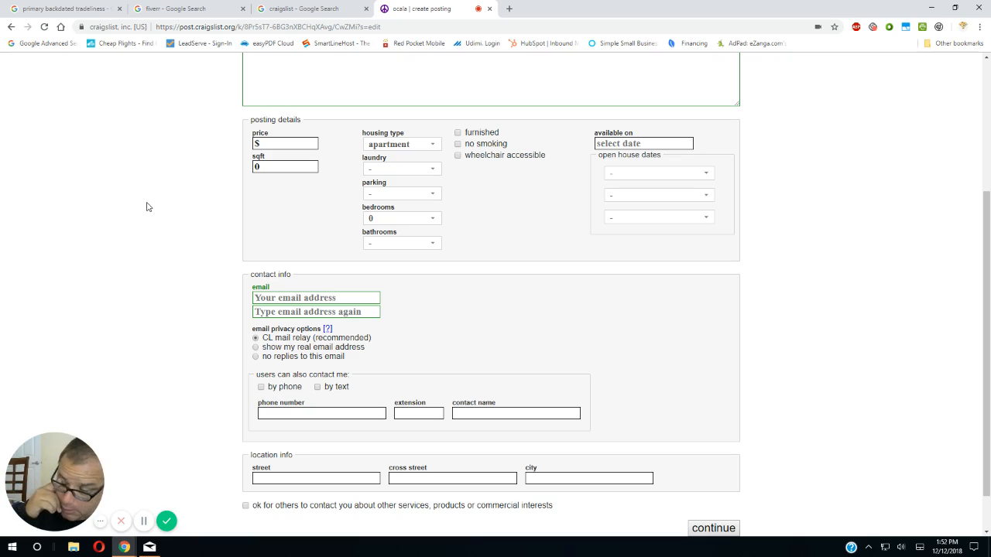
mouse_move(121, 222)
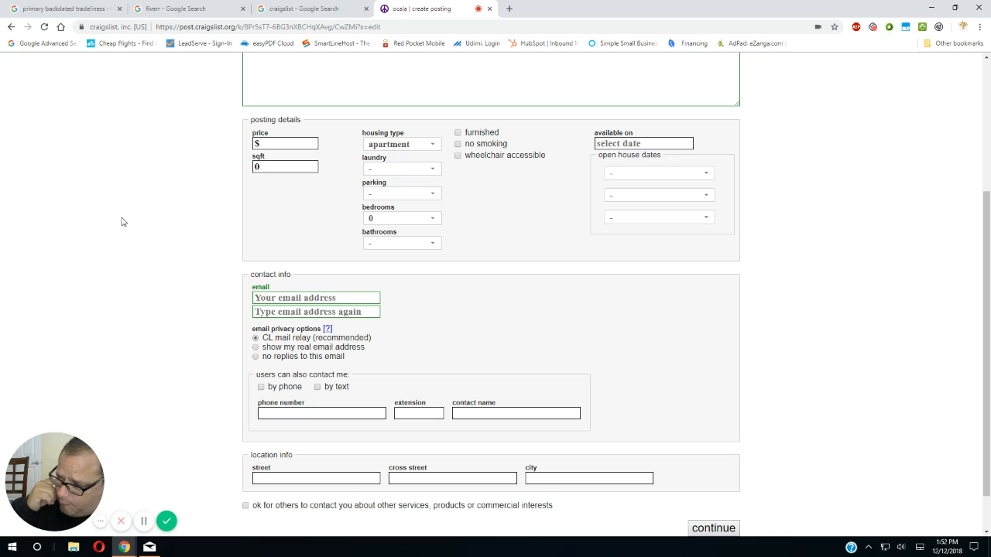
mouse_move(111, 231)
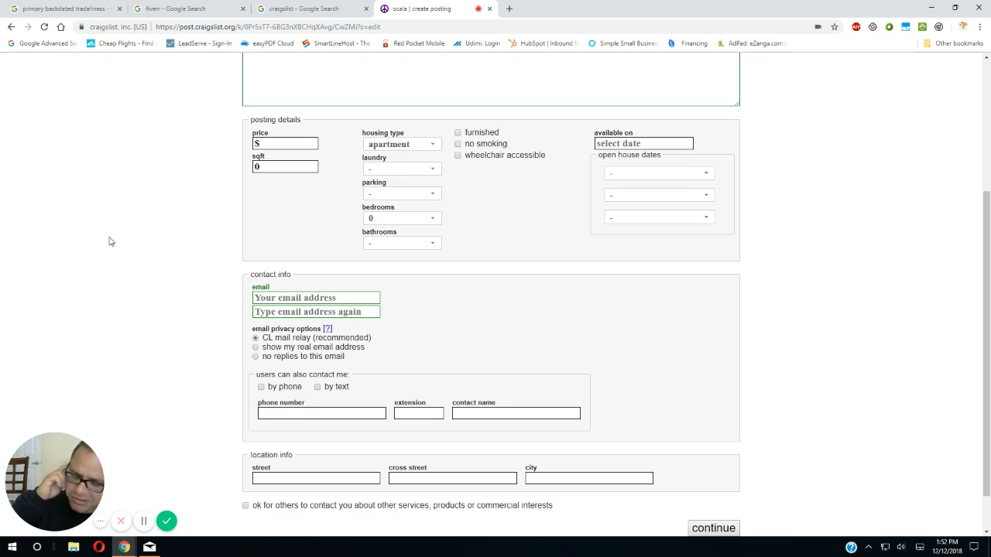
mouse_move(108, 246)
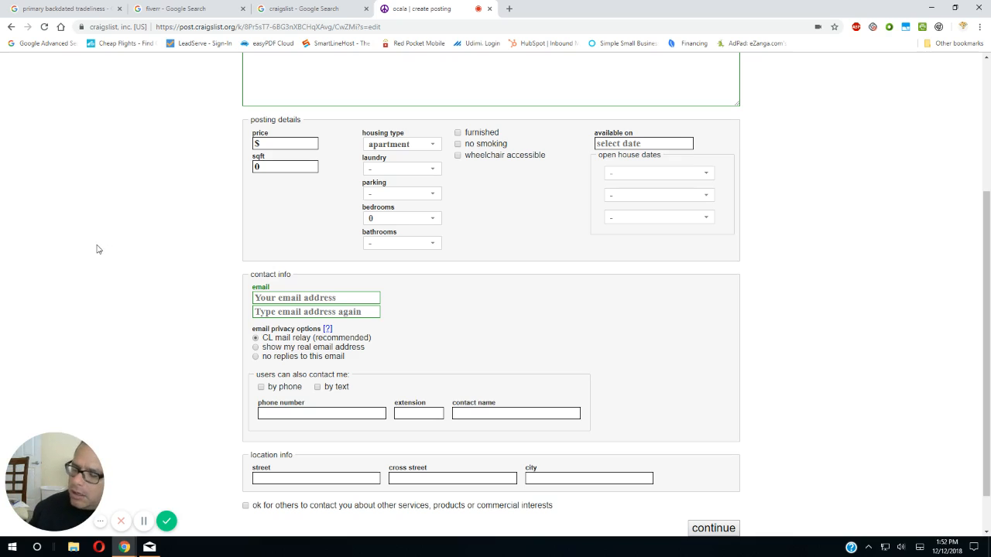
mouse_move(78, 263)
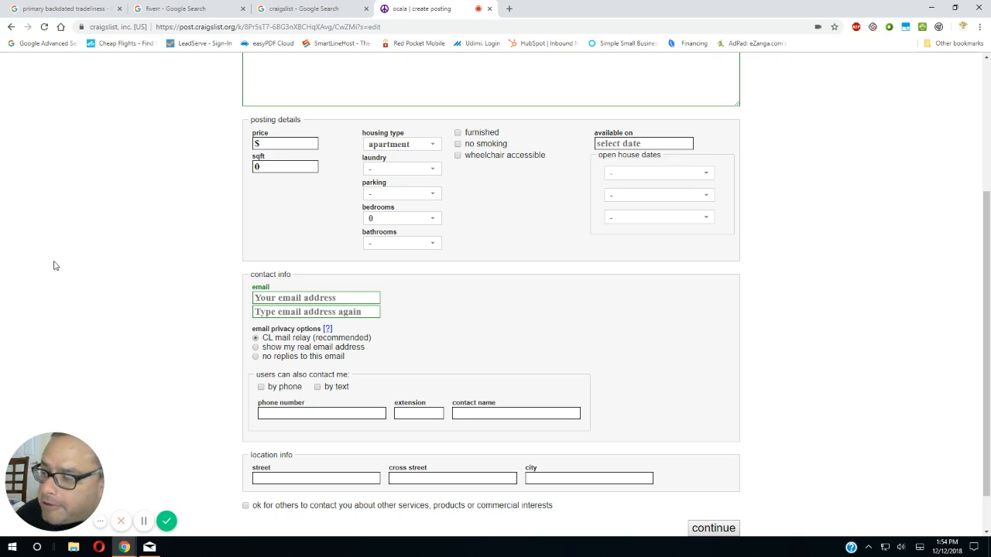
mouse_move(56, 279)
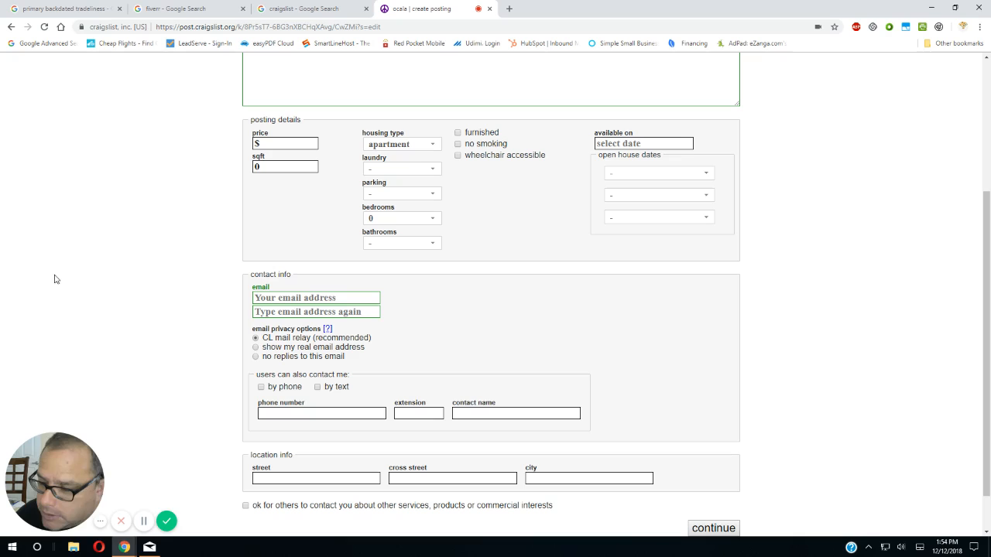
mouse_move(115, 412)
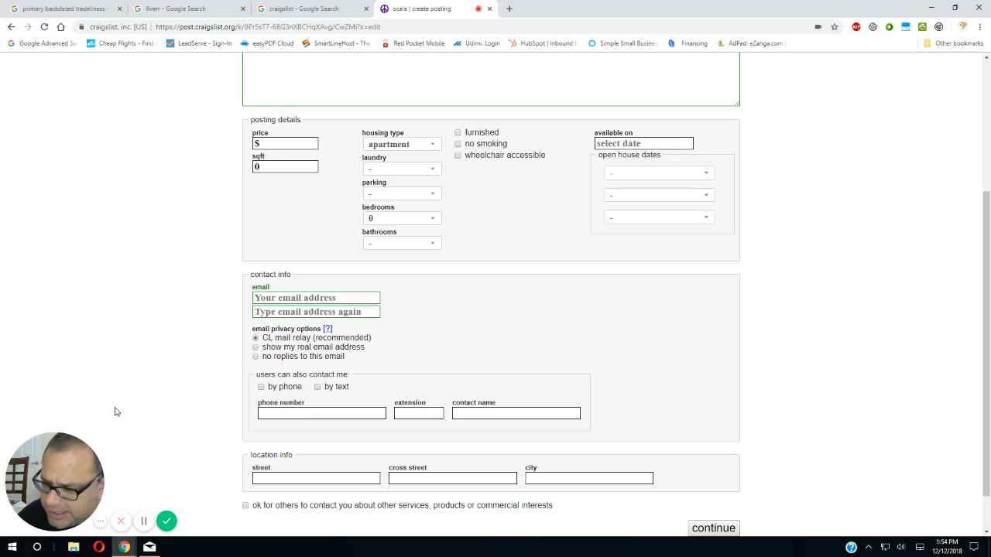